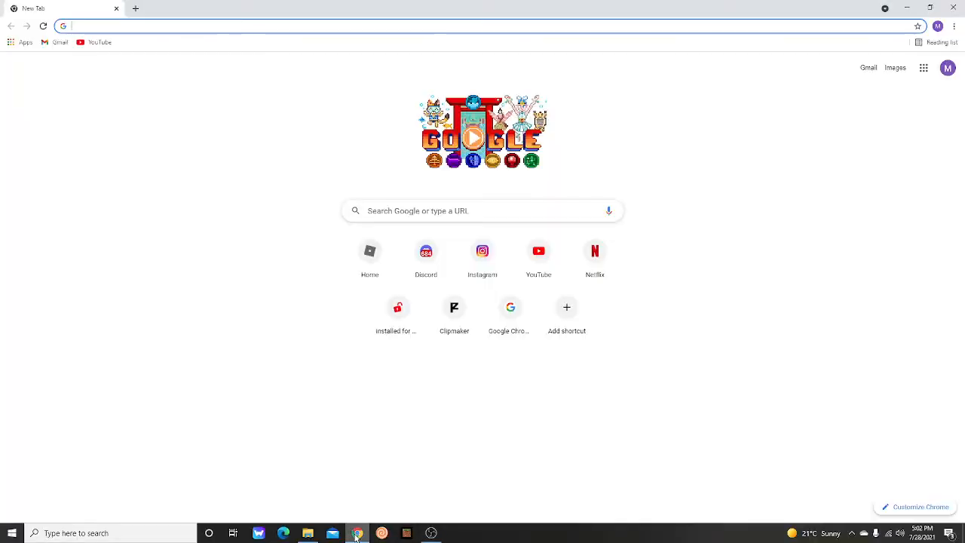
{"action": "mouse_move", "coordinate": [454, 307]}
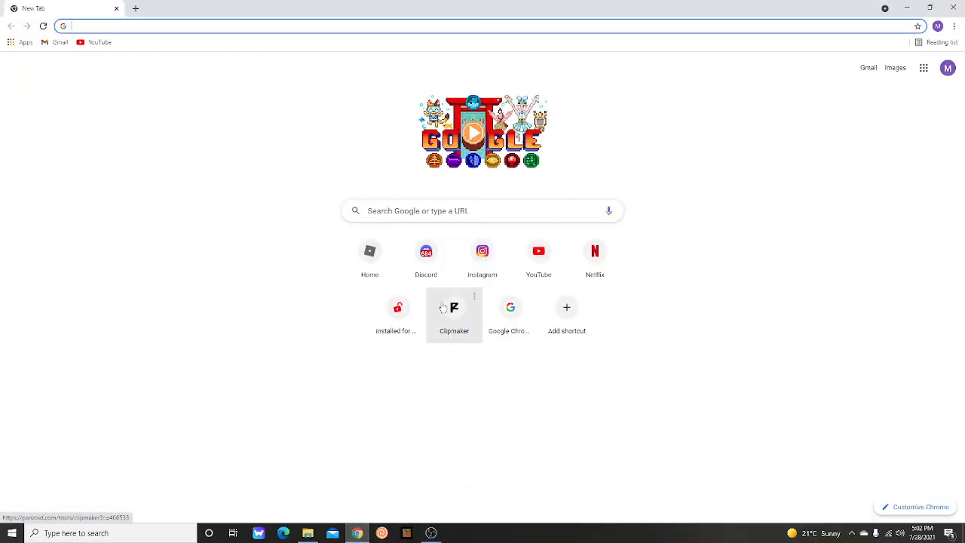
{"action": "mouse_move", "coordinate": [474, 296]}
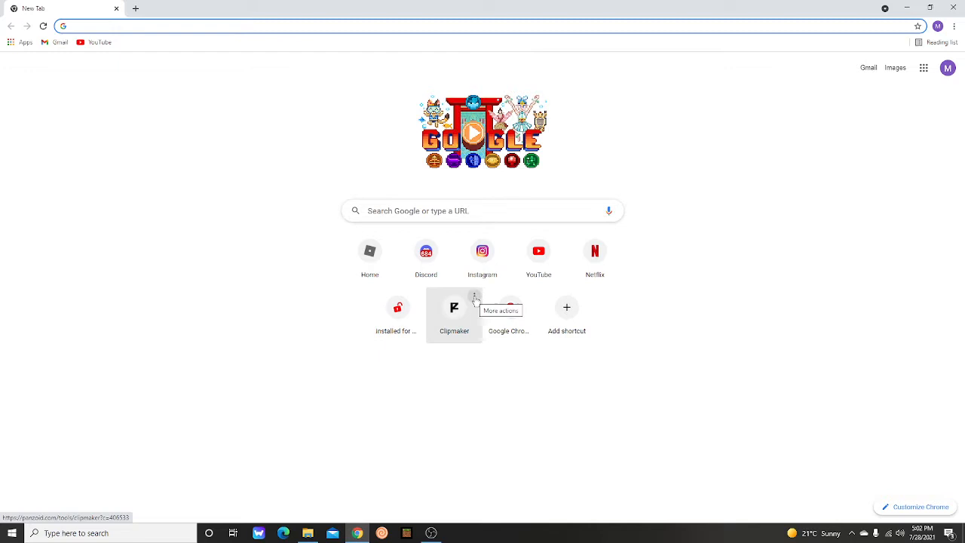
{"action": "mouse_move", "coordinate": [464, 452]}
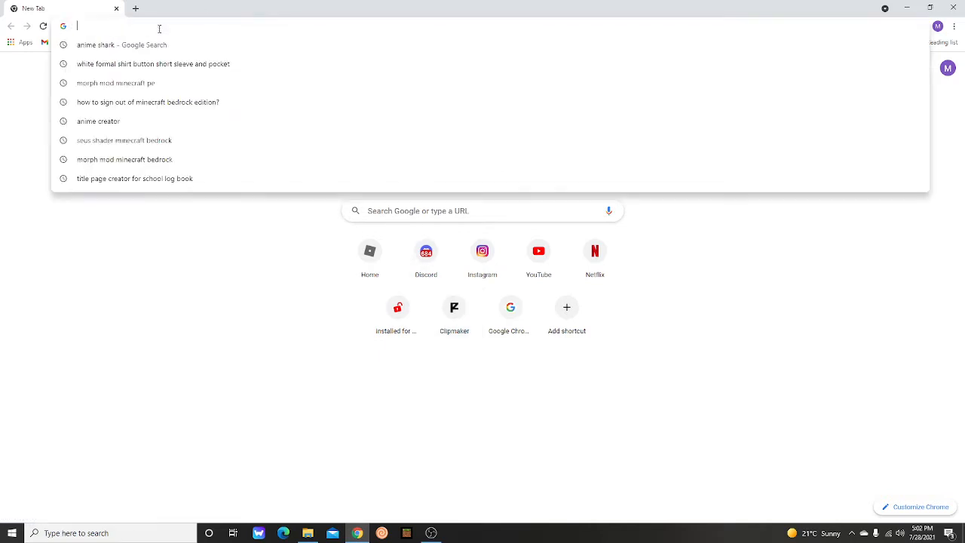
- Load panzoid.com by typing 'pan' in the address bar and picking the suggestion
{"action": "type", "text": "panzoid.com"}
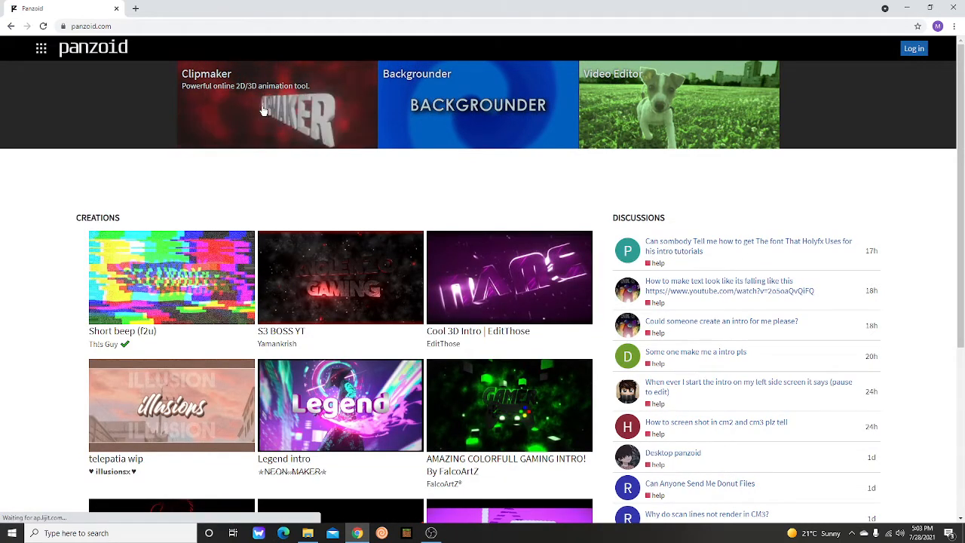
- Open Panzoid Clipmaker and browse example creations like Legend, plus the section menu
{"action": "left_click", "coordinate": [277, 105]}
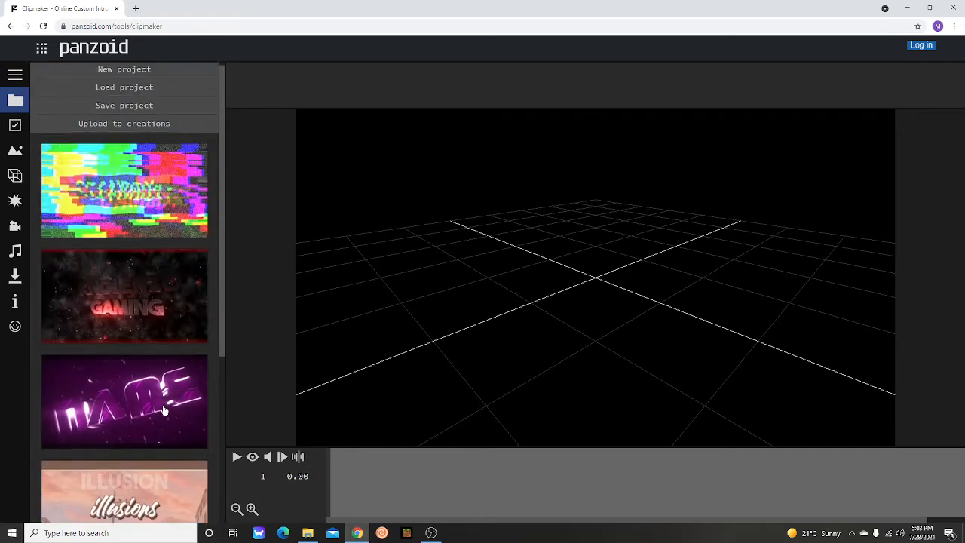
{"action": "scroll", "scroll_direction": "down", "scroll_amount": 3}
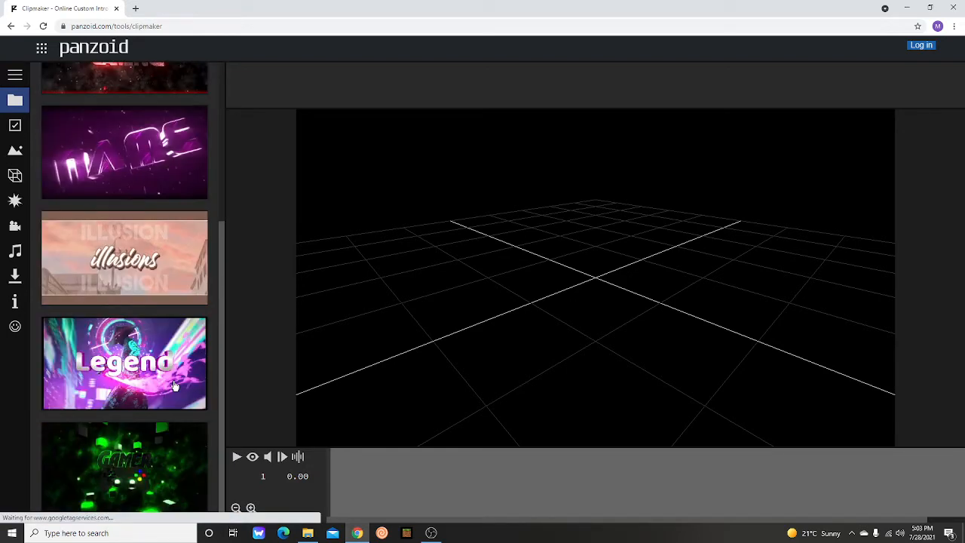
{"action": "left_click", "coordinate": [15, 100]}
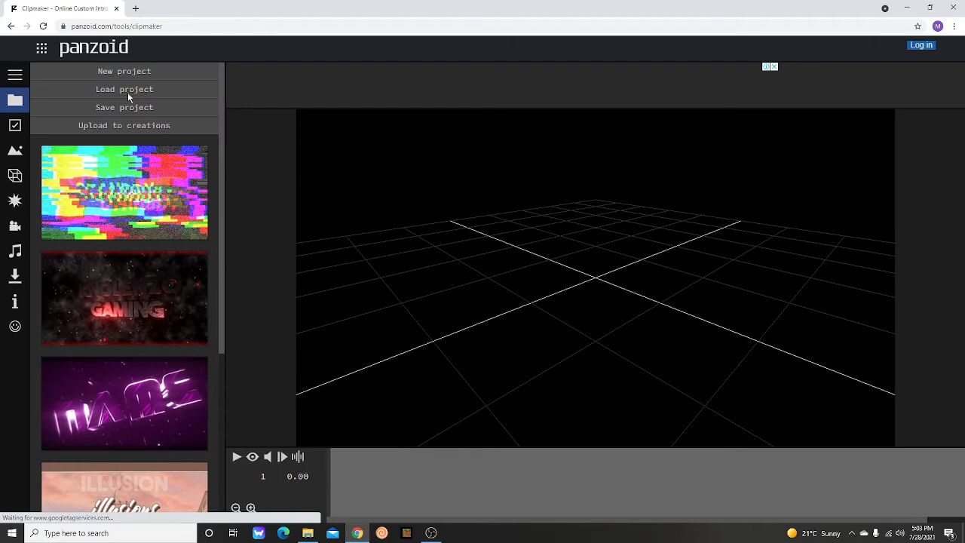
{"action": "scroll", "scroll_direction": "down", "scroll_amount": 3}
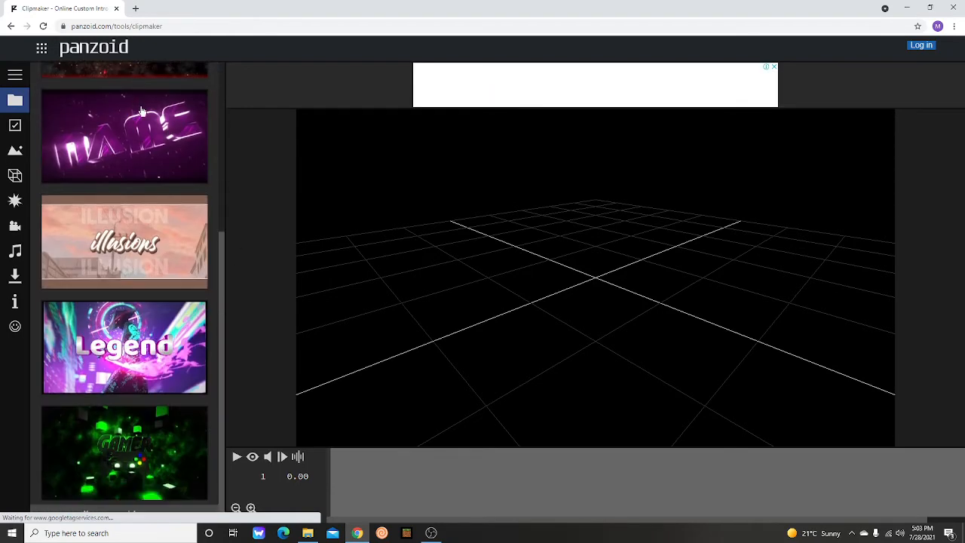
{"action": "left_click", "coordinate": [15, 74]}
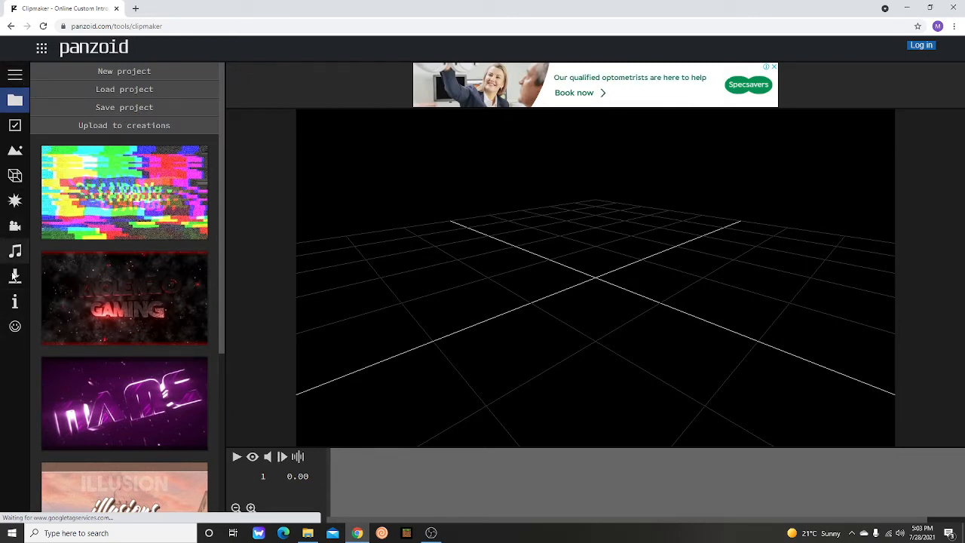
{"action": "left_click", "coordinate": [15, 74]}
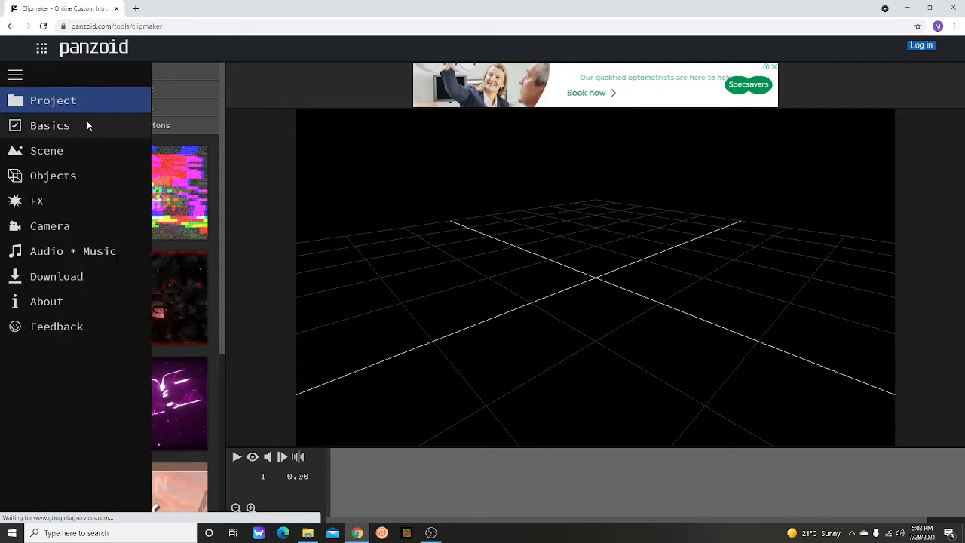
{"action": "mouse_move", "coordinate": [75, 326]}
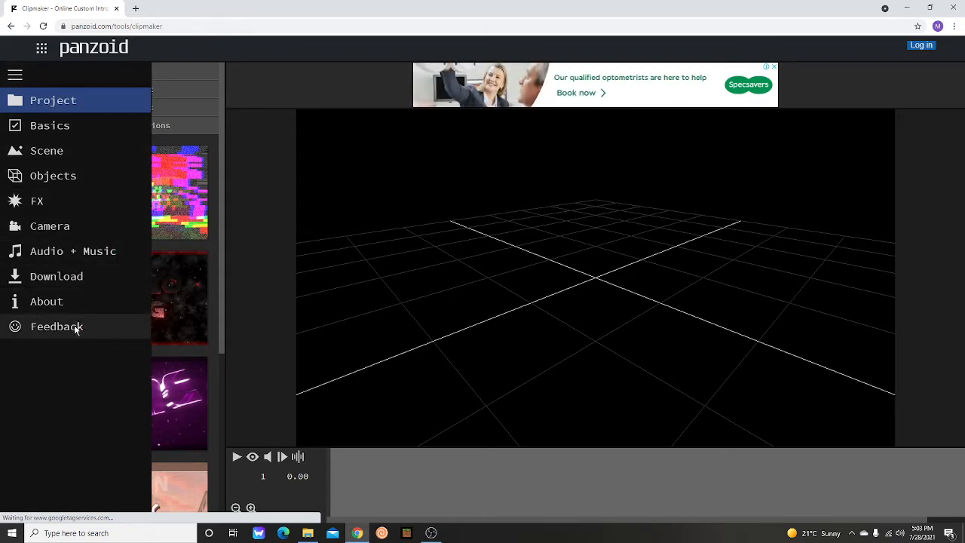
{"action": "mouse_move", "coordinate": [286, 219]}
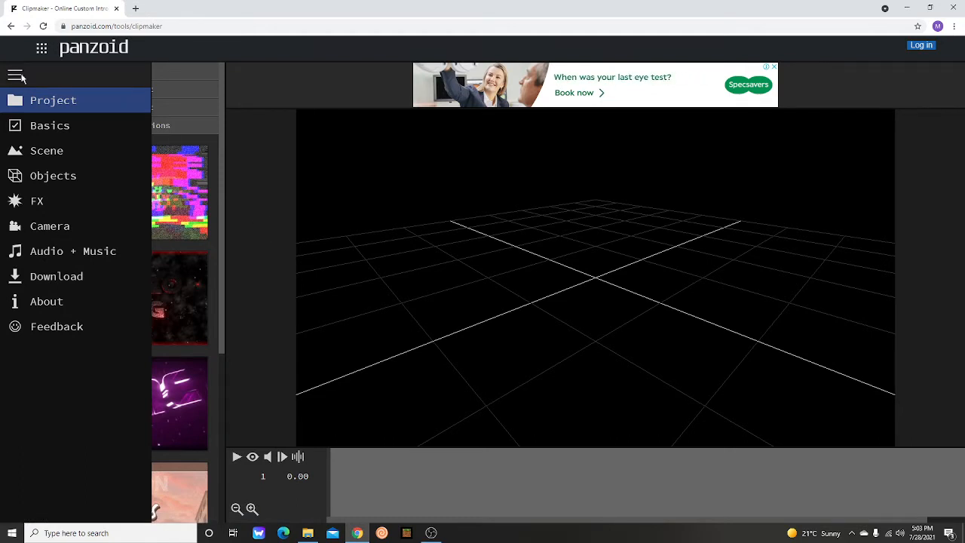
{"action": "left_click", "coordinate": [15, 76]}
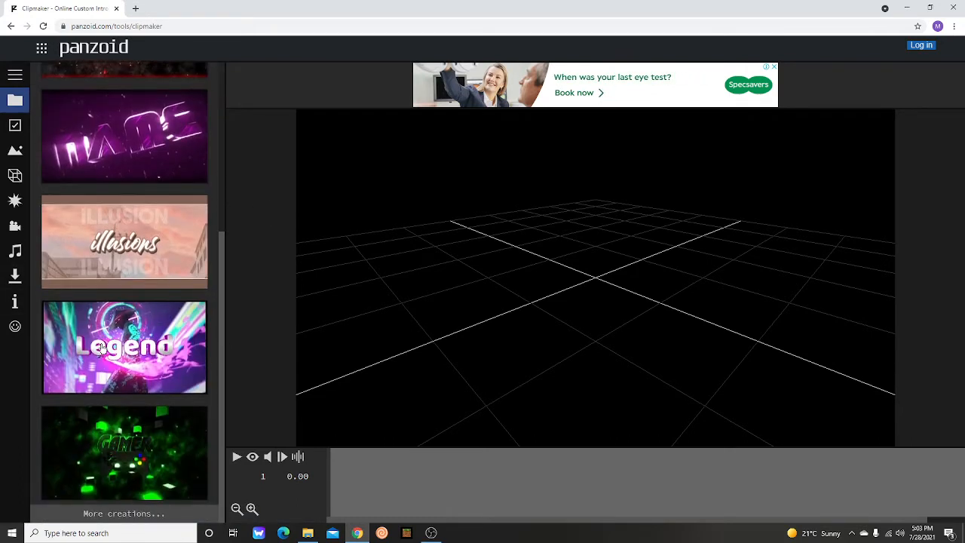
- Browse the trending community creations through 'More creations...' and the search view
{"action": "left_click", "coordinate": [124, 513]}
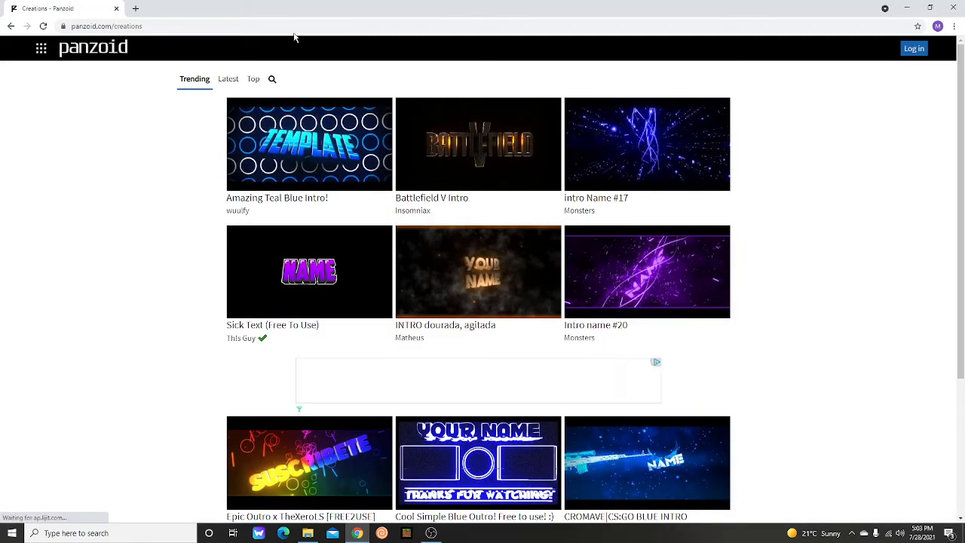
{"action": "left_click", "coordinate": [272, 79]}
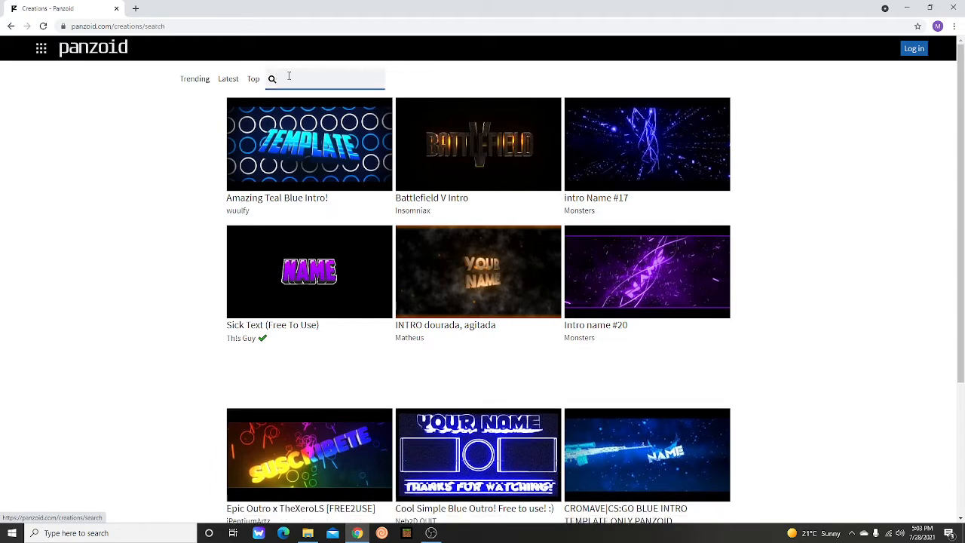
{"action": "scroll", "scroll_direction": "down", "scroll_amount": 3}
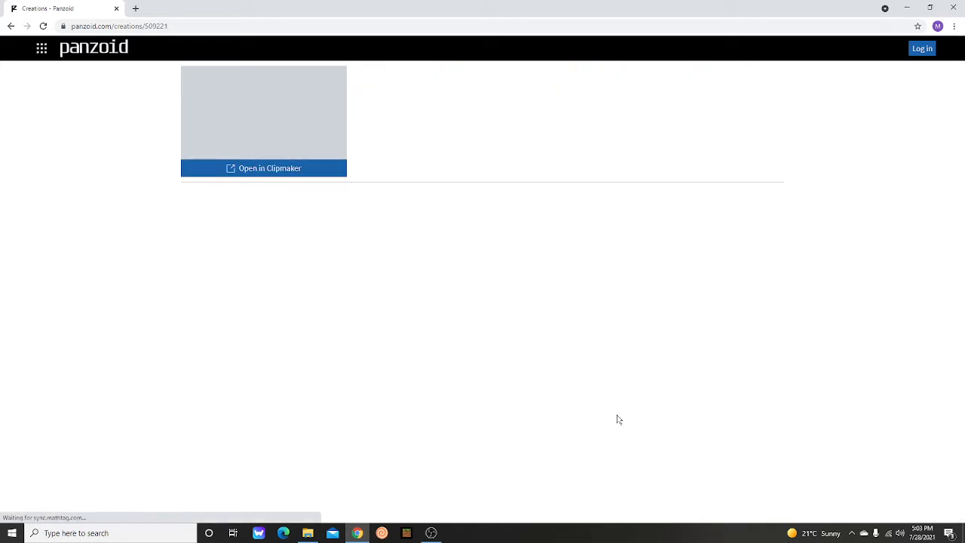
- Load the creation in Clipmaker, enable rendered preview and play the green NAME intro
{"action": "left_click", "coordinate": [263, 167]}
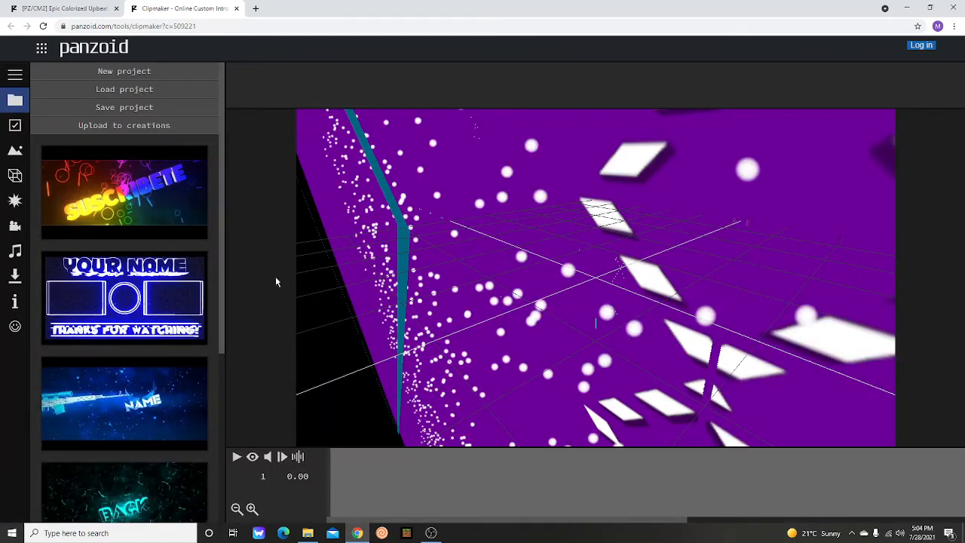
{"action": "mouse_move", "coordinate": [253, 456]}
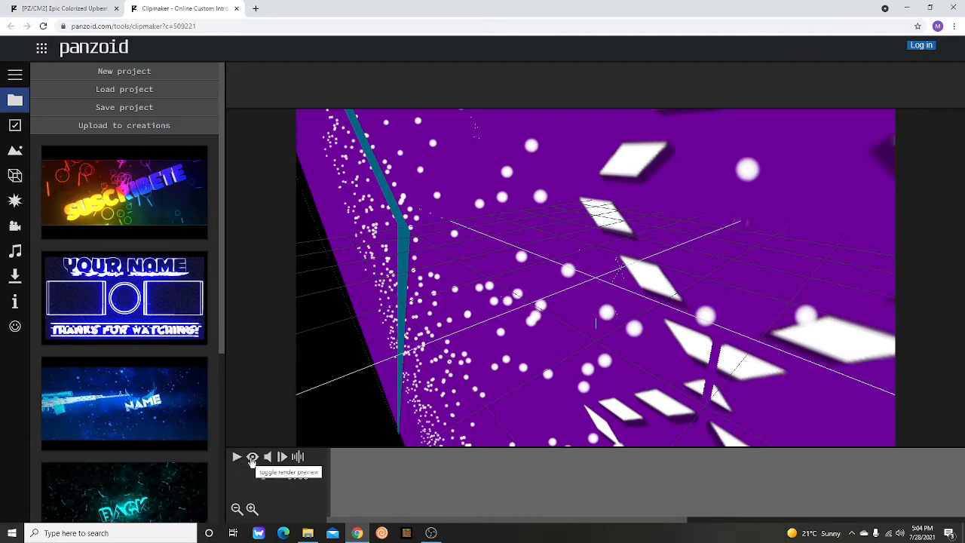
{"action": "left_click", "coordinate": [253, 456]}
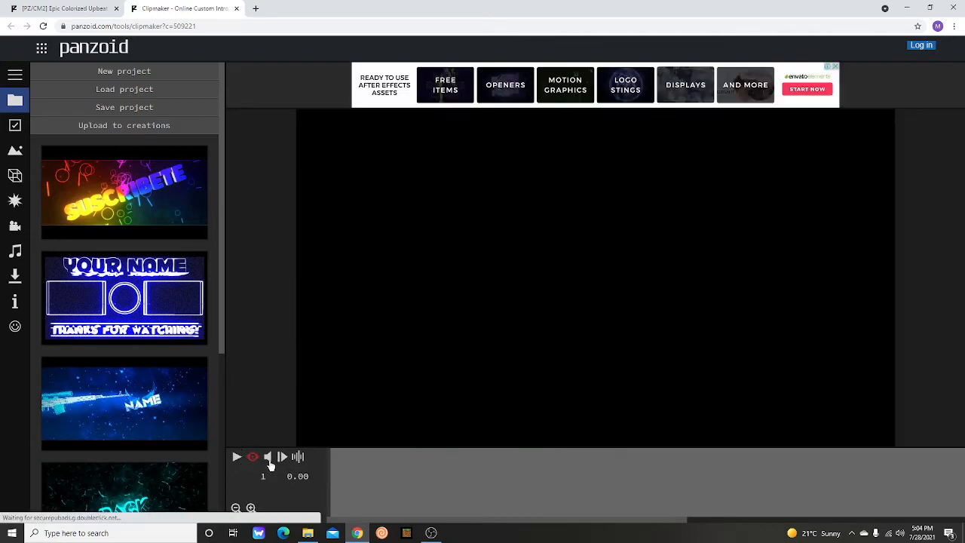
{"action": "mouse_move", "coordinate": [268, 456]}
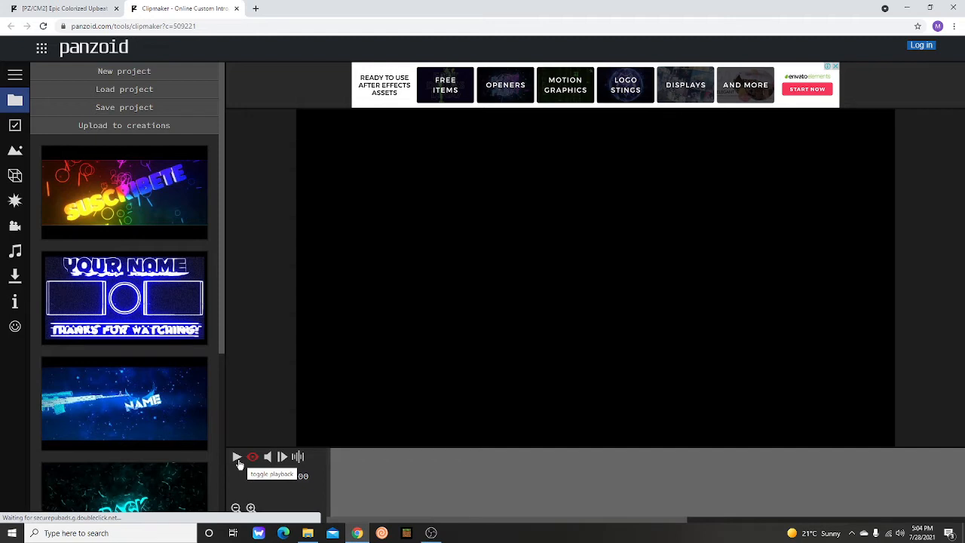
{"action": "mouse_move", "coordinate": [256, 458]}
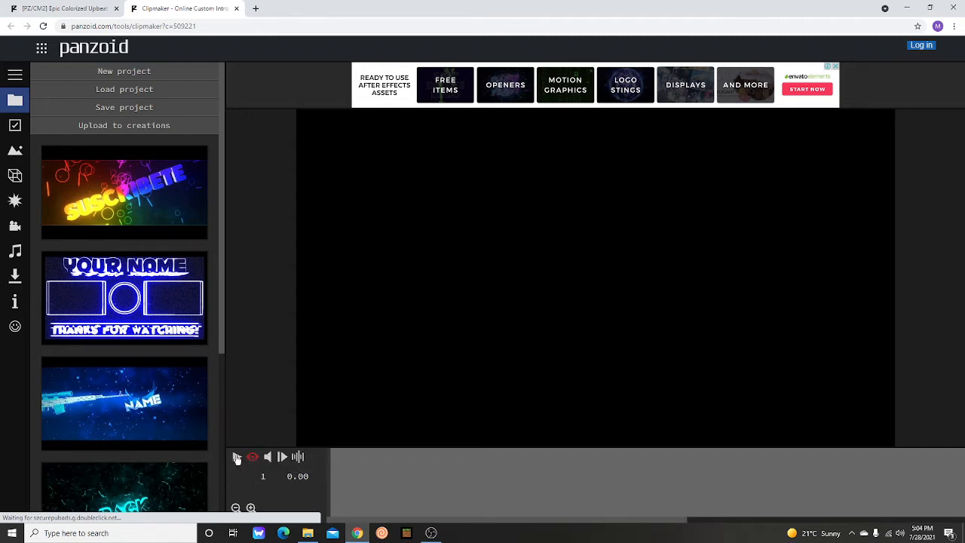
{"action": "left_click", "coordinate": [237, 457]}
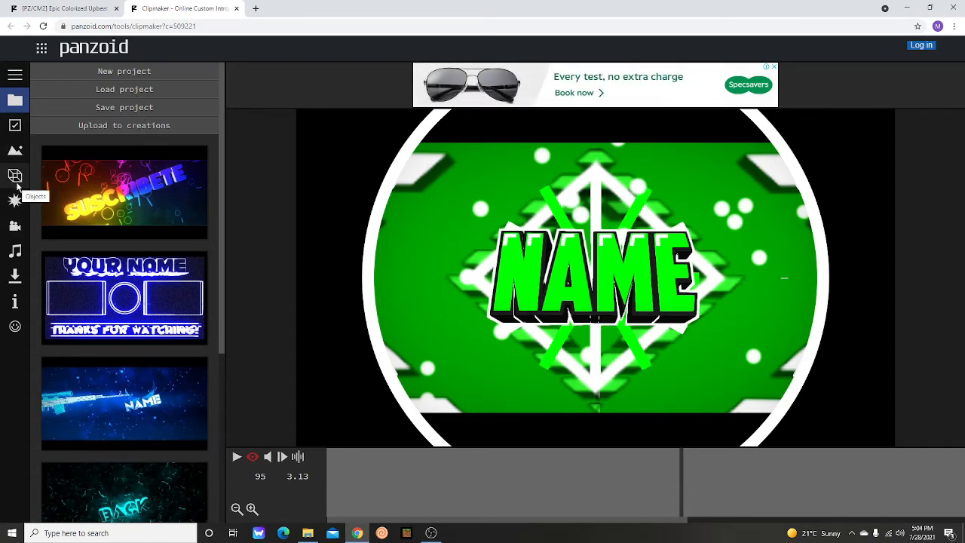
- Change the first 'Text: NAME' object's 3D text to Gameslayer12
{"action": "left_click", "coordinate": [15, 176]}
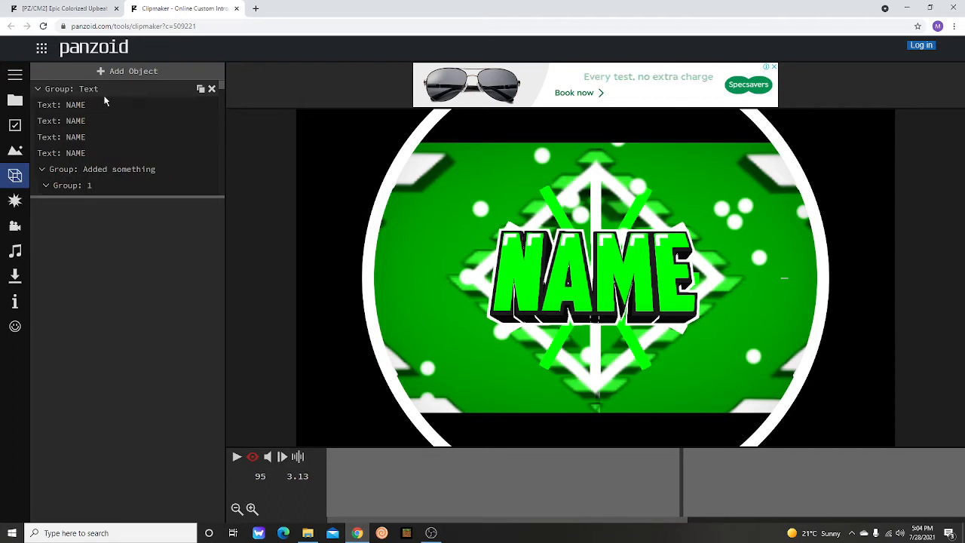
{"action": "left_click", "coordinate": [74, 105]}
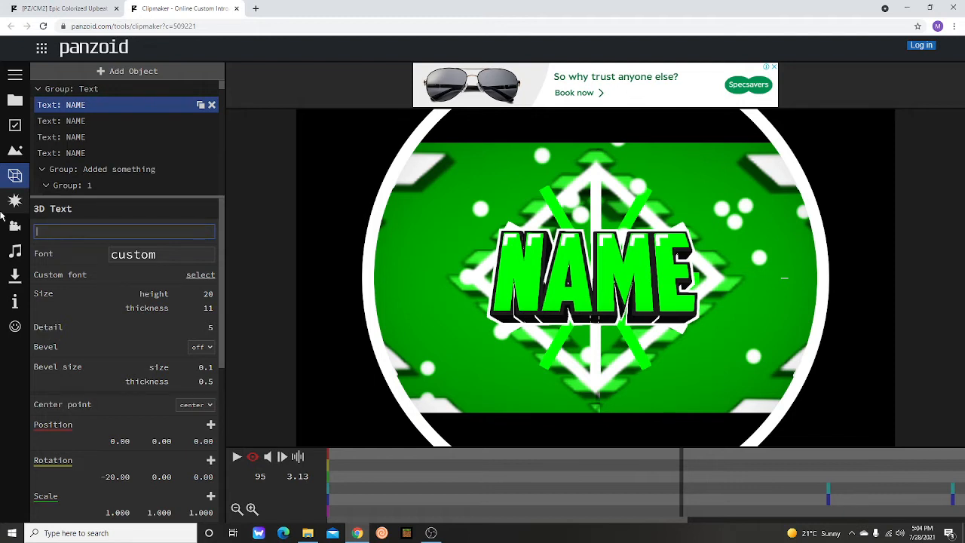
{"action": "type", "text": "a"}
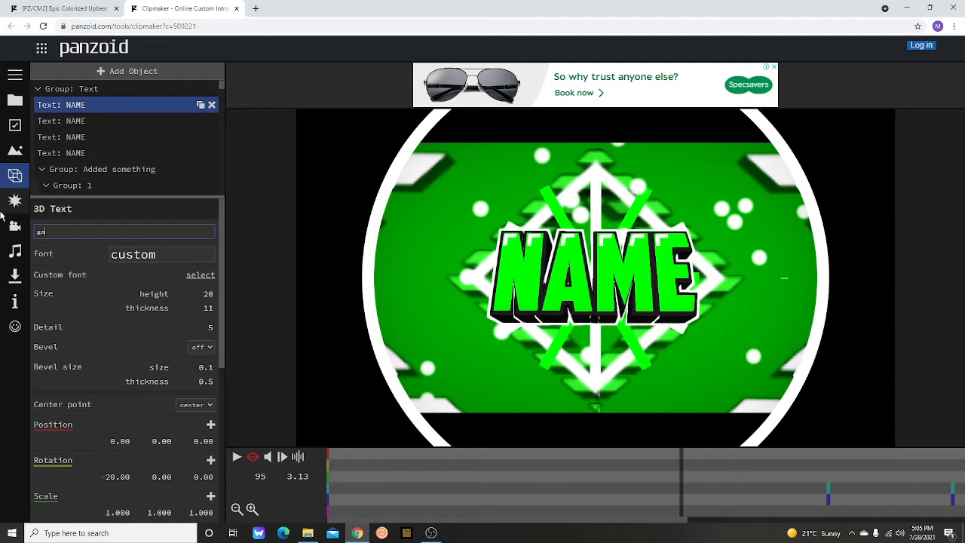
{"action": "type", "text": "gameslayd"}
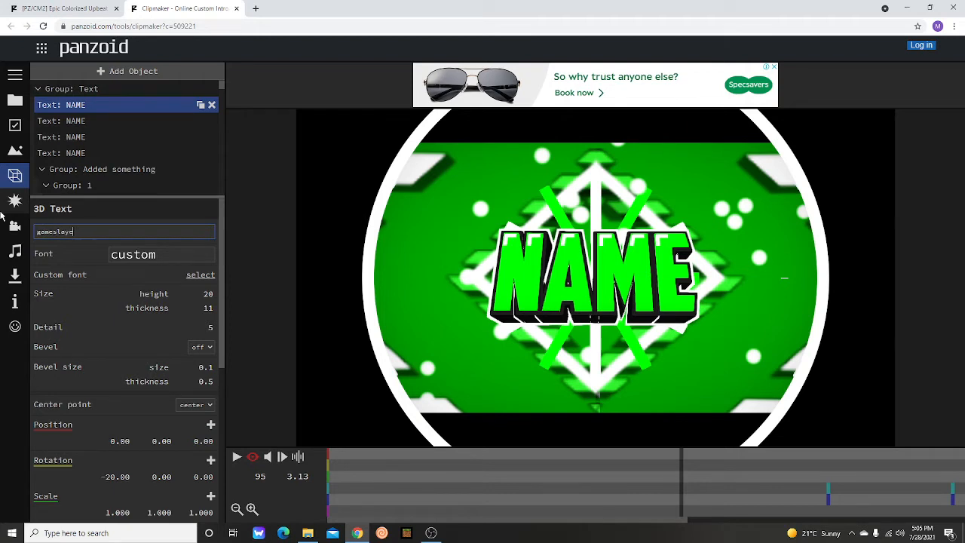
{"action": "type", "text": "Goal"}
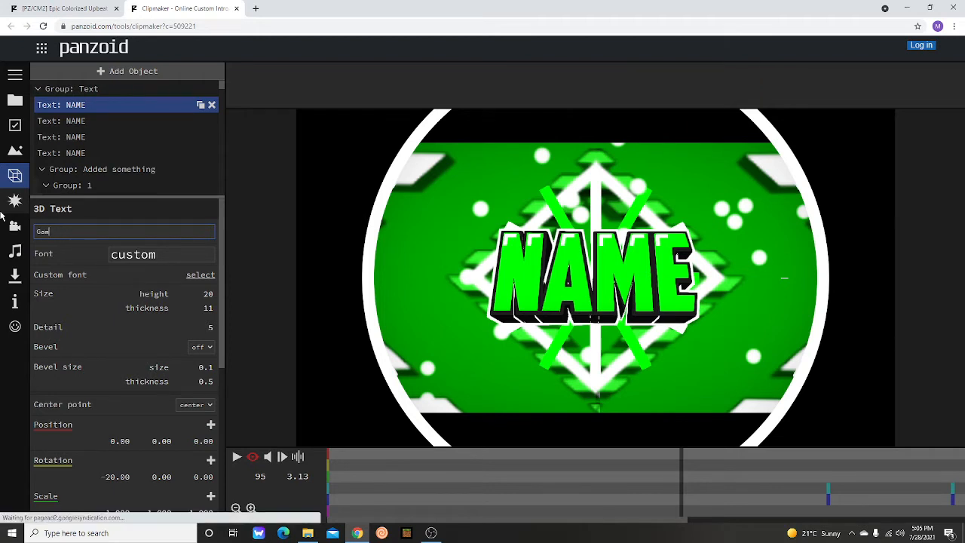
{"action": "type", "text": "Gameslayer12"}
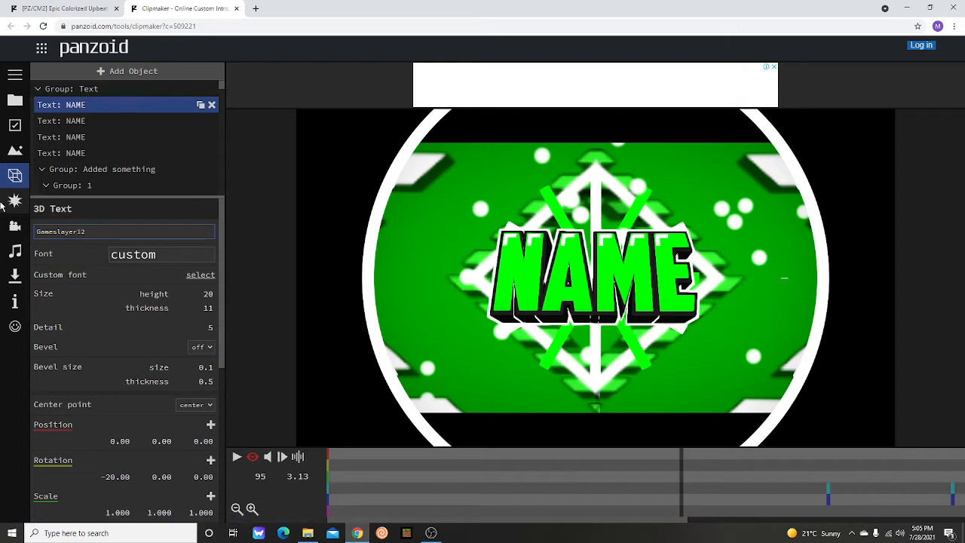
- Change the remaining three NAME text objects to Gameslayer12
{"action": "left_click", "coordinate": [75, 121]}
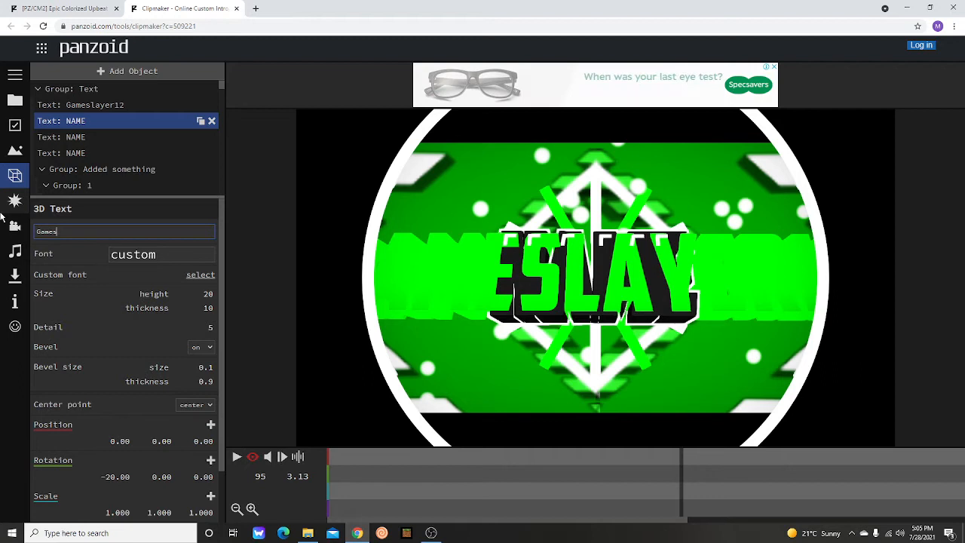
{"action": "type", "text": "Gameslayer12"}
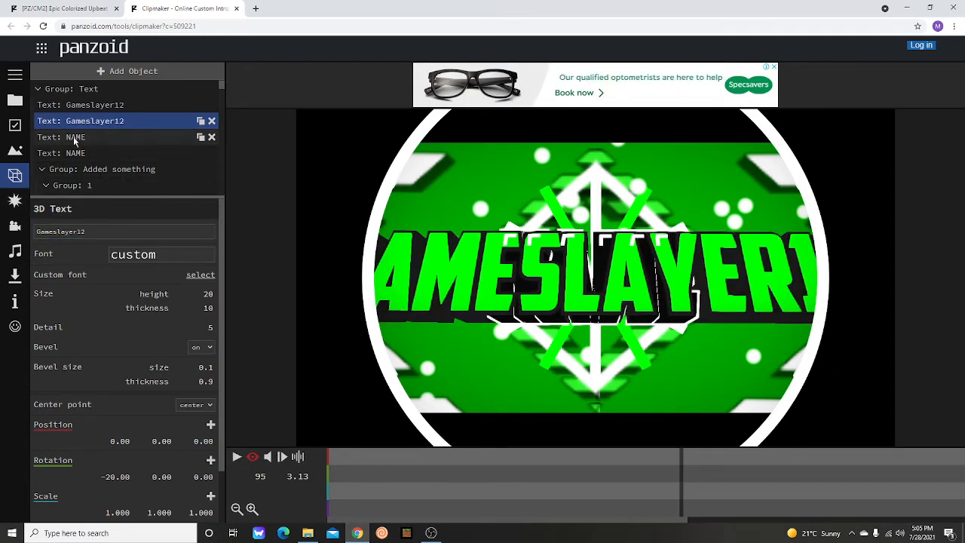
{"action": "left_click", "coordinate": [75, 136]}
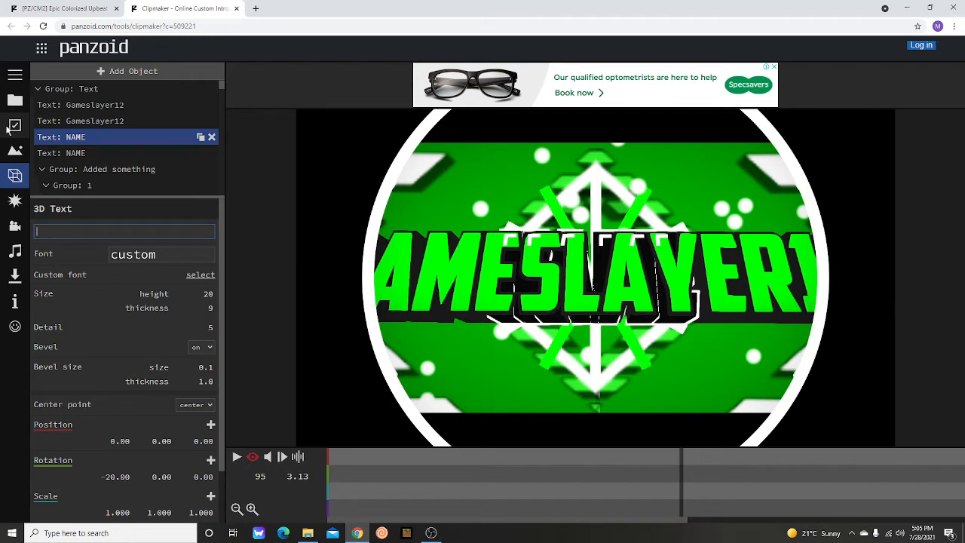
{"action": "type", "text": "Game"}
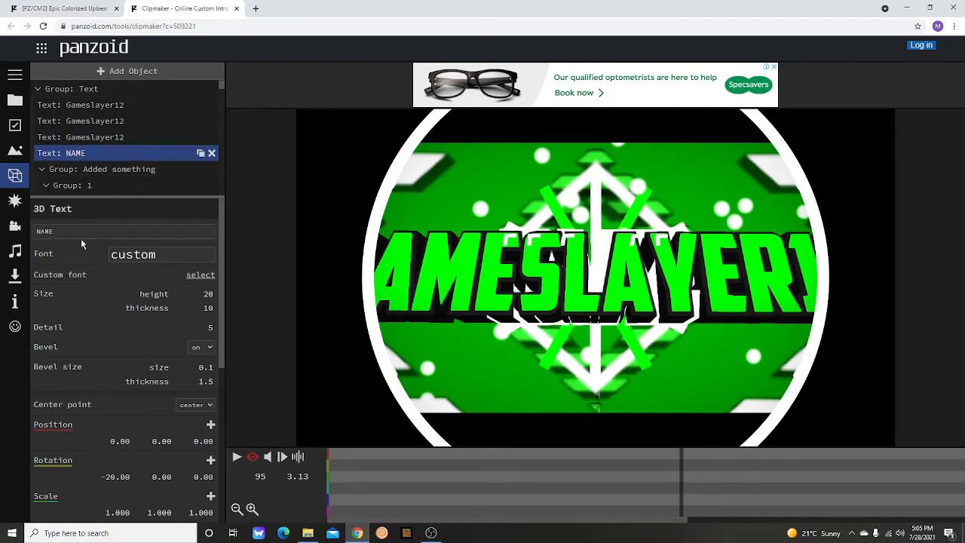
{"action": "left_click", "coordinate": [124, 232]}
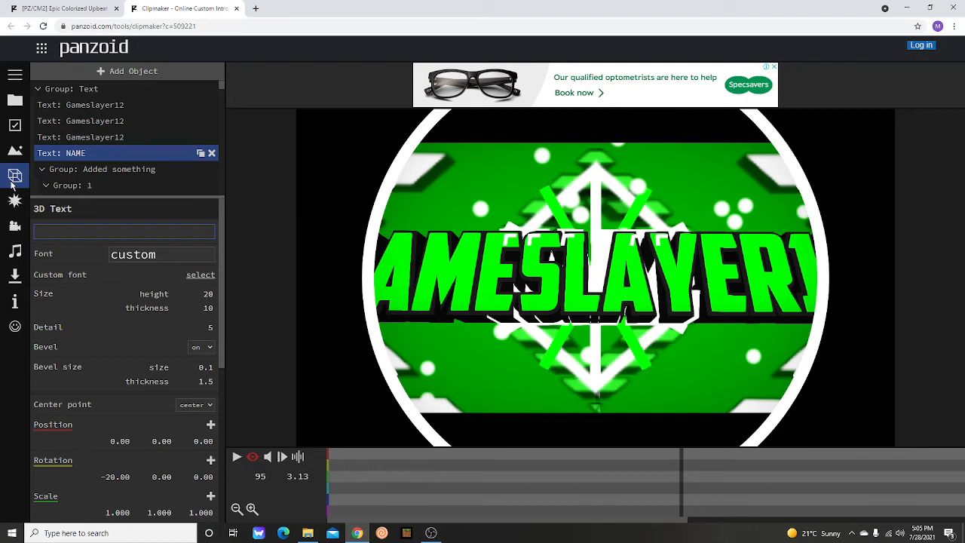
{"action": "type", "text": "Gameslayer12"}
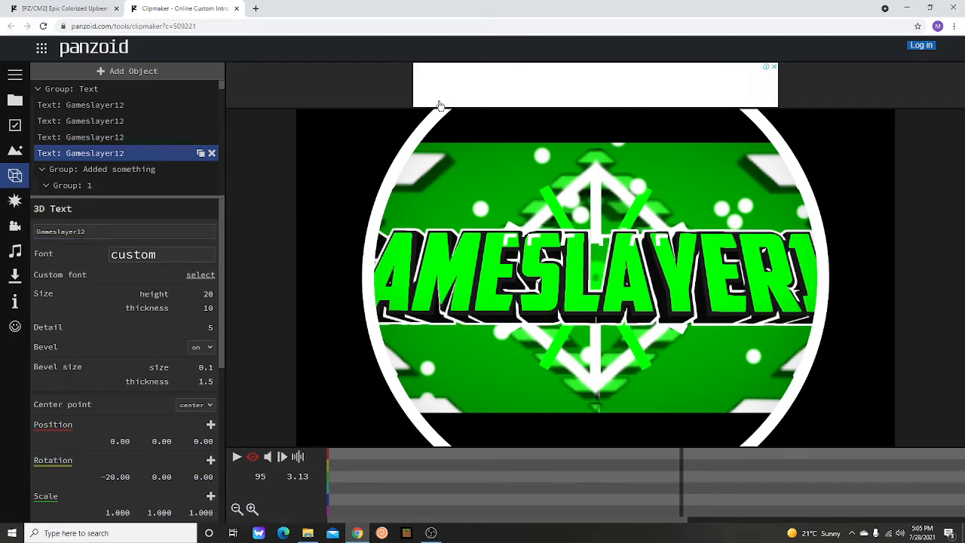
{"action": "left_click", "coordinate": [237, 457]}
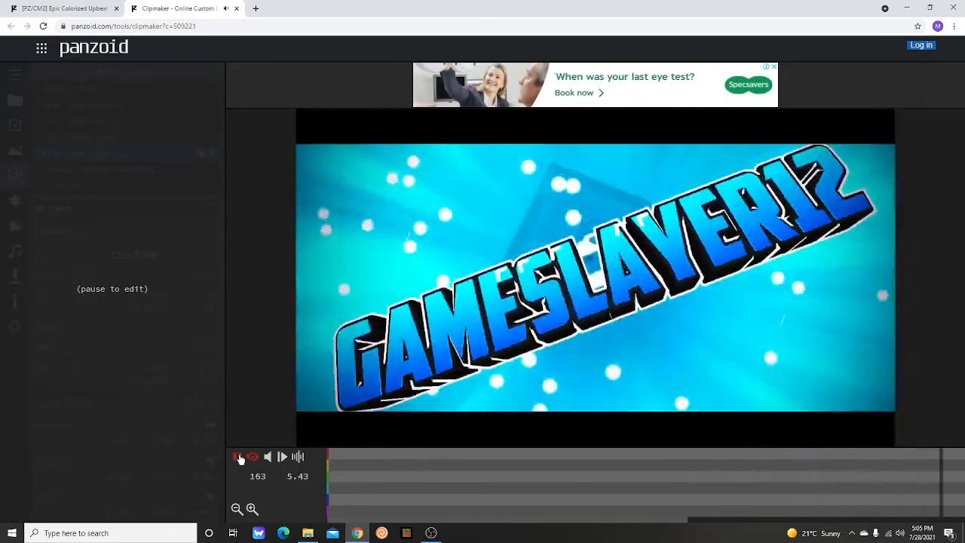
{"action": "left_click", "coordinate": [237, 457]}
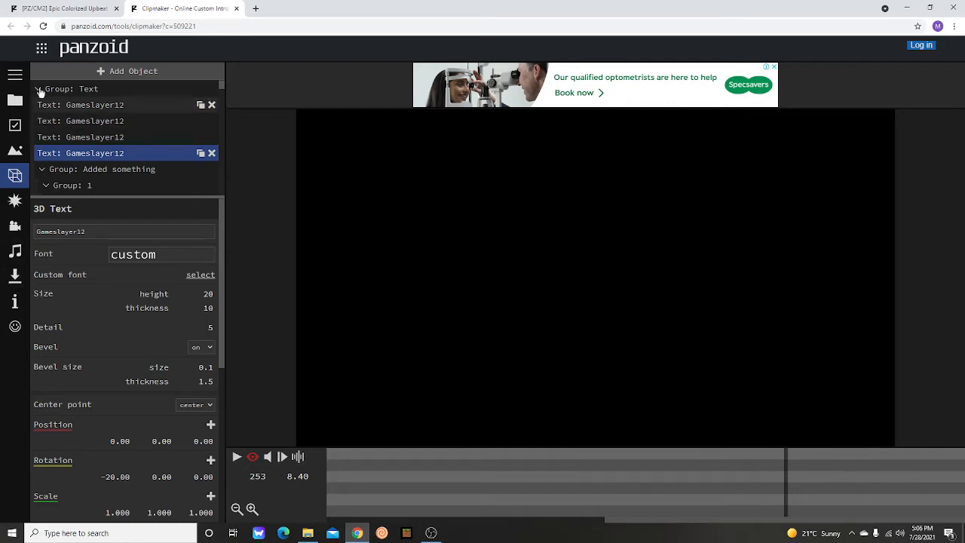
{"action": "left_click", "coordinate": [16, 74]}
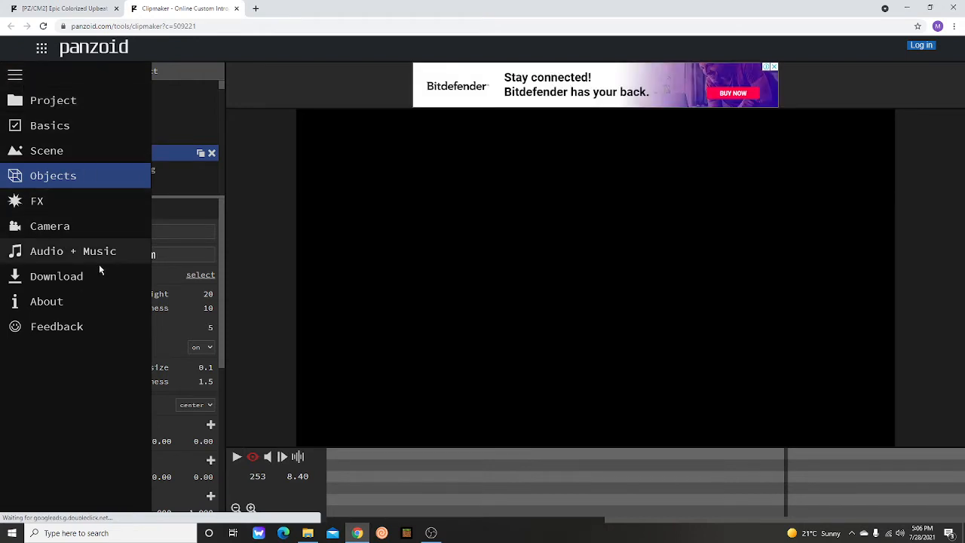
- Show the Download options, with balanced mode and .mkv format
{"action": "left_click", "coordinate": [57, 276]}
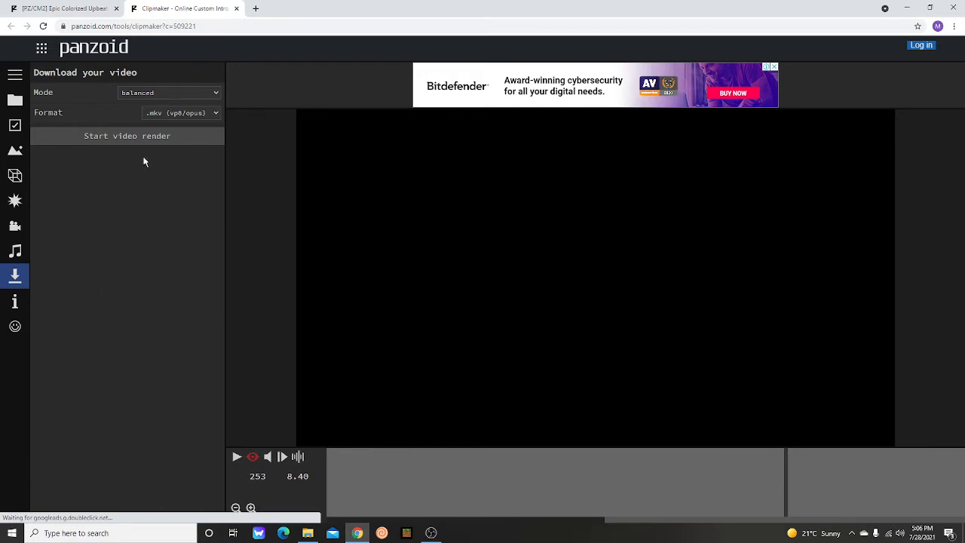
{"action": "mouse_move", "coordinate": [175, 152]}
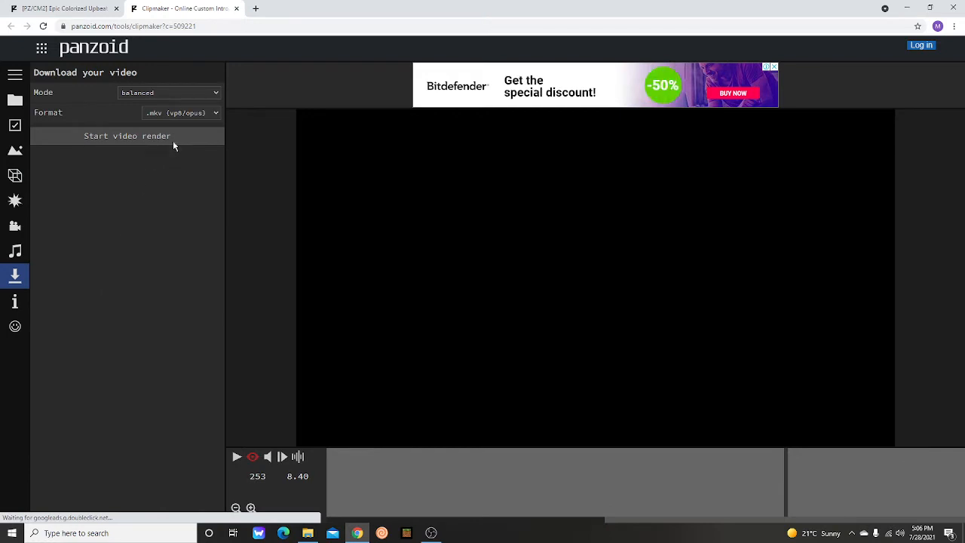
- Render the Gameslayer12 intro video until it is ready to download
{"action": "left_click", "coordinate": [127, 135]}
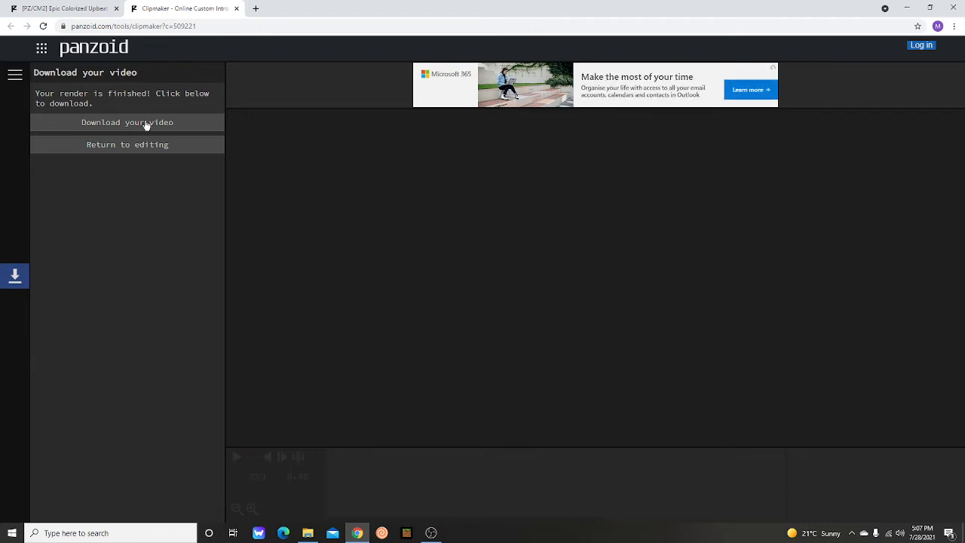
- Download the rendered intro as video.mkv
{"action": "left_click", "coordinate": [127, 122]}
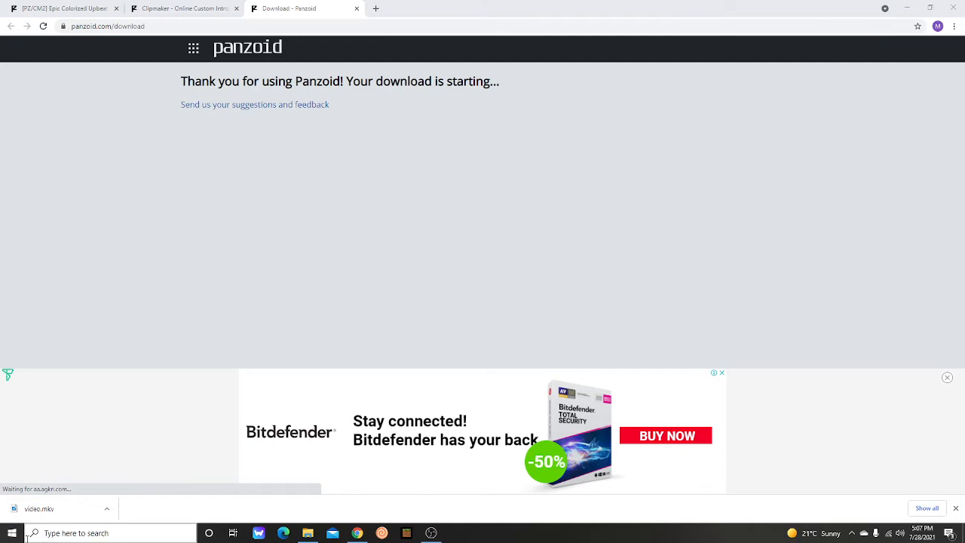
- Scroll the Start menu's app list down to Photos in the P section
{"action": "left_click", "coordinate": [11, 533]}
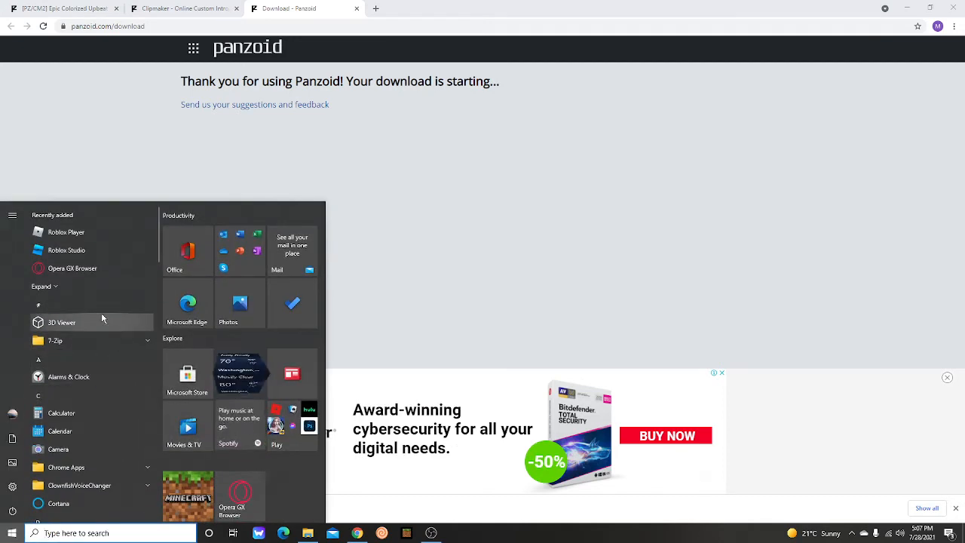
{"action": "scroll", "scroll_direction": "down", "scroll_amount": 3}
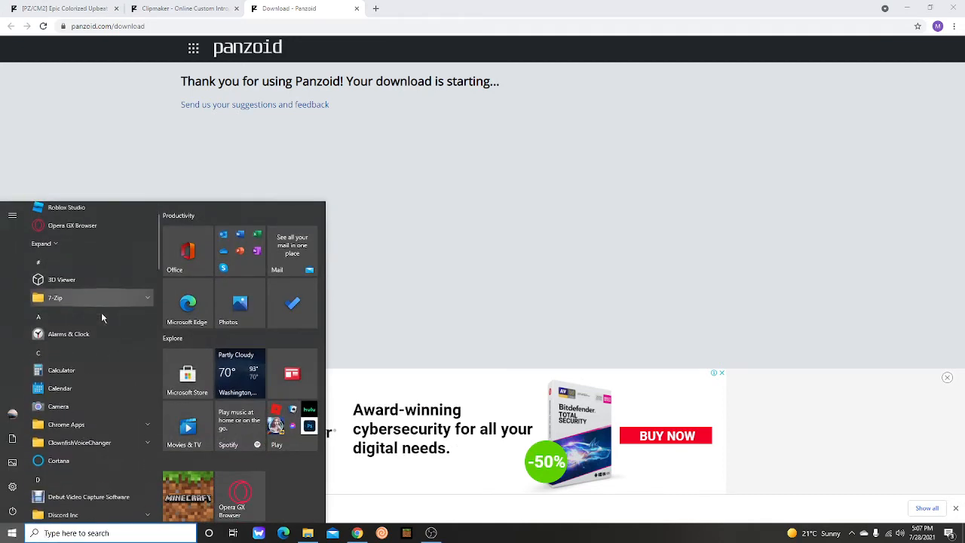
{"action": "scroll", "scroll_direction": "down", "scroll_amount": 3}
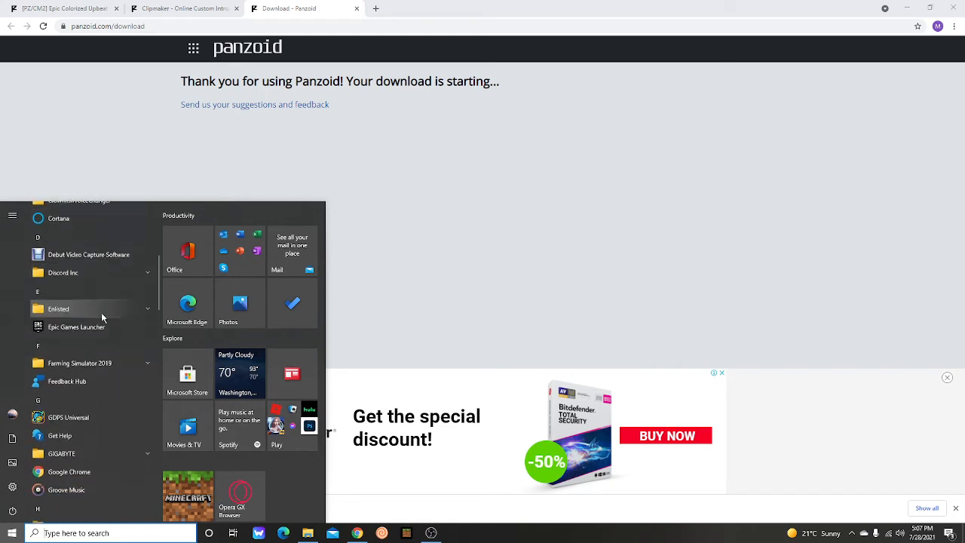
{"action": "scroll", "scroll_direction": "down", "scroll_amount": 3}
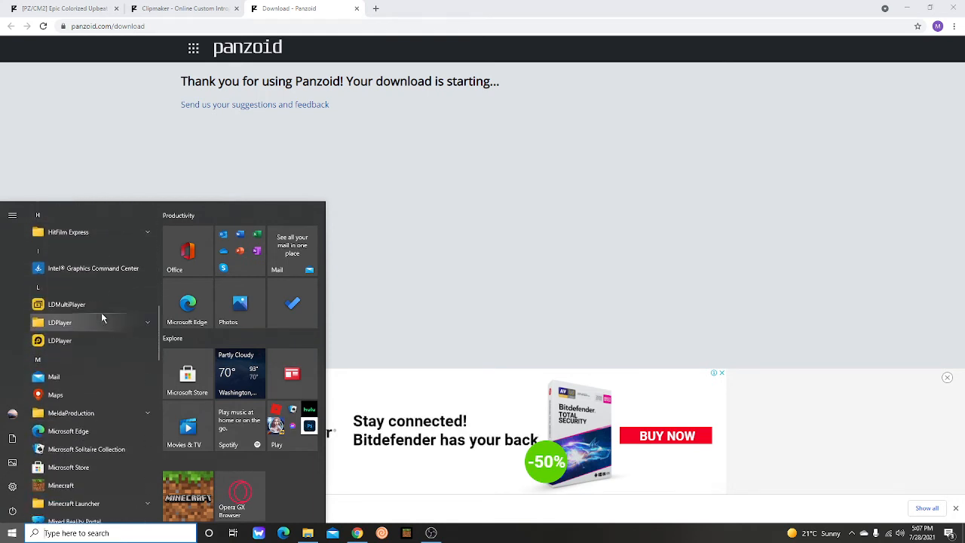
{"action": "scroll", "scroll_direction": "down", "scroll_amount": 3}
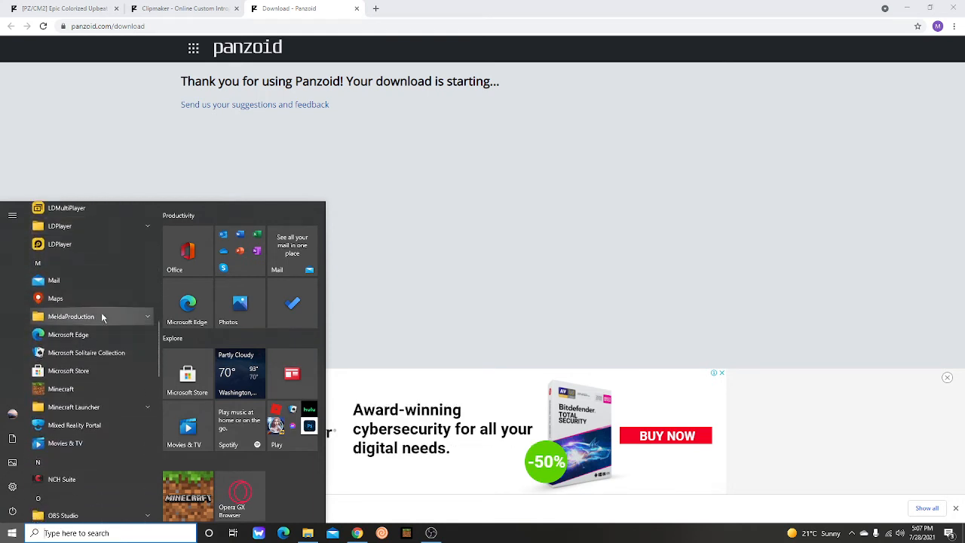
{"action": "scroll", "scroll_direction": "down", "scroll_amount": 3}
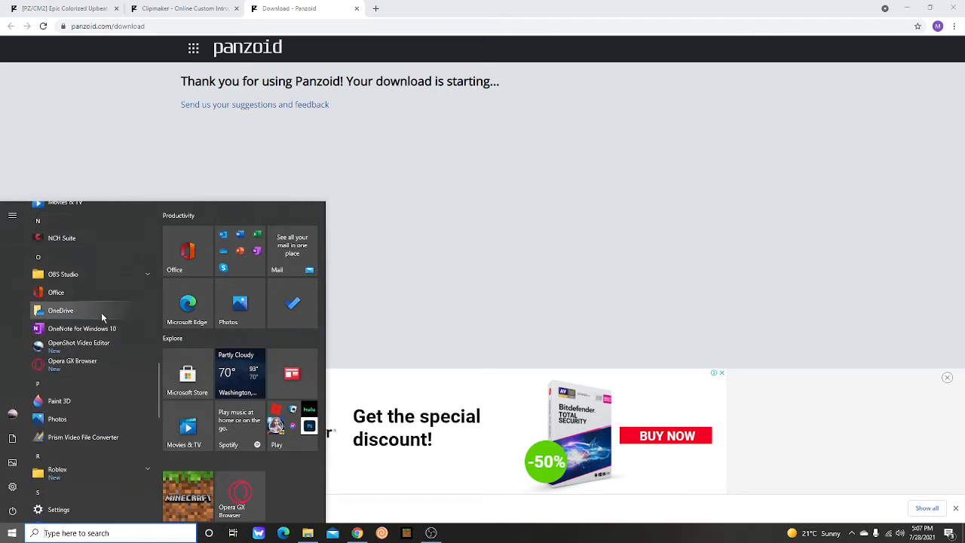
{"action": "scroll", "scroll_direction": "down", "scroll_amount": 3}
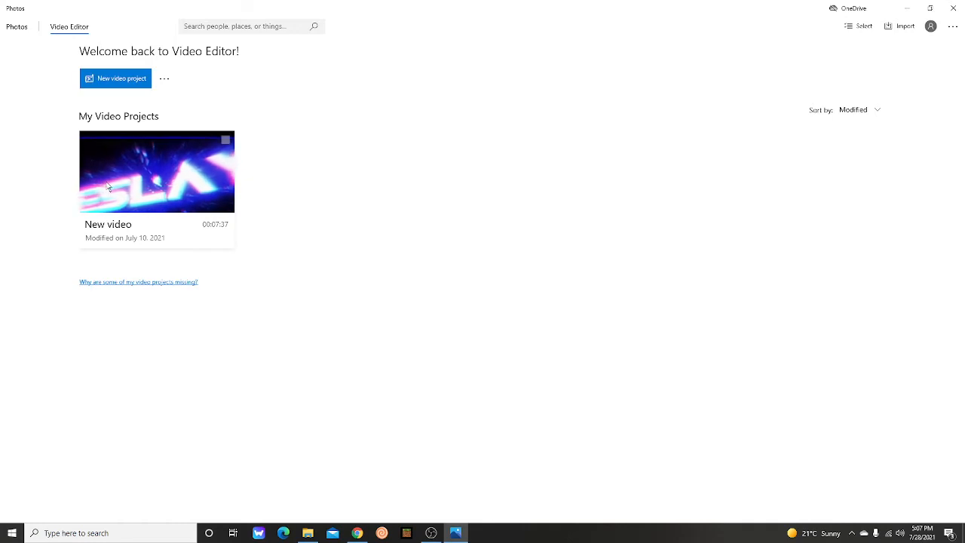
{"action": "mouse_move", "coordinate": [113, 160]}
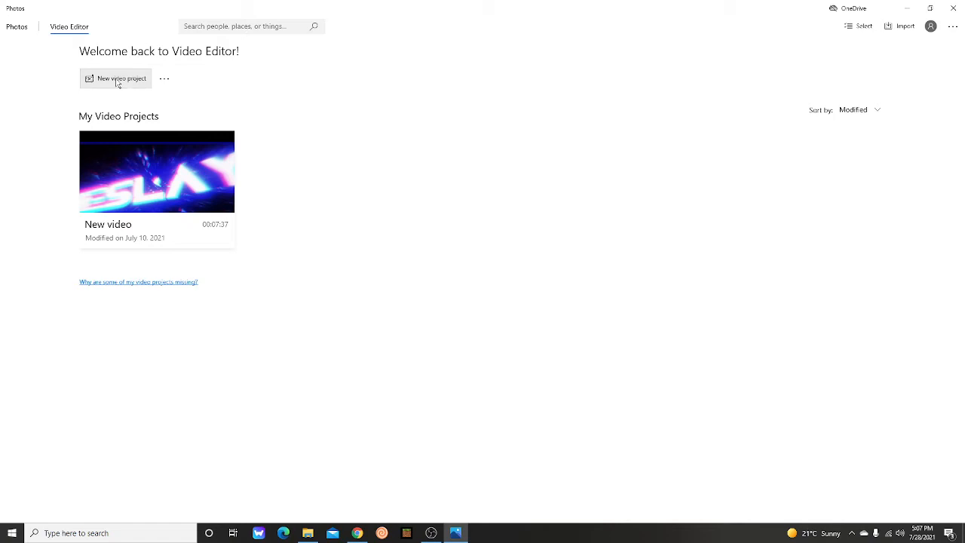
- Create a new video project named 'Example'
{"action": "left_click", "coordinate": [115, 78]}
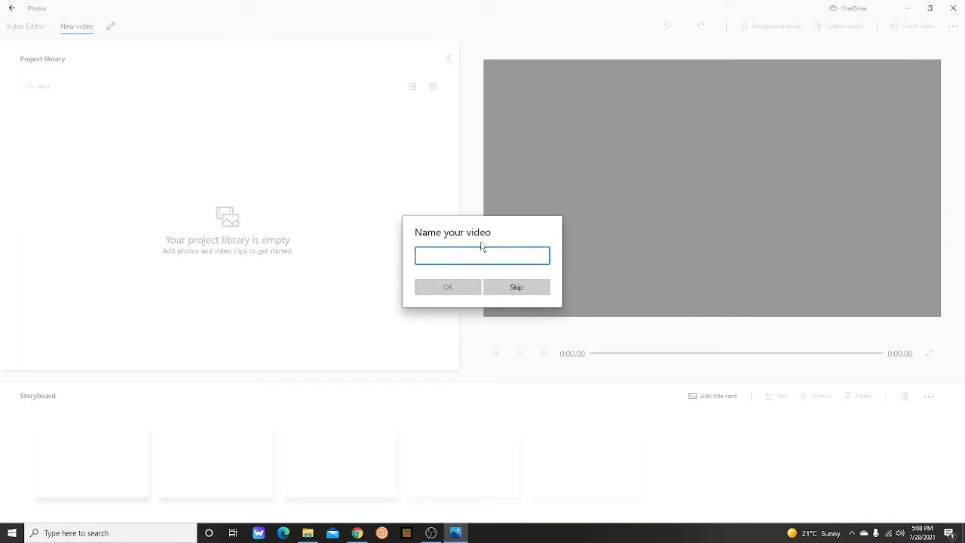
{"action": "type", "text": "Examp"}
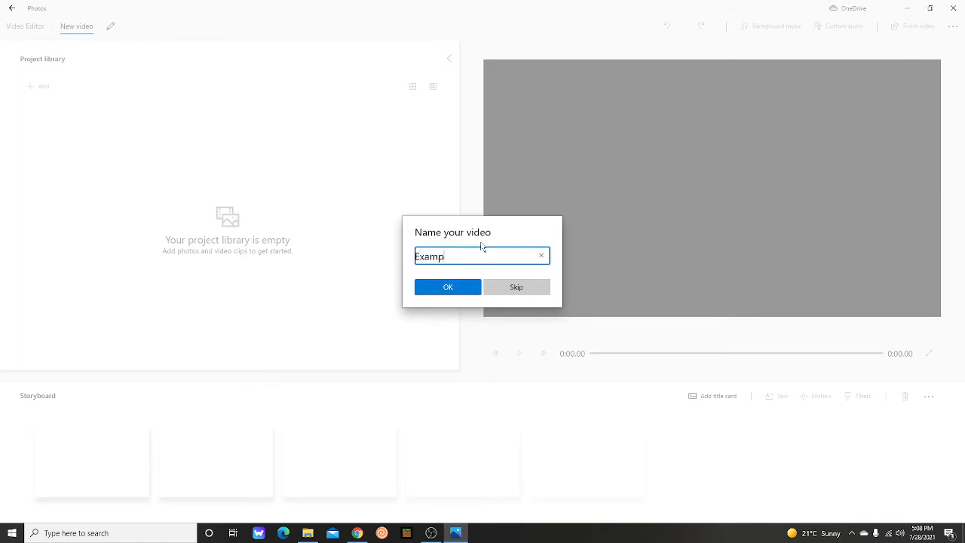
{"action": "left_click", "coordinate": [447, 287]}
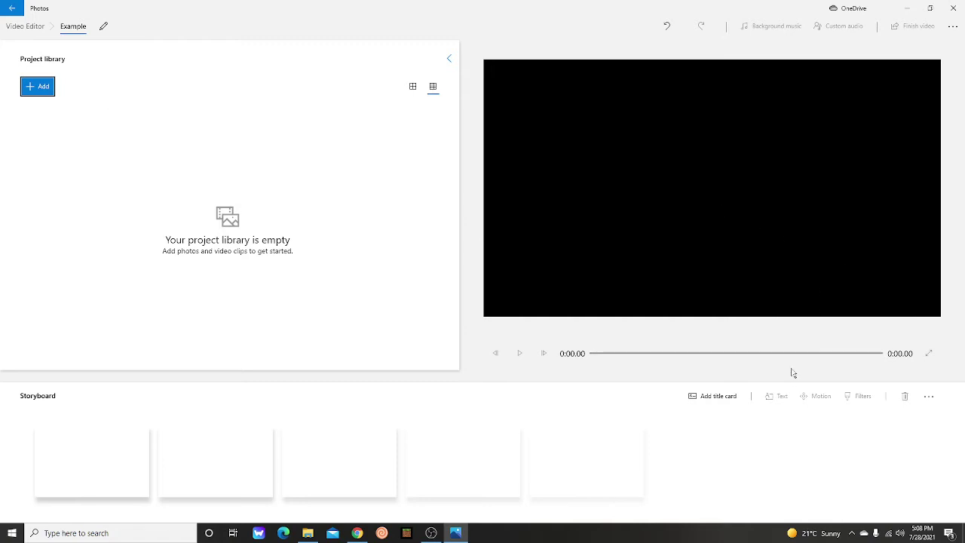
{"action": "mouse_move", "coordinate": [743, 405]}
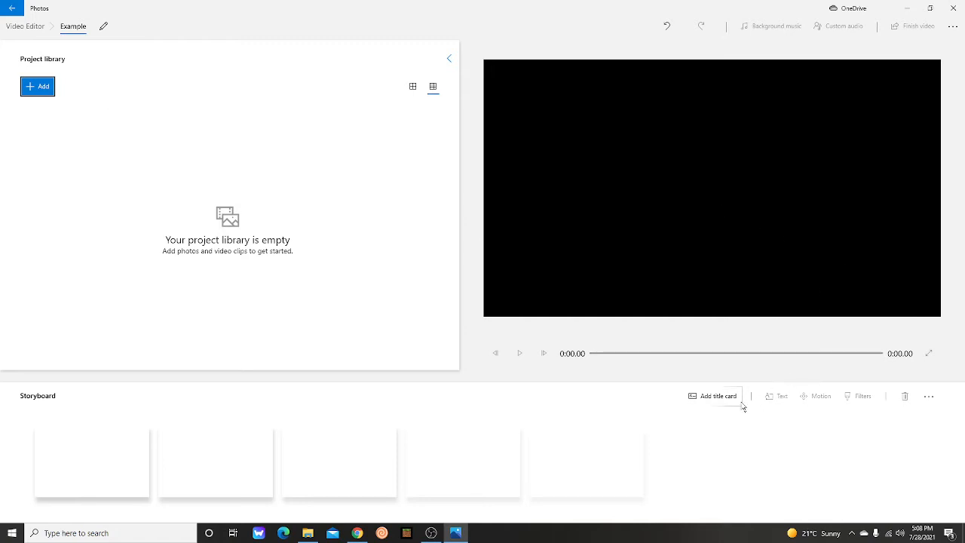
{"action": "mouse_move", "coordinate": [38, 86]}
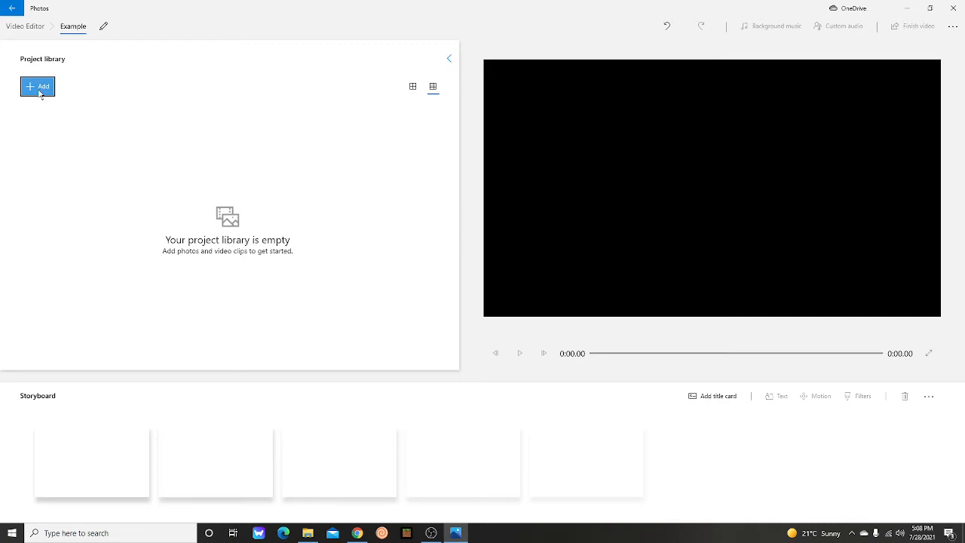
{"action": "mouse_move", "coordinate": [40, 110]}
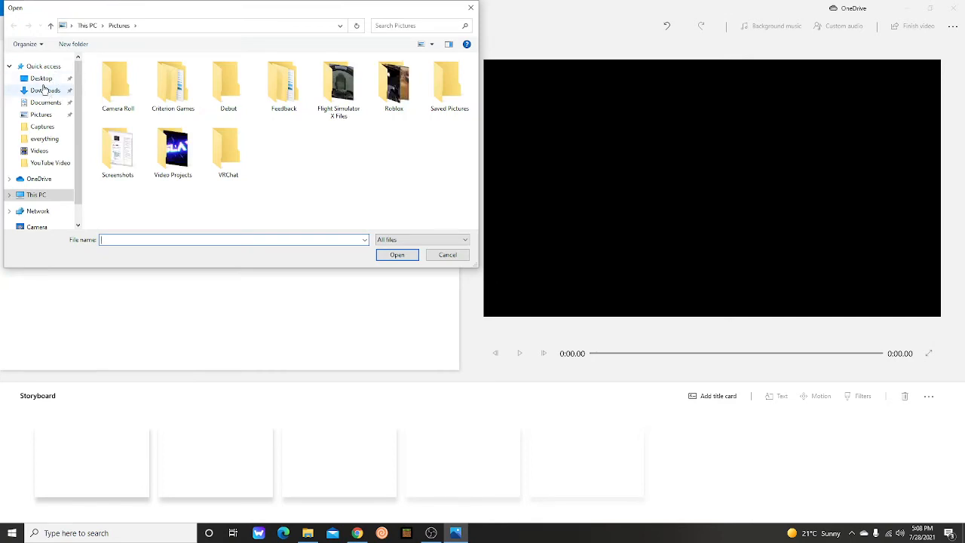
- Try adding video.mkv from Downloads to the project library; Photos reports unreadable properties
{"action": "left_click", "coordinate": [45, 90]}
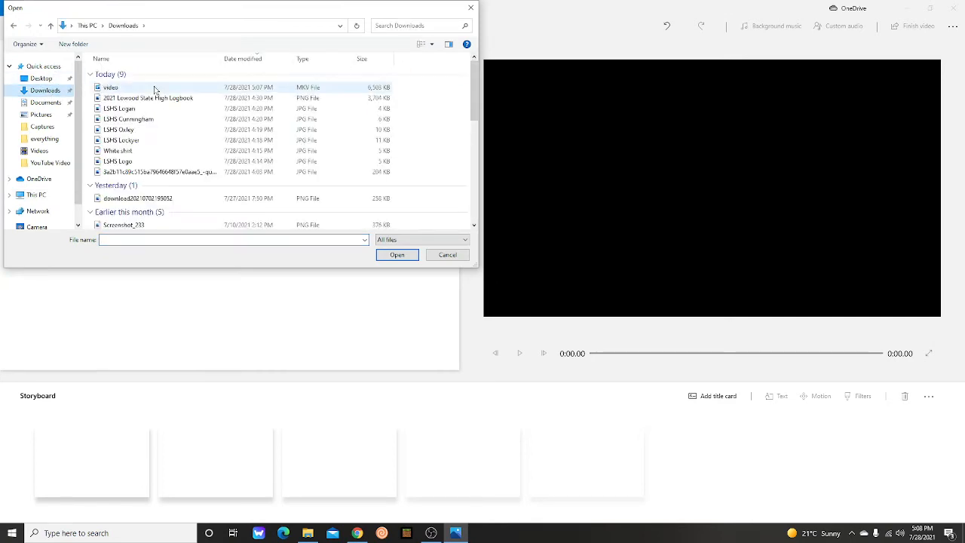
{"action": "left_click", "coordinate": [447, 254]}
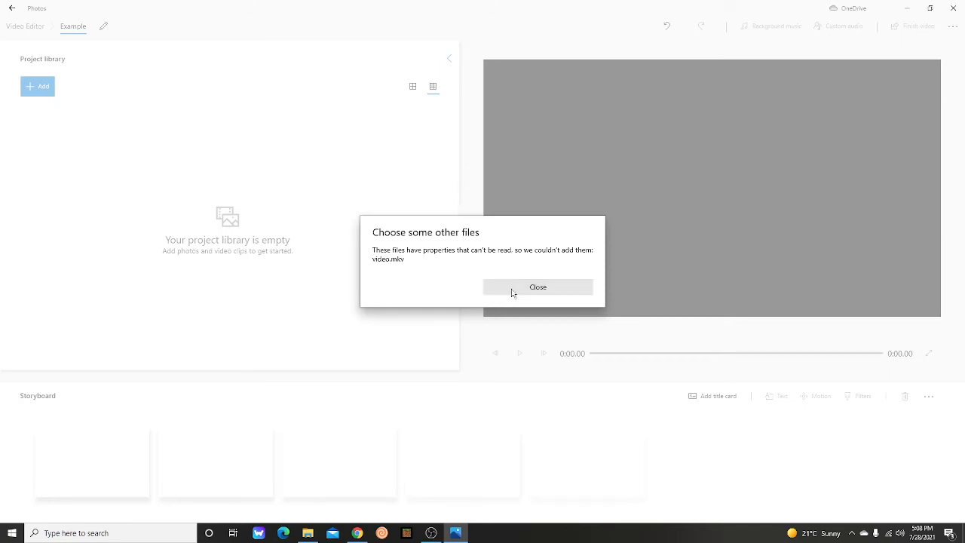
- Dismiss the video import error message
{"action": "left_click", "coordinate": [538, 286]}
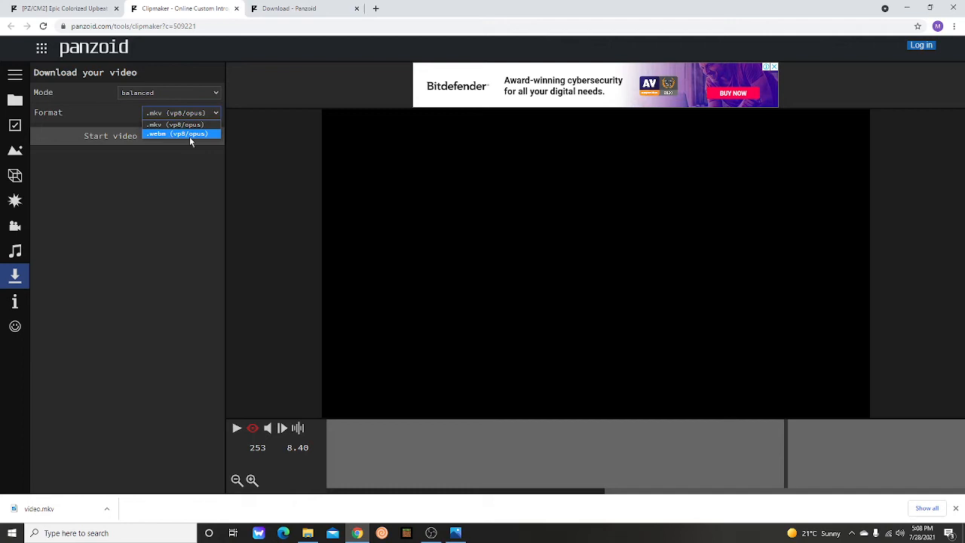
{"action": "mouse_move", "coordinate": [179, 220]}
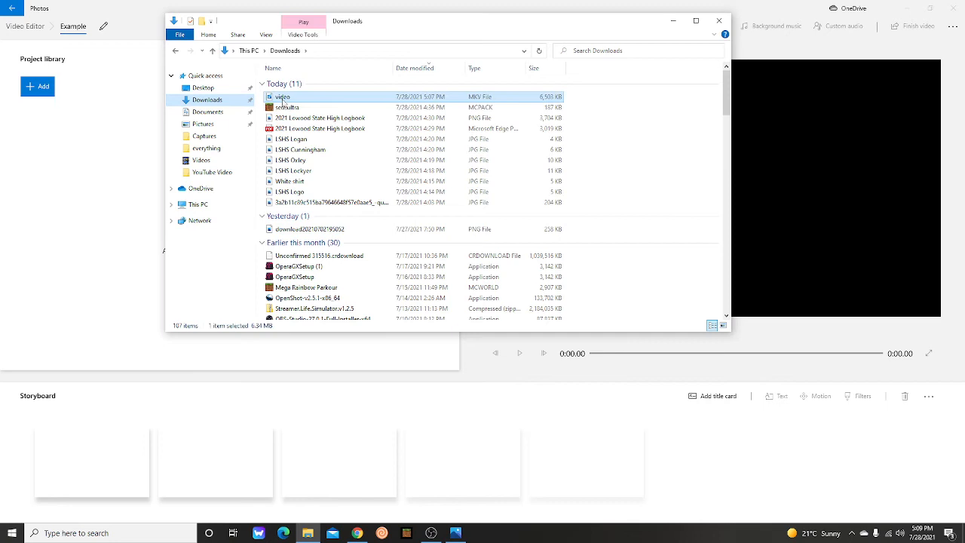
- Drag the copied video file into the project library, then close the unreadable-file warning
{"action": "left_click_drag", "start_coordinate": [283, 96], "coordinate": [85, 138]}
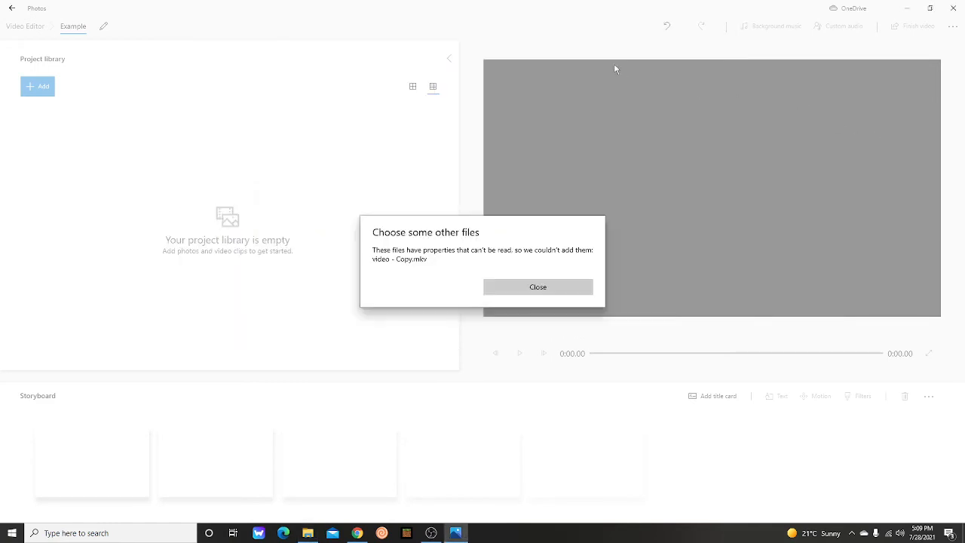
{"action": "mouse_move", "coordinate": [546, 460]}
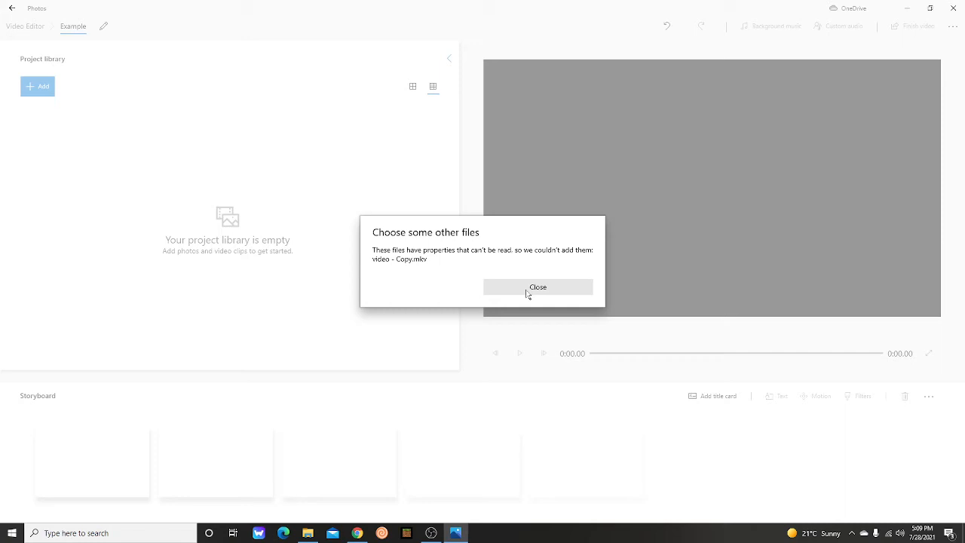
{"action": "left_click", "coordinate": [537, 286]}
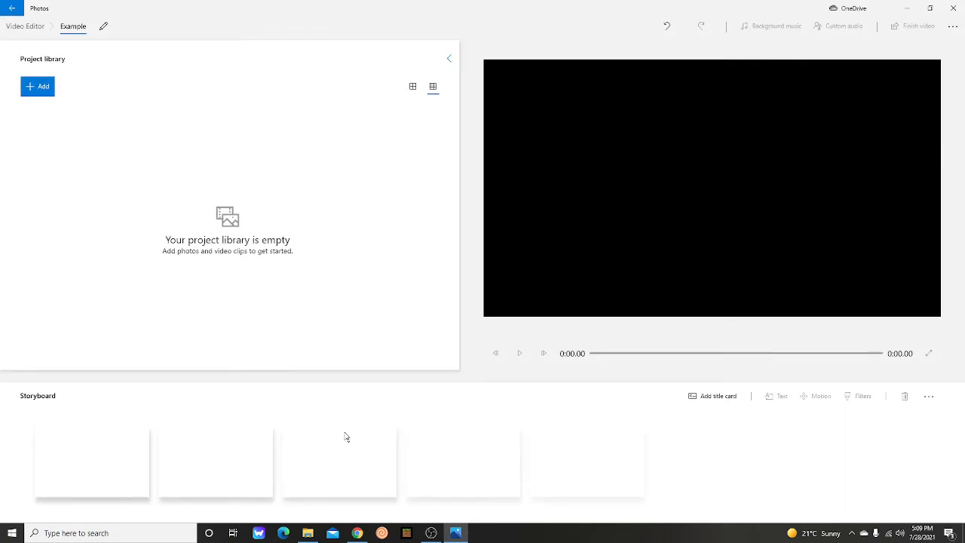
{"action": "mouse_move", "coordinate": [347, 496]}
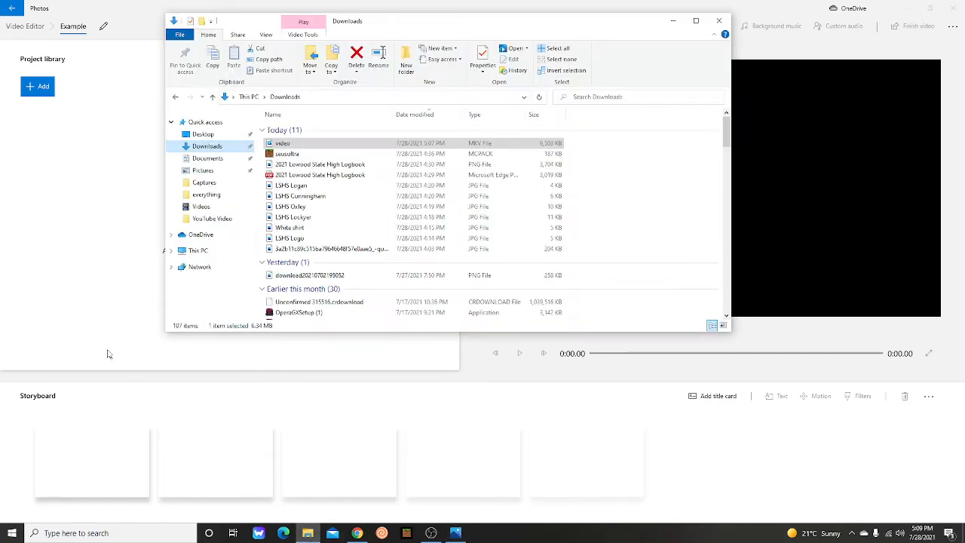
- Add the video copy from the Videos folder to the project library, triggering the error again
{"action": "left_click", "coordinate": [201, 205]}
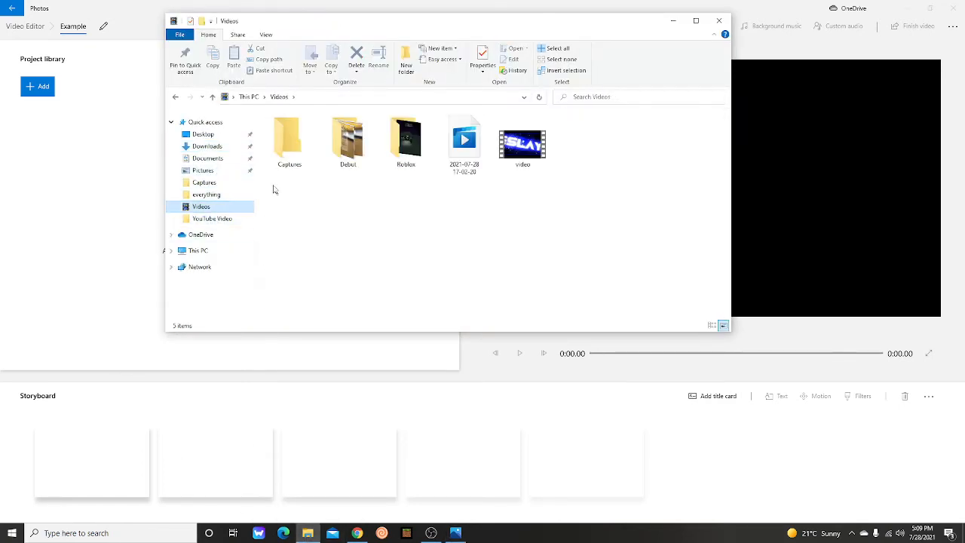
{"action": "left_click", "coordinate": [523, 140]}
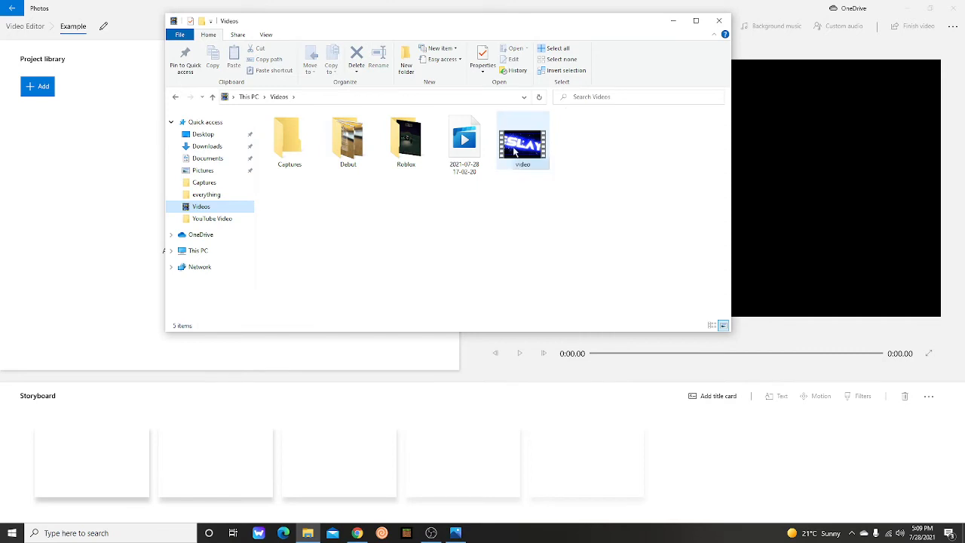
{"action": "left_click", "coordinate": [522, 139]}
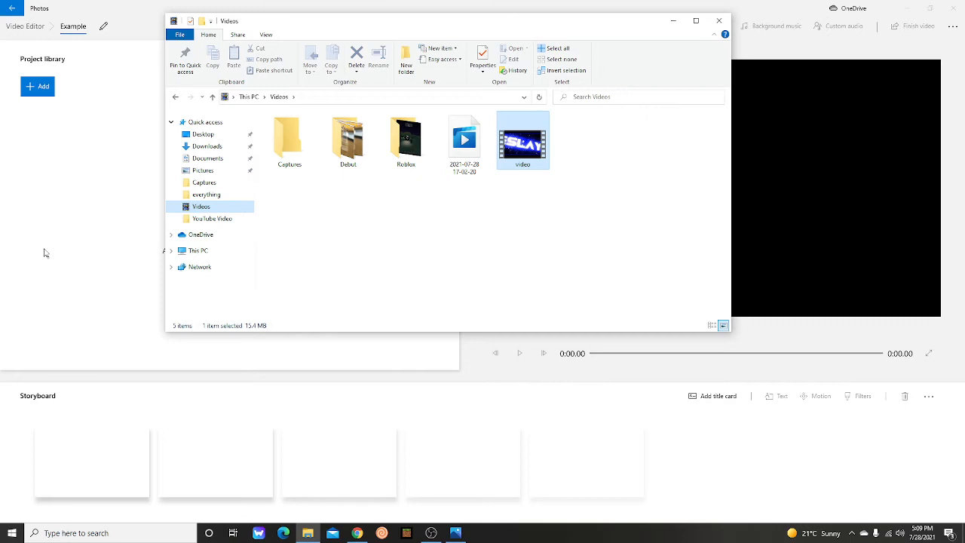
{"action": "left_click", "coordinate": [522, 140]}
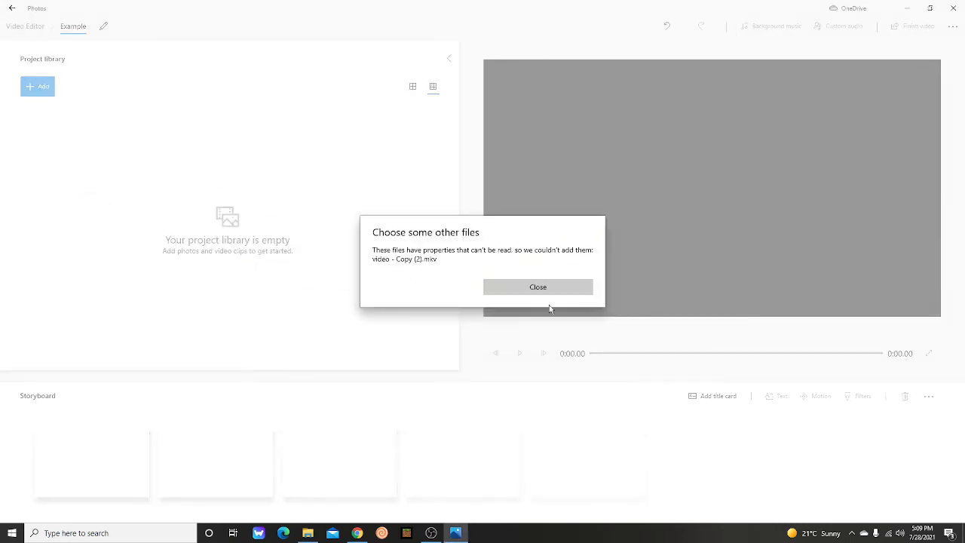
{"action": "mouse_move", "coordinate": [536, 264]}
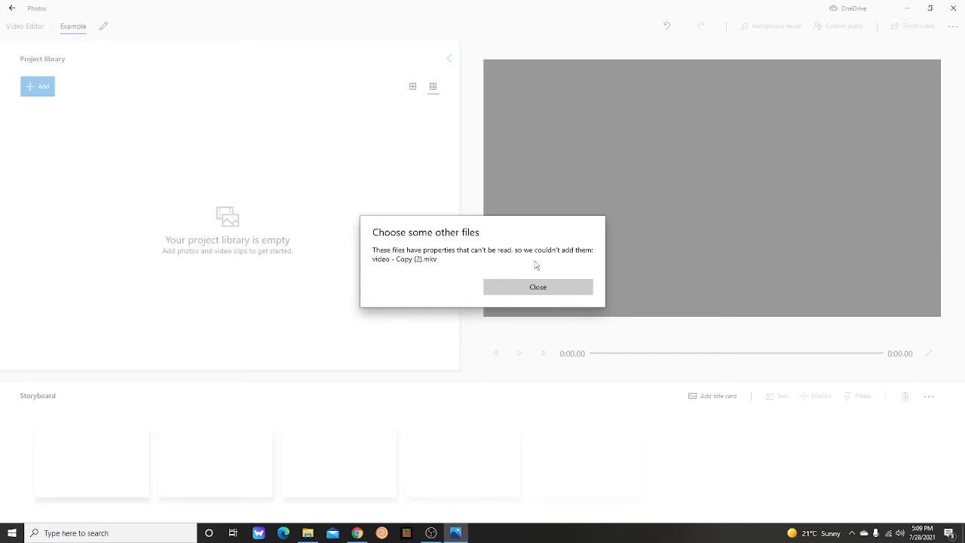
{"action": "mouse_move", "coordinate": [527, 283]}
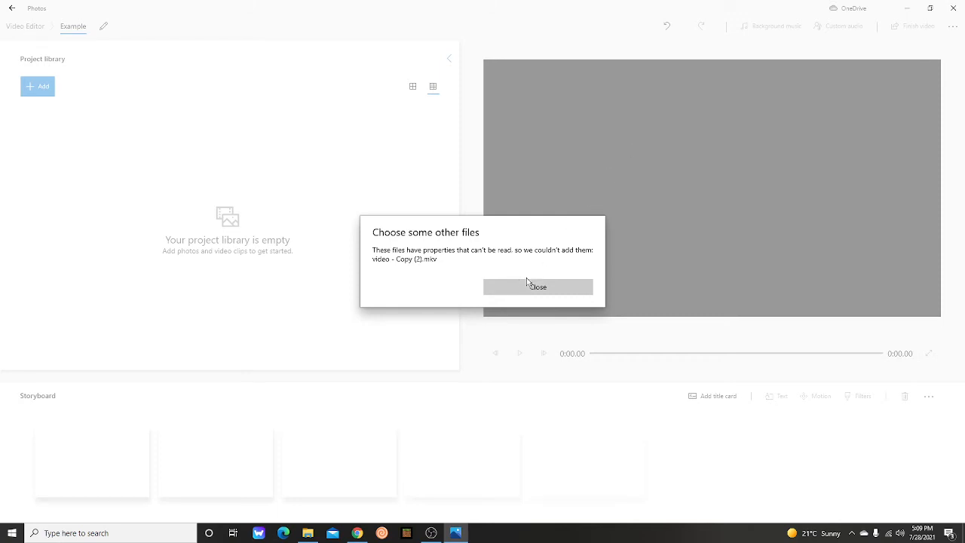
- Close the unreadable-file warning, leaving the Example project library empty
{"action": "left_click", "coordinate": [537, 286]}
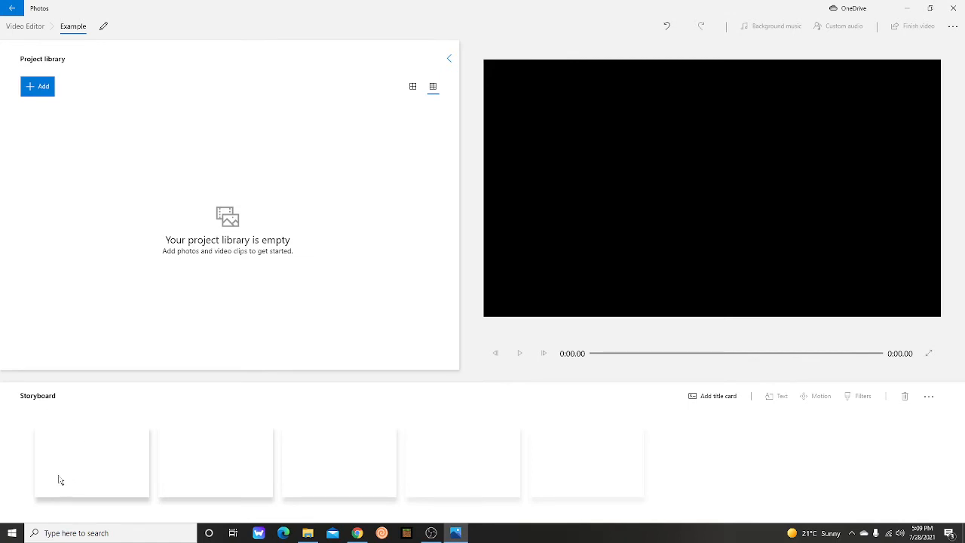
{"action": "mouse_move", "coordinate": [59, 73]}
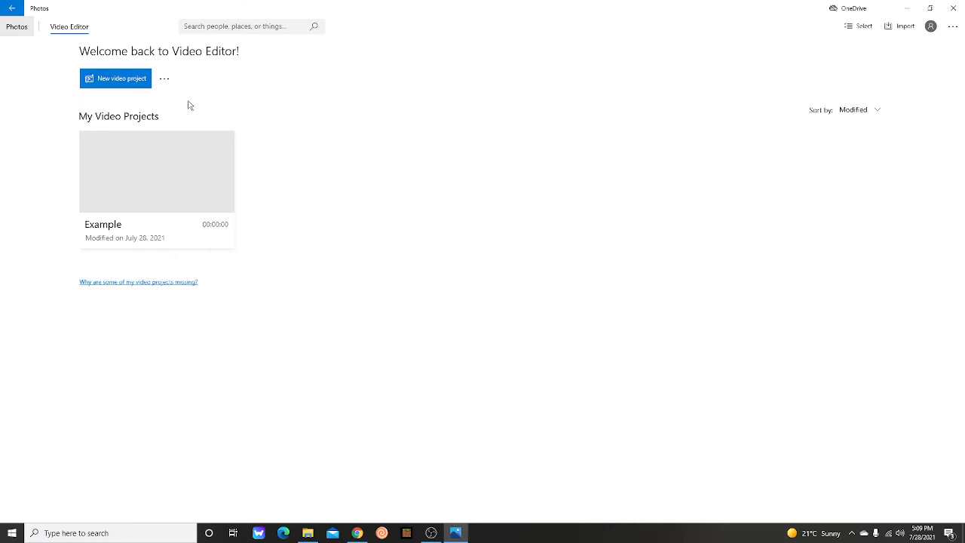
{"action": "mouse_move", "coordinate": [183, 190]}
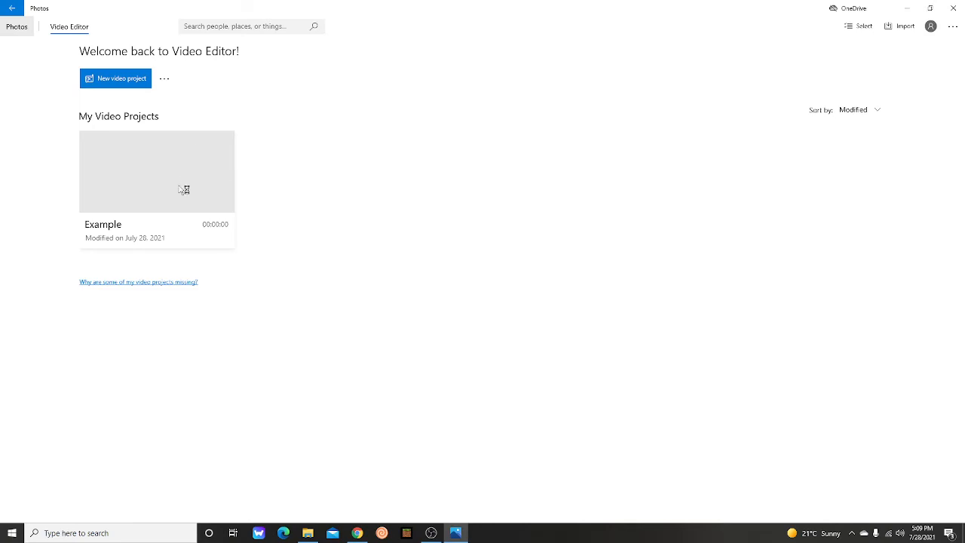
{"action": "mouse_move", "coordinate": [599, 134]}
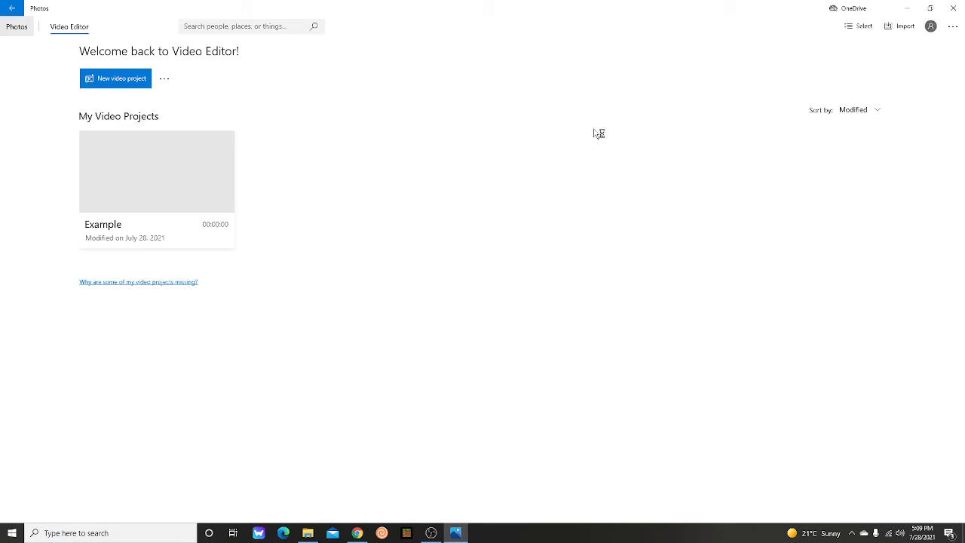
{"action": "mouse_move", "coordinate": [82, 79]}
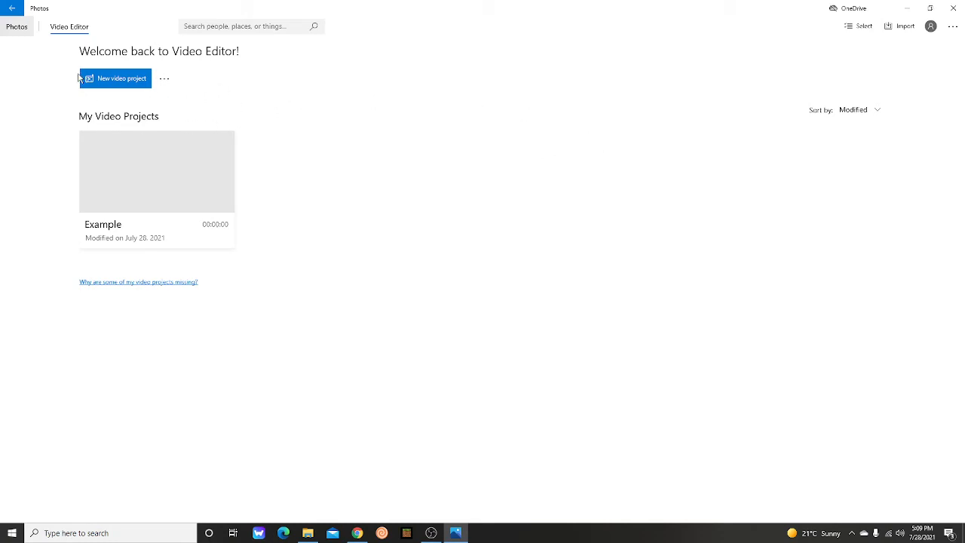
{"action": "mouse_move", "coordinate": [237, 234]}
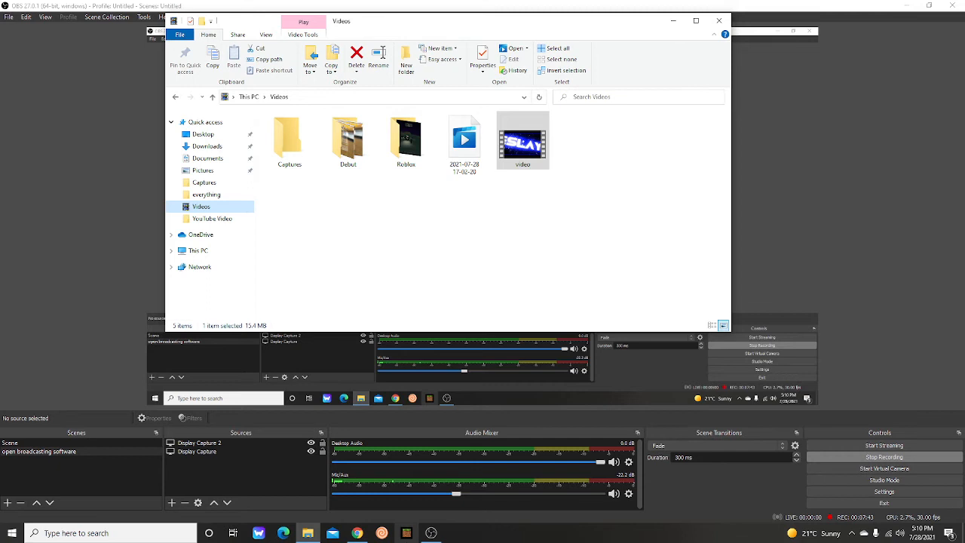
{"action": "mouse_move", "coordinate": [119, 462]}
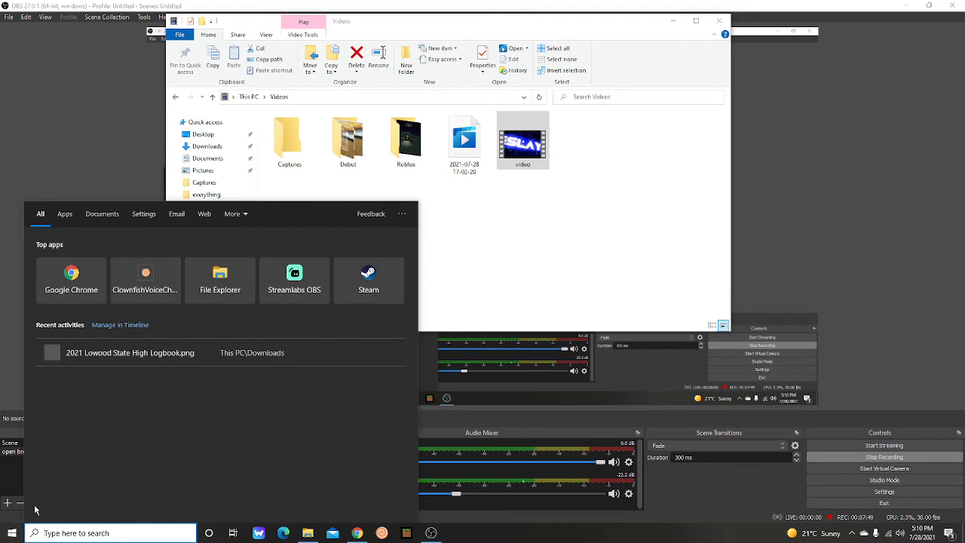
- Scroll through the Start menu's all-apps list down to OpenShot Video Editor
{"action": "left_click", "coordinate": [12, 533]}
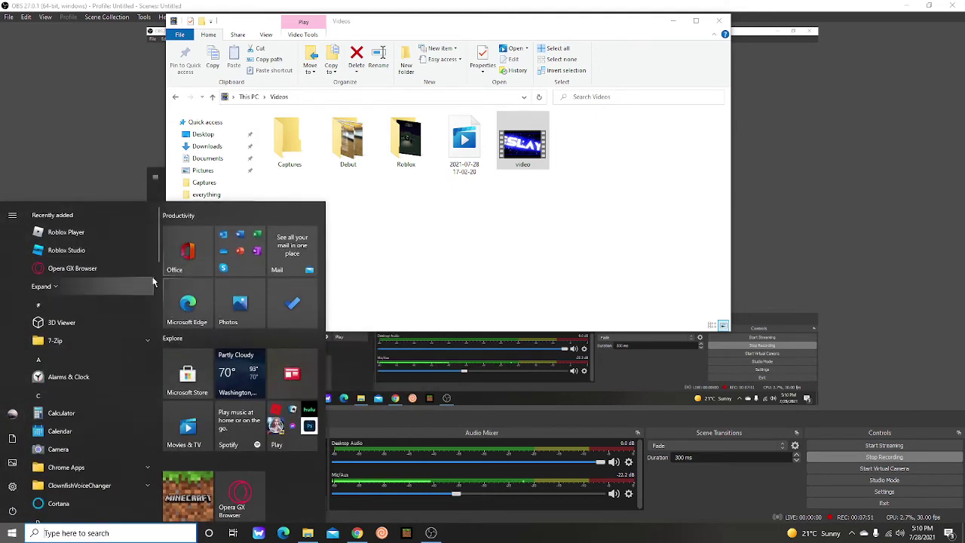
{"action": "scroll", "scroll_direction": "down", "scroll_amount": 3}
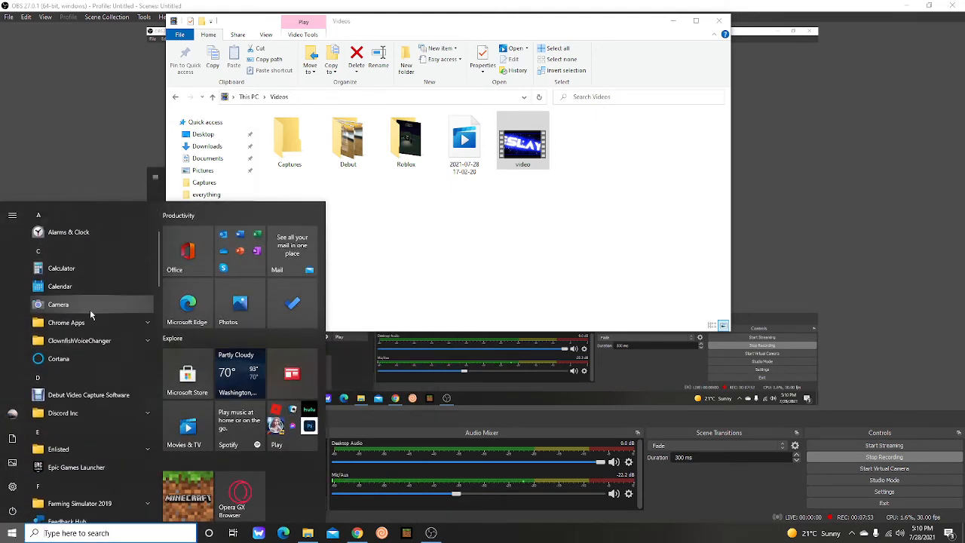
{"action": "scroll", "scroll_direction": "down", "scroll_amount": 3}
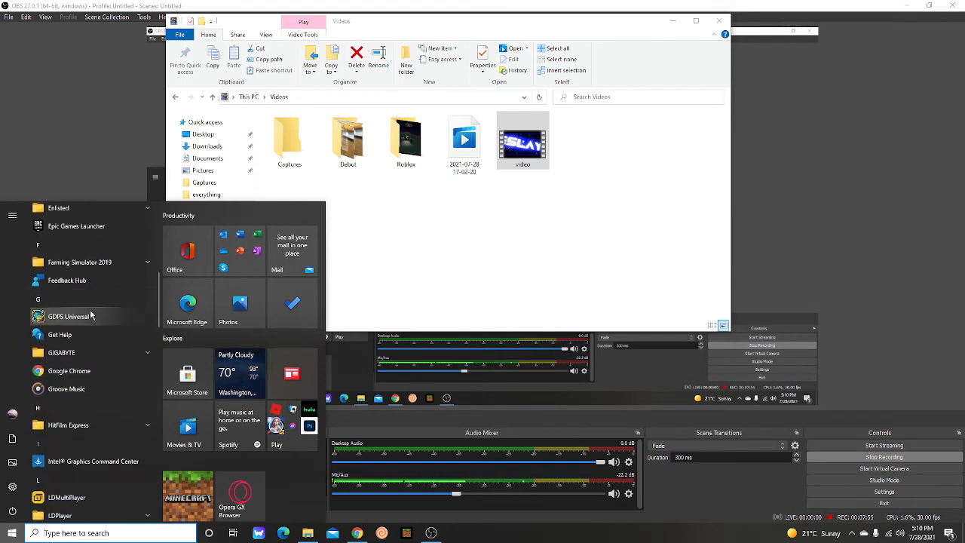
{"action": "scroll", "scroll_direction": "down", "scroll_amount": 3}
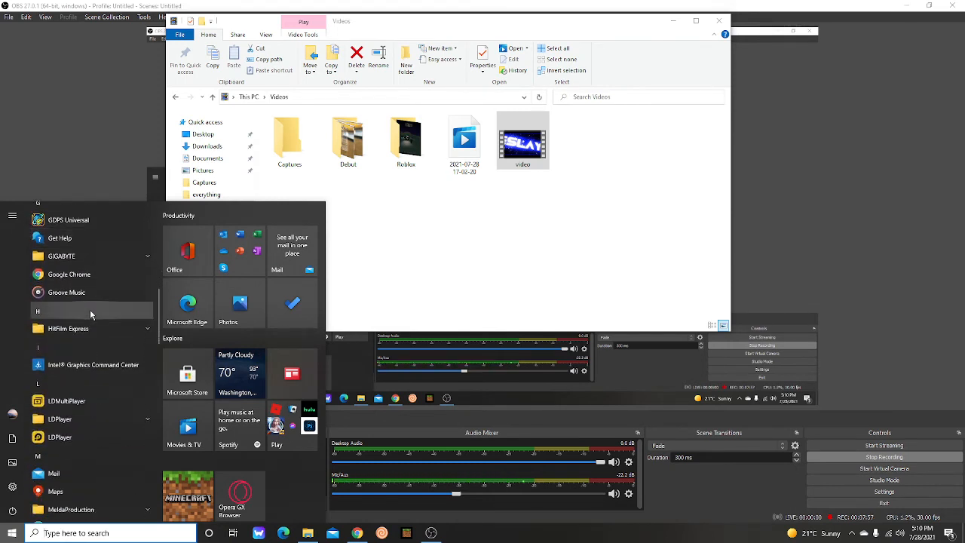
{"action": "scroll", "scroll_direction": "down", "scroll_amount": 3}
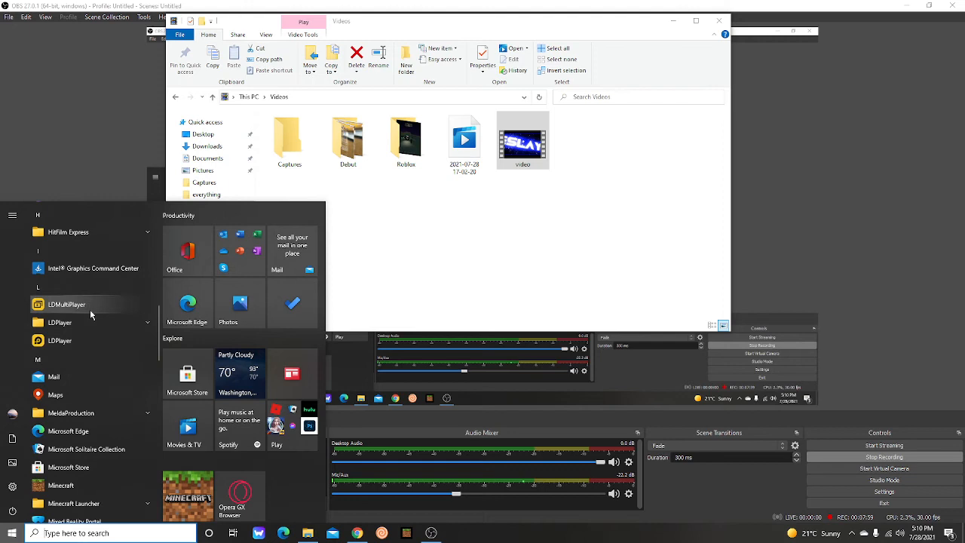
{"action": "scroll", "scroll_direction": "down", "scroll_amount": 3}
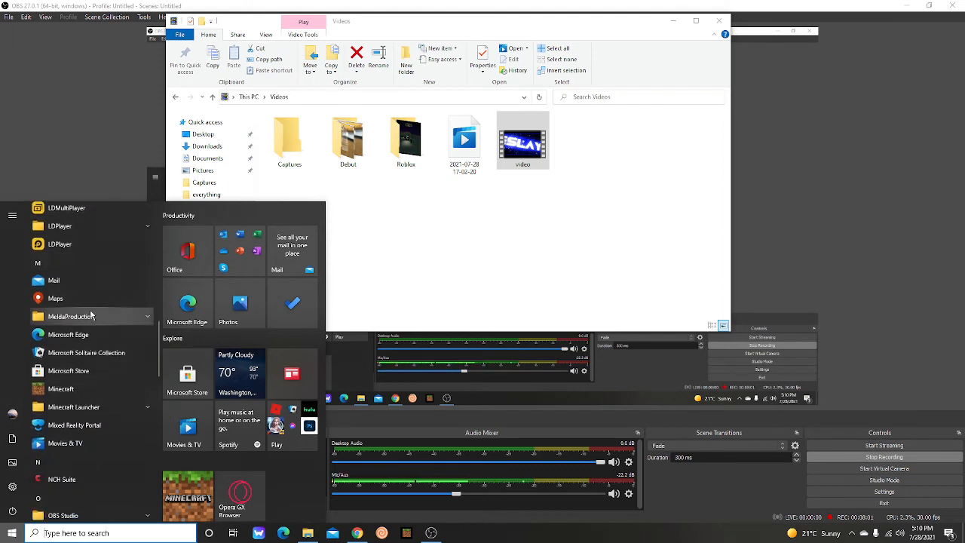
{"action": "scroll", "scroll_direction": "down", "scroll_amount": 3}
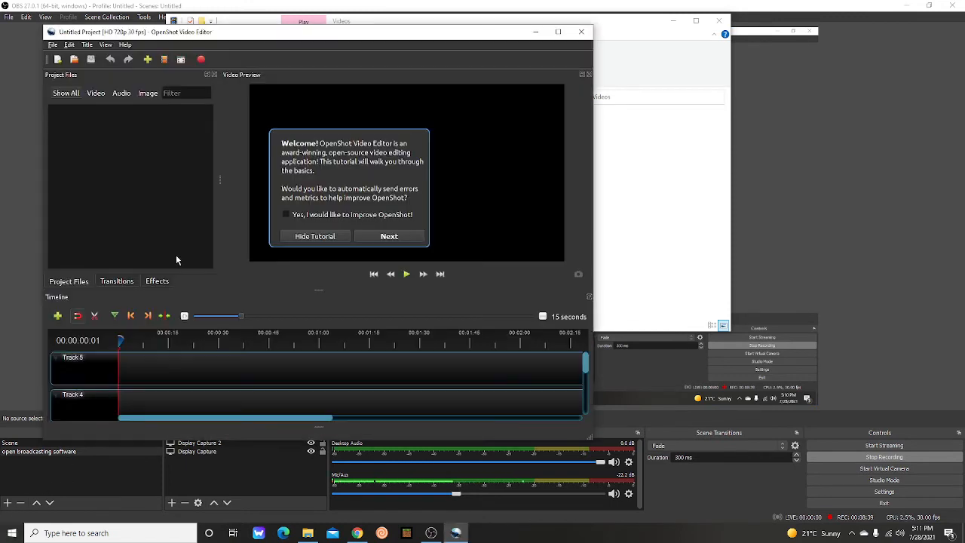
- Hide the OpenShot tutorial, import video.mkv from Downloads and place it on Track 4
{"action": "left_click", "coordinate": [314, 235]}
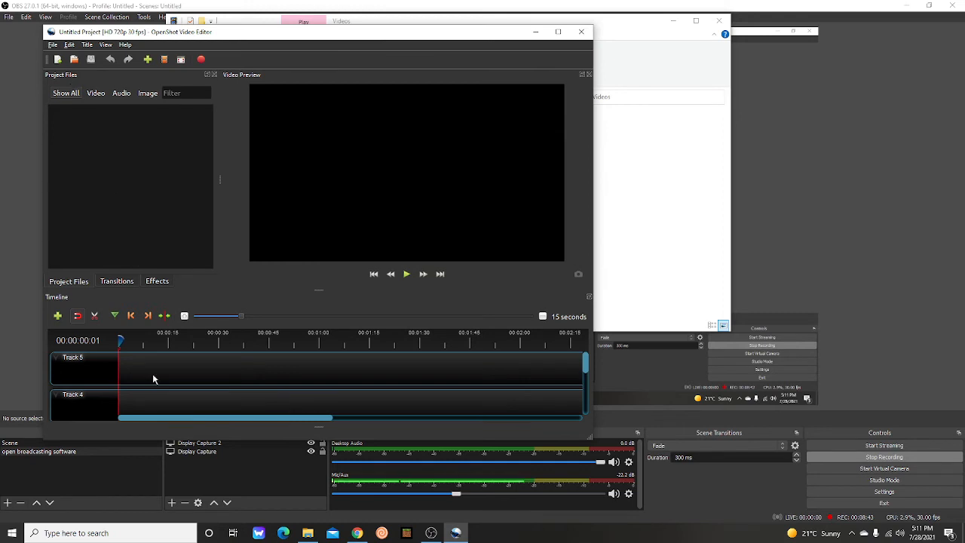
{"action": "left_click", "coordinate": [307, 533]}
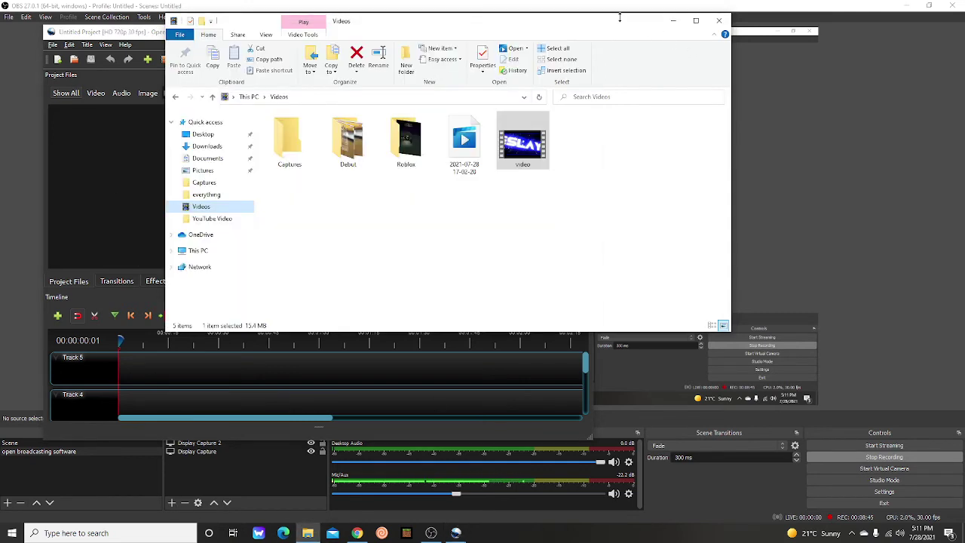
{"action": "left_click", "coordinate": [207, 146]}
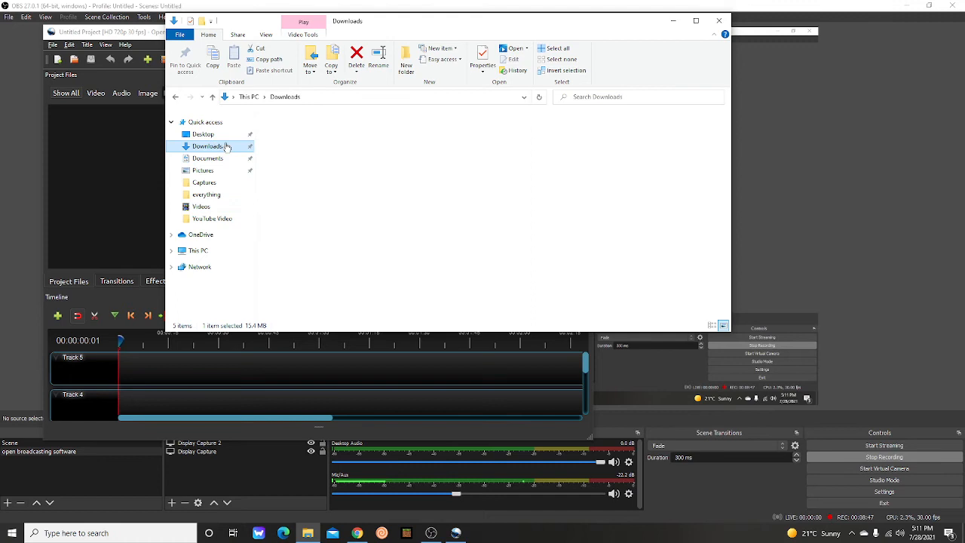
{"action": "left_click", "coordinate": [208, 146]}
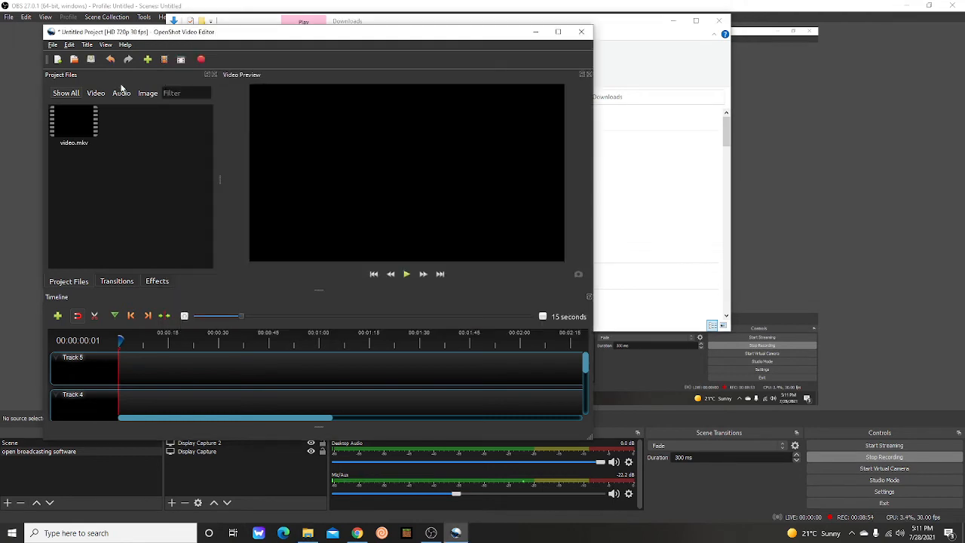
{"action": "mouse_move", "coordinate": [119, 171]}
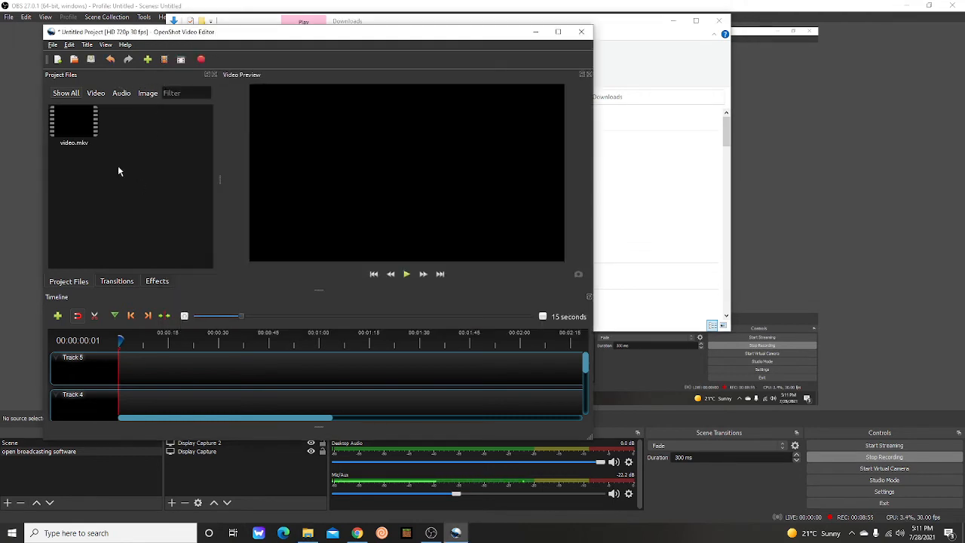
{"action": "left_click", "coordinate": [74, 123]}
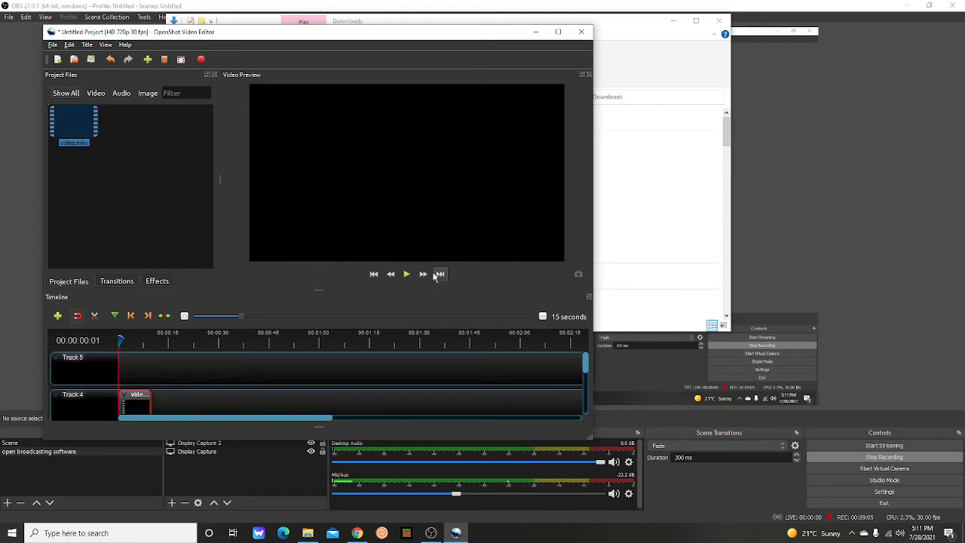
{"action": "left_click", "coordinate": [406, 274]}
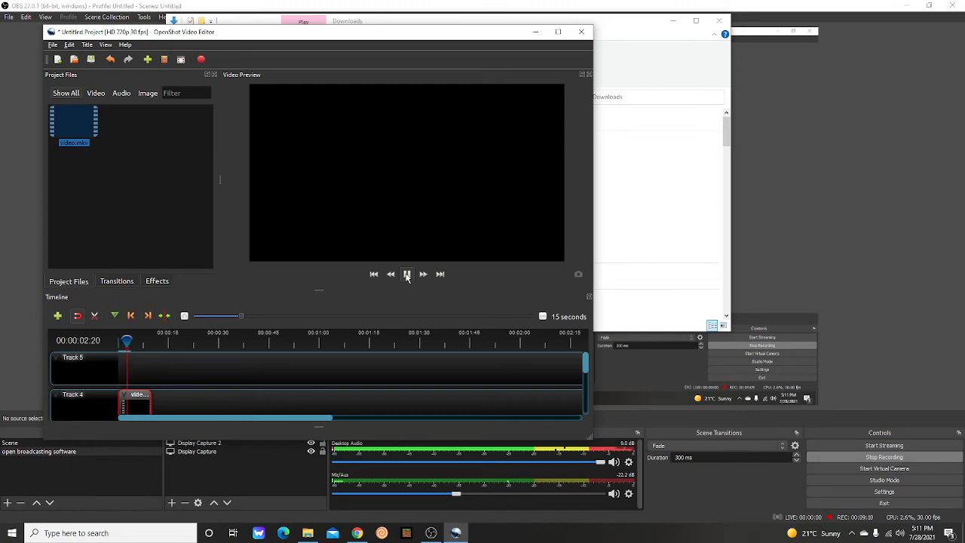
{"action": "left_click", "coordinate": [407, 274]}
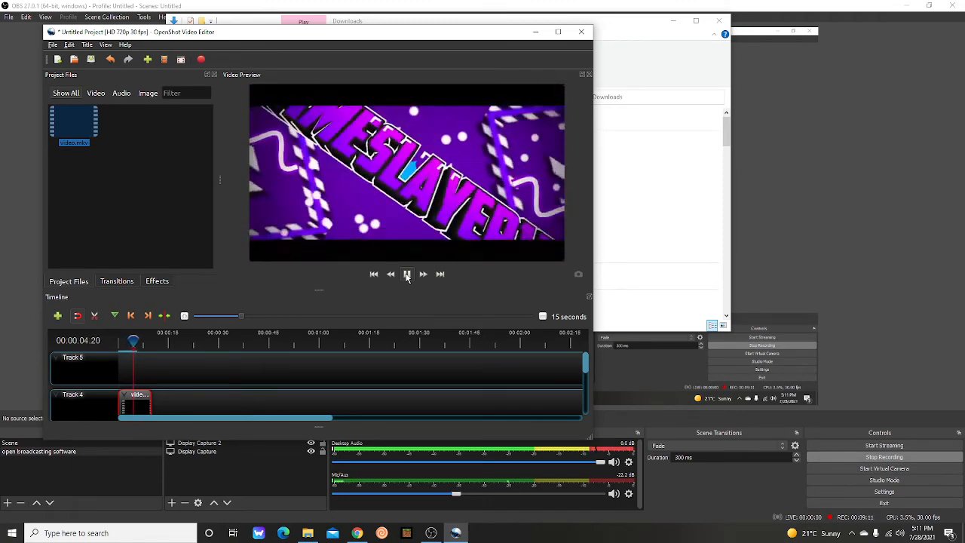
{"action": "left_click", "coordinate": [407, 274]}
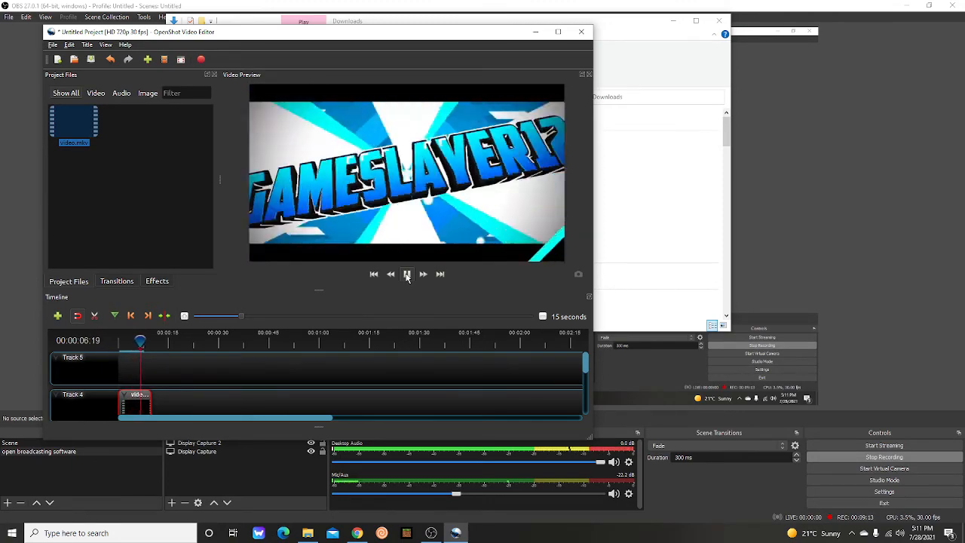
{"action": "left_click", "coordinate": [406, 273]}
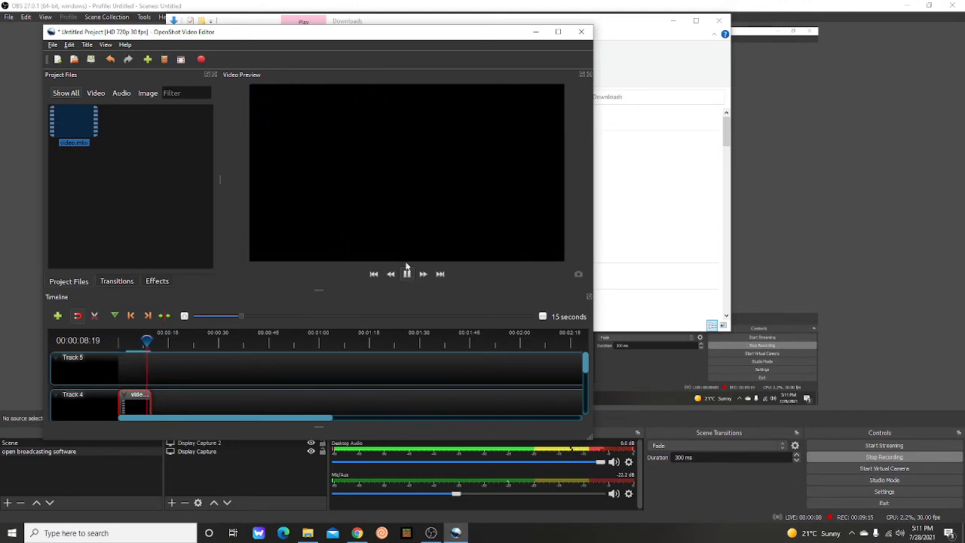
{"action": "left_click", "coordinate": [406, 274]}
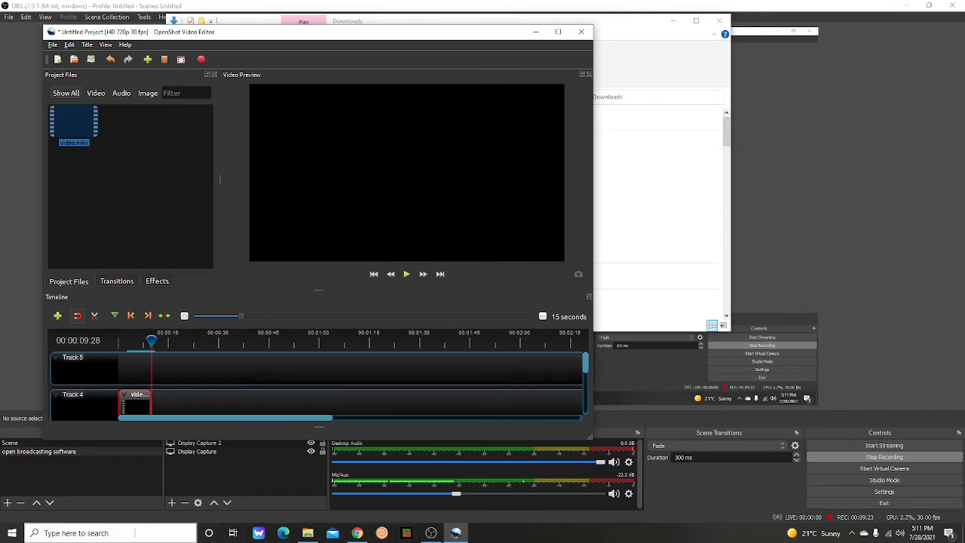
{"action": "left_click", "coordinate": [113, 533]}
{"action": "type", "text": "video"}
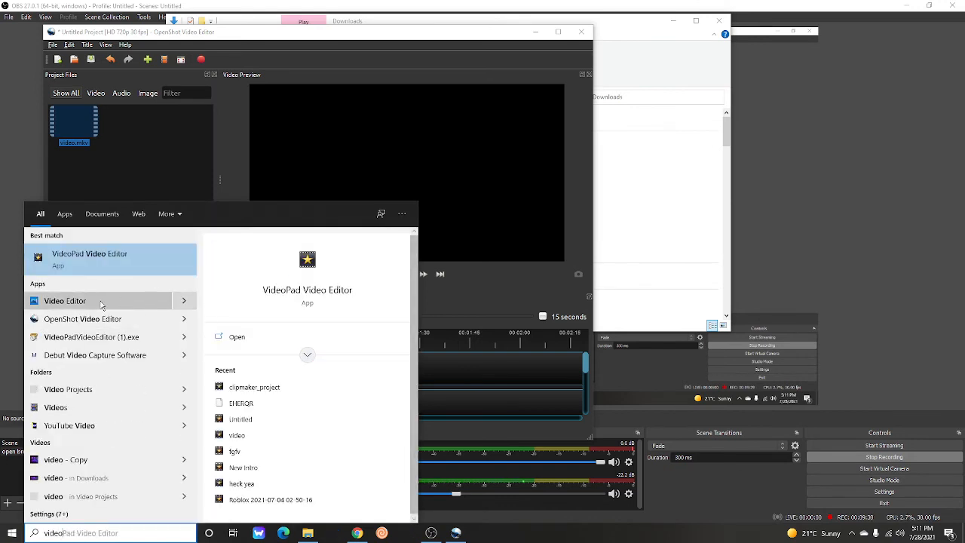
- Launch Video Editor from search results and open the New video project
{"action": "left_click", "coordinate": [66, 300]}
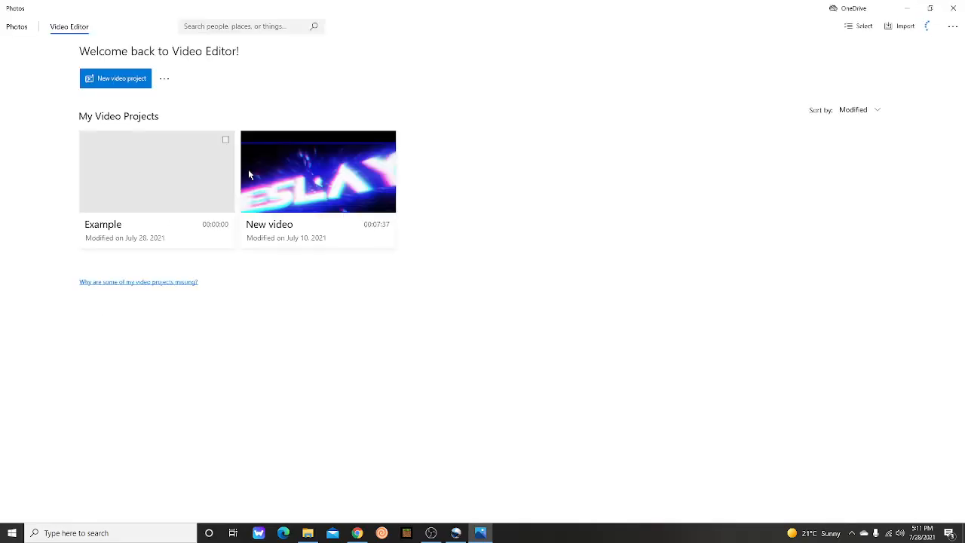
{"action": "mouse_move", "coordinate": [323, 181]}
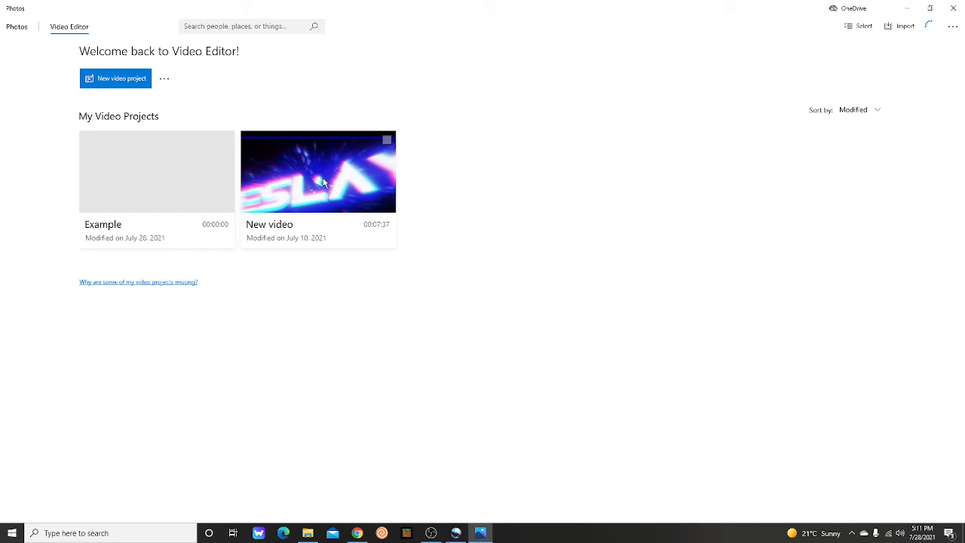
{"action": "double_click", "coordinate": [318, 171]}
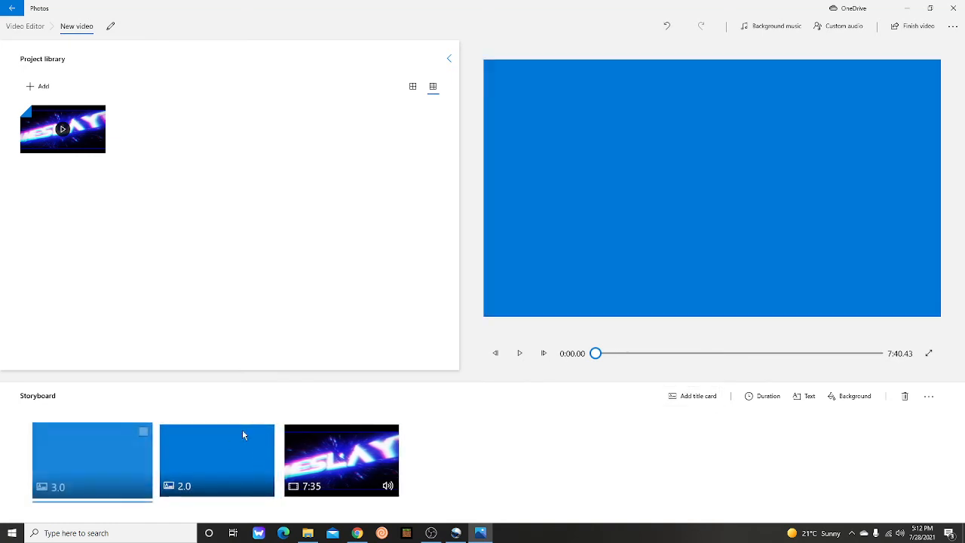
- Move the 3-second blue card after the 7:35 intro clip and open its text editor
{"action": "left_click_drag", "start_coordinate": [92, 460], "coordinate": [370, 460]}
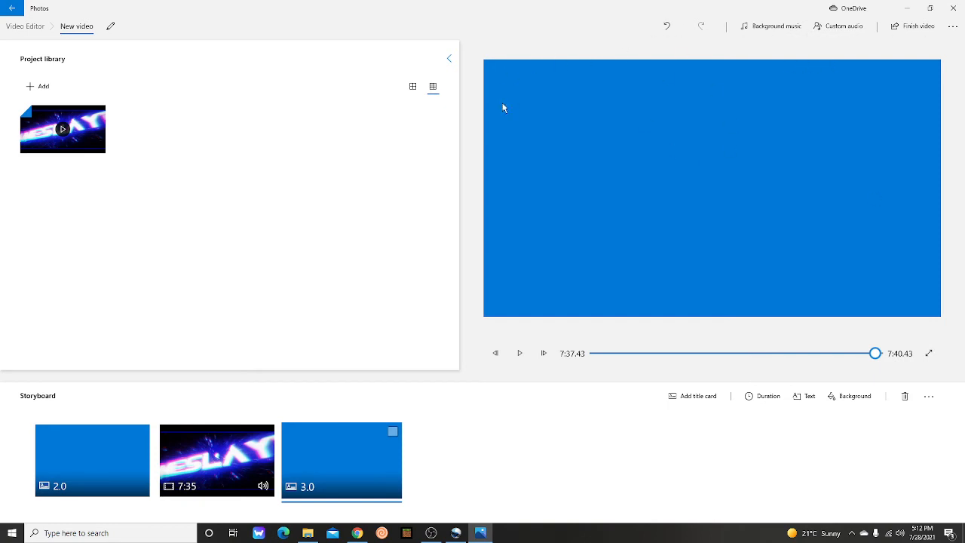
{"action": "mouse_move", "coordinate": [792, 186]}
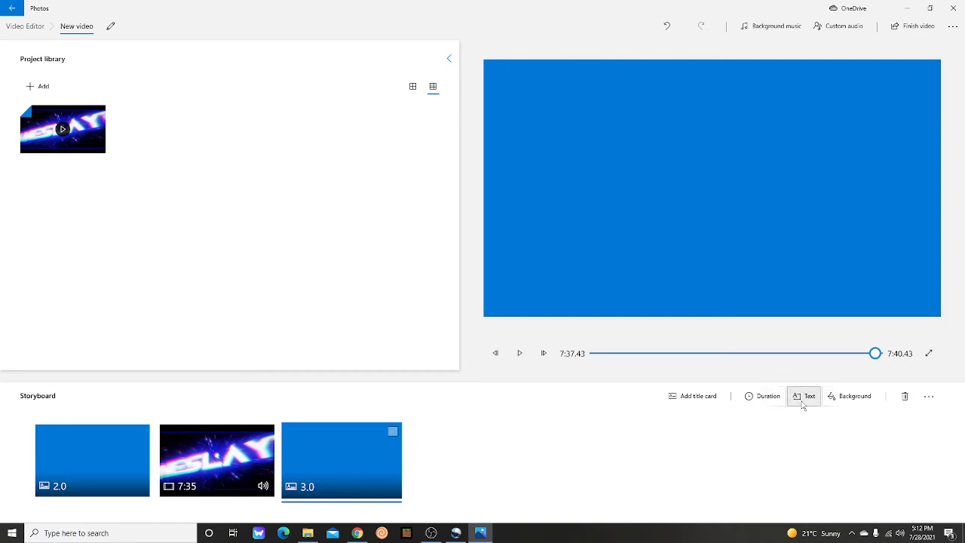
{"action": "left_click", "coordinate": [804, 396]}
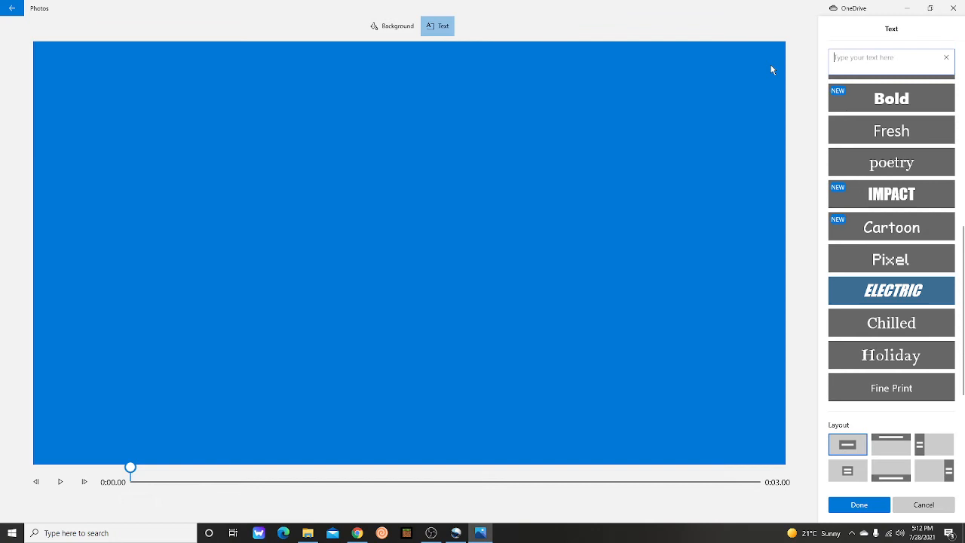
- Enter 'See ya on the next one!!!' as the end card text and confirm
{"action": "type", "text": "Like an"}
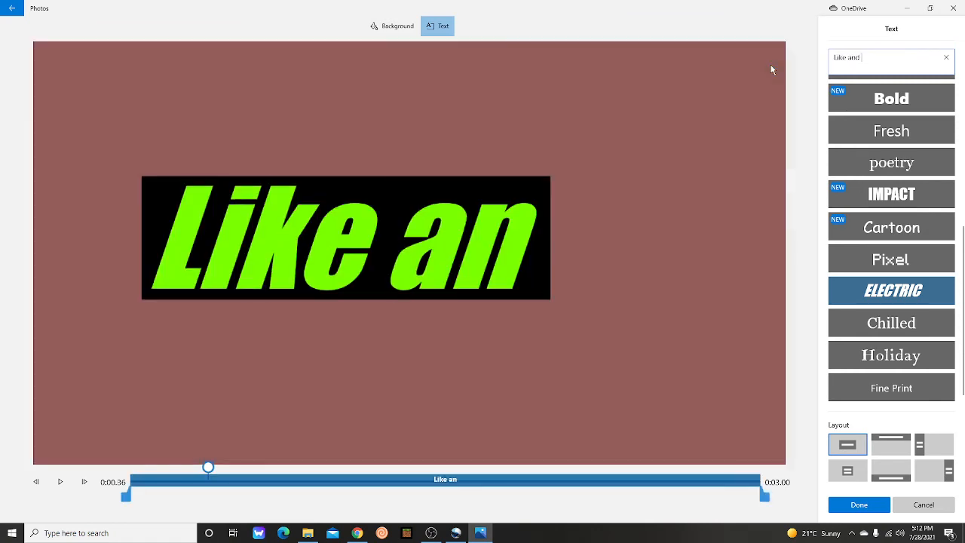
{"action": "type", "text": "d"}
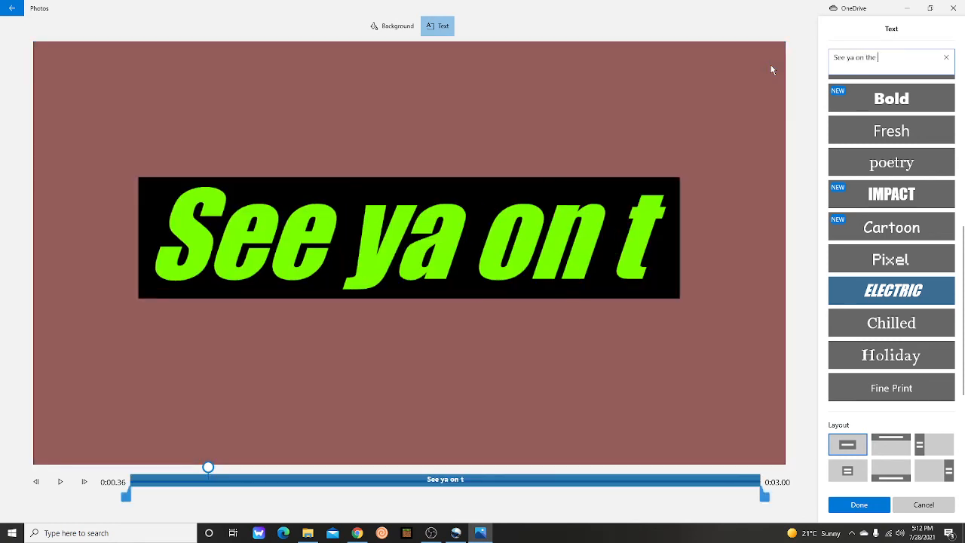
{"action": "type", "text": "he next one"}
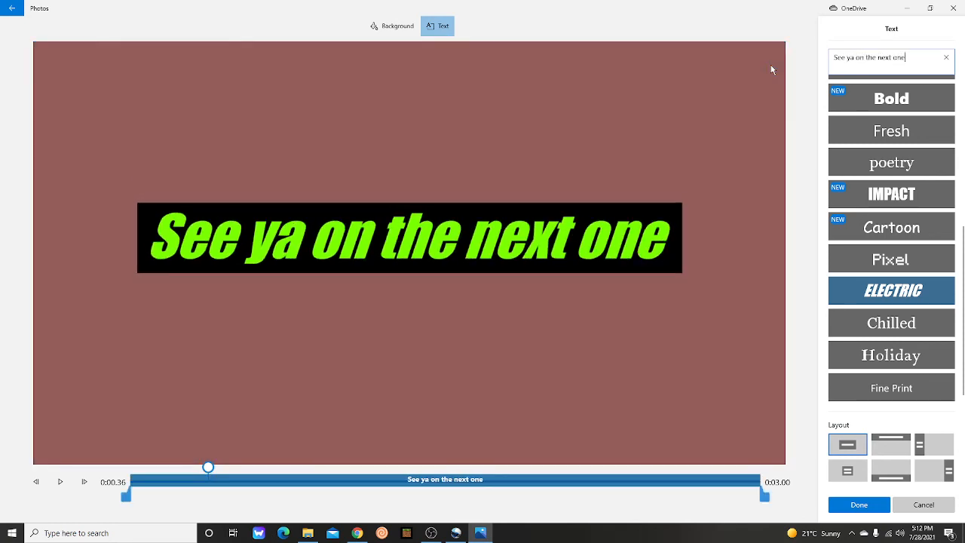
{"action": "type", "text": "!!!"}
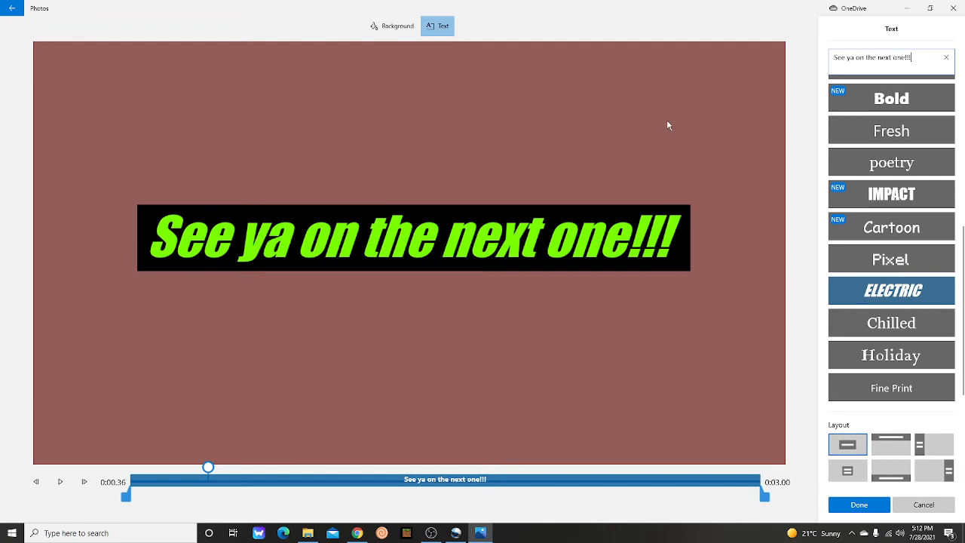
{"action": "mouse_move", "coordinate": [572, 427]}
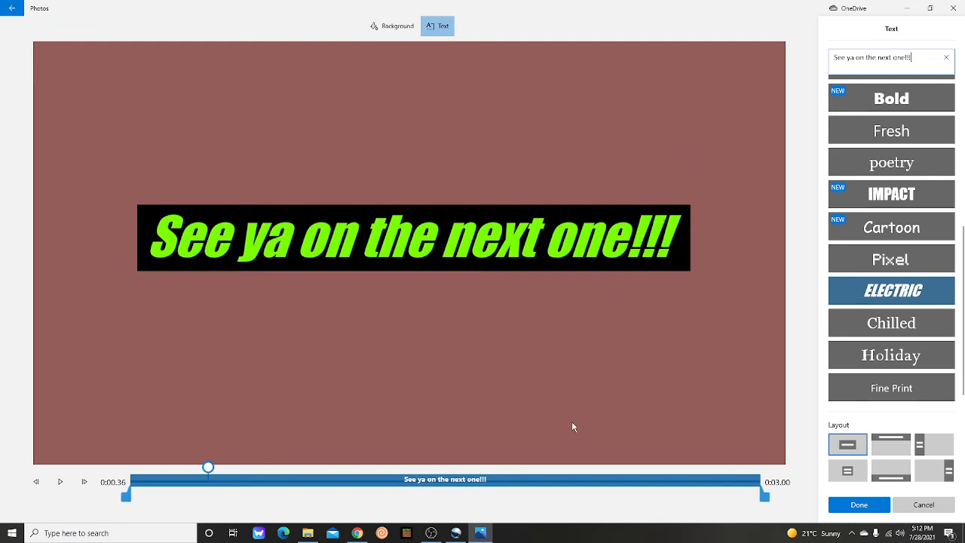
{"action": "mouse_move", "coordinate": [473, 453]}
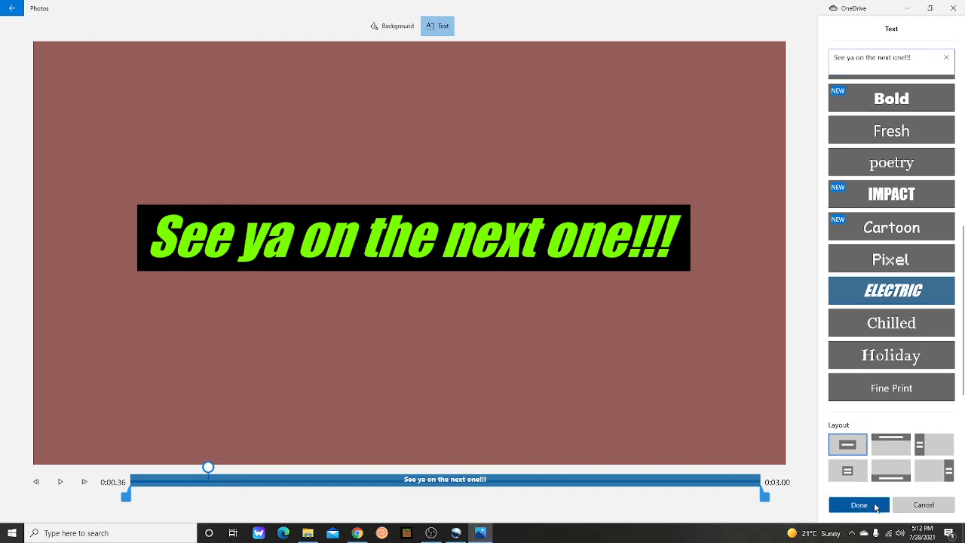
{"action": "left_click", "coordinate": [858, 504]}
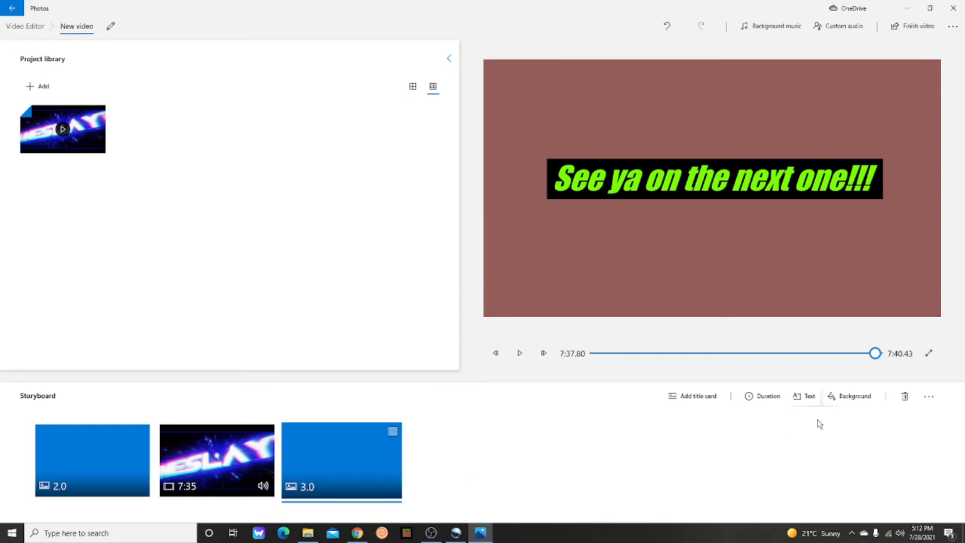
- Set the end card duration to 7 seconds and preview the intro and end card
{"action": "left_click", "coordinate": [767, 396]}
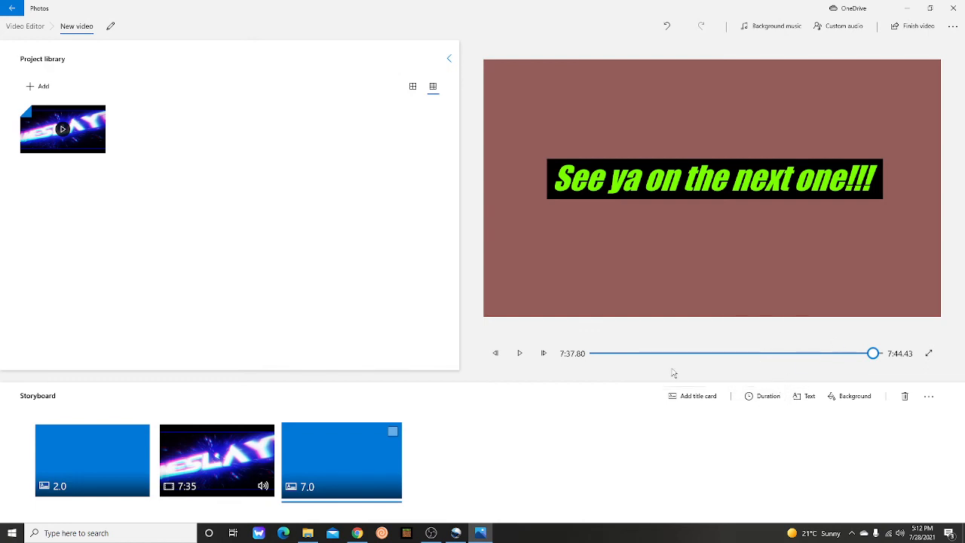
{"action": "left_click", "coordinate": [519, 353]}
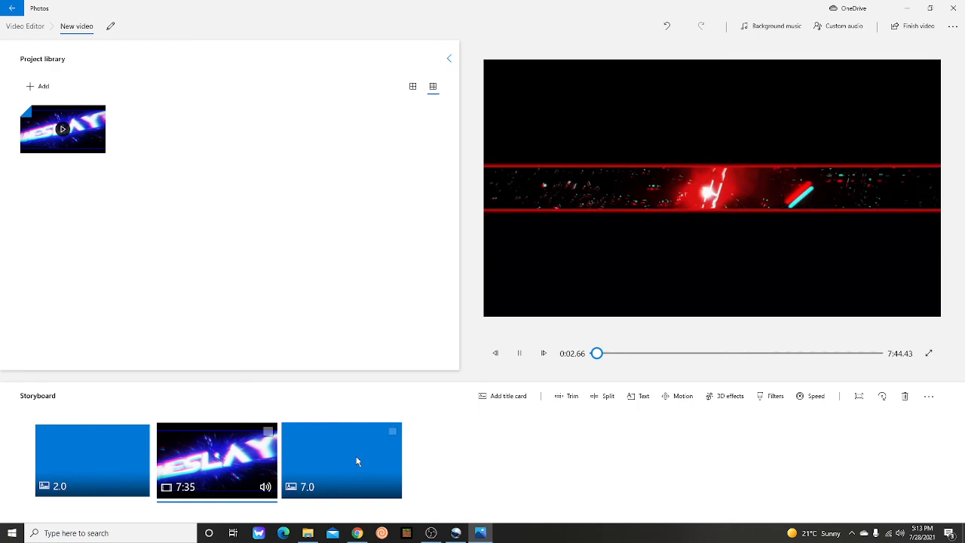
{"action": "left_click", "coordinate": [342, 460]}
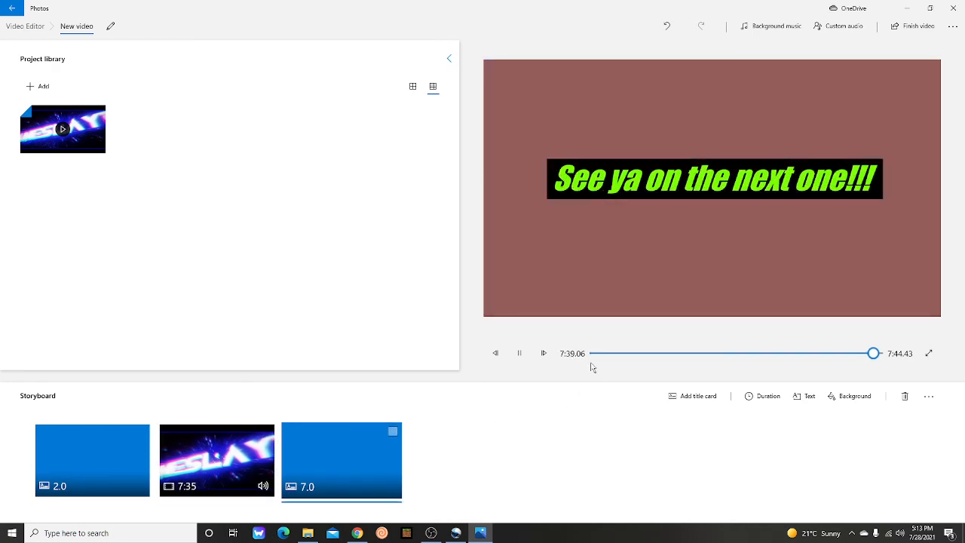
{"action": "left_click", "coordinate": [519, 353]}
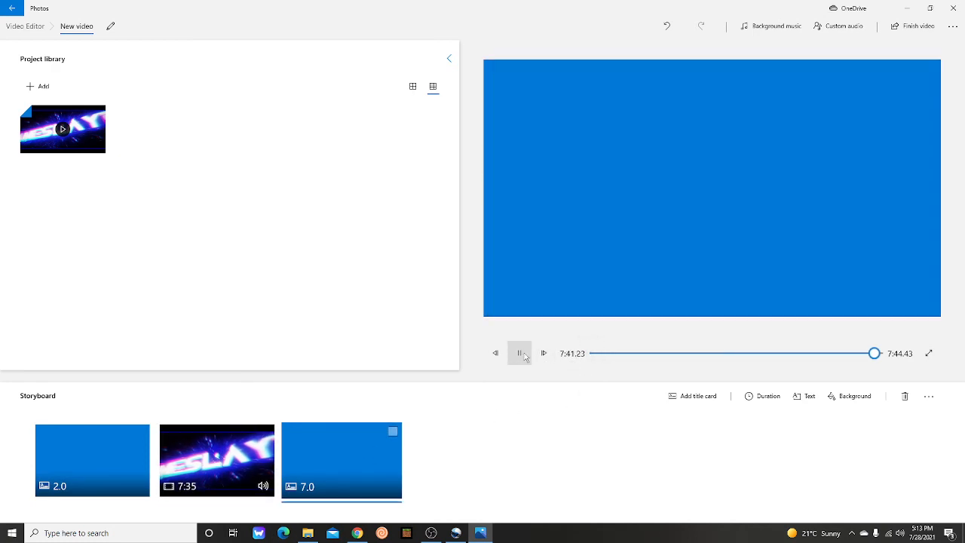
{"action": "left_click", "coordinate": [519, 353]}
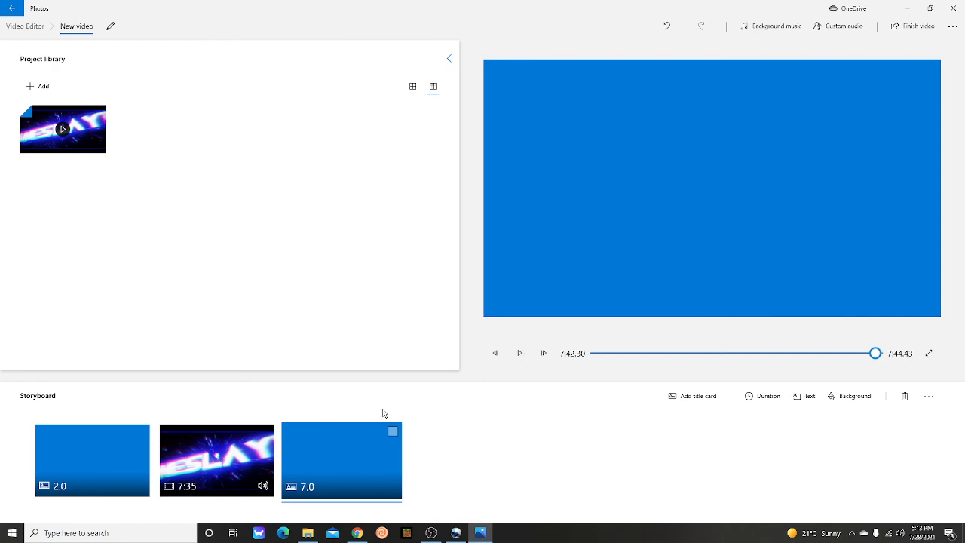
{"action": "mouse_move", "coordinate": [357, 533]}
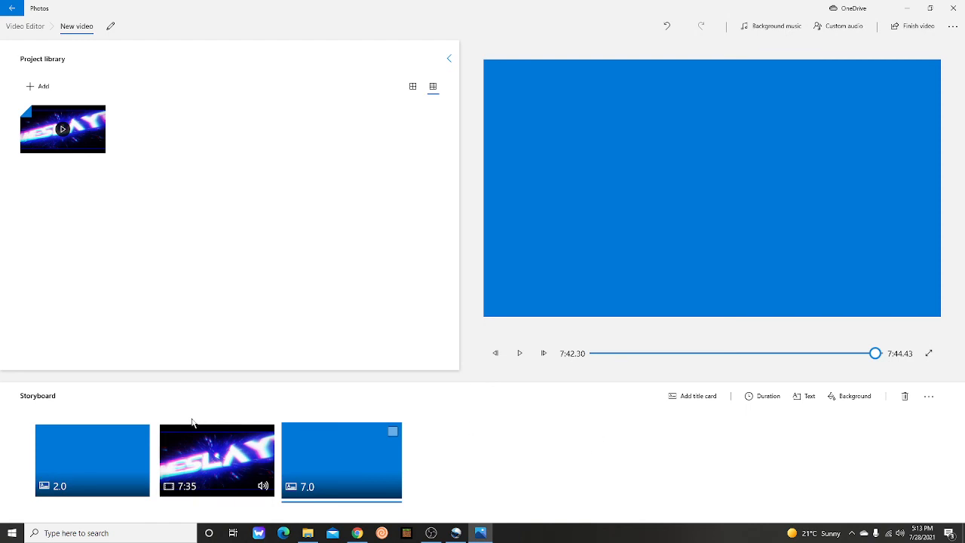
{"action": "mouse_move", "coordinate": [579, 463]}
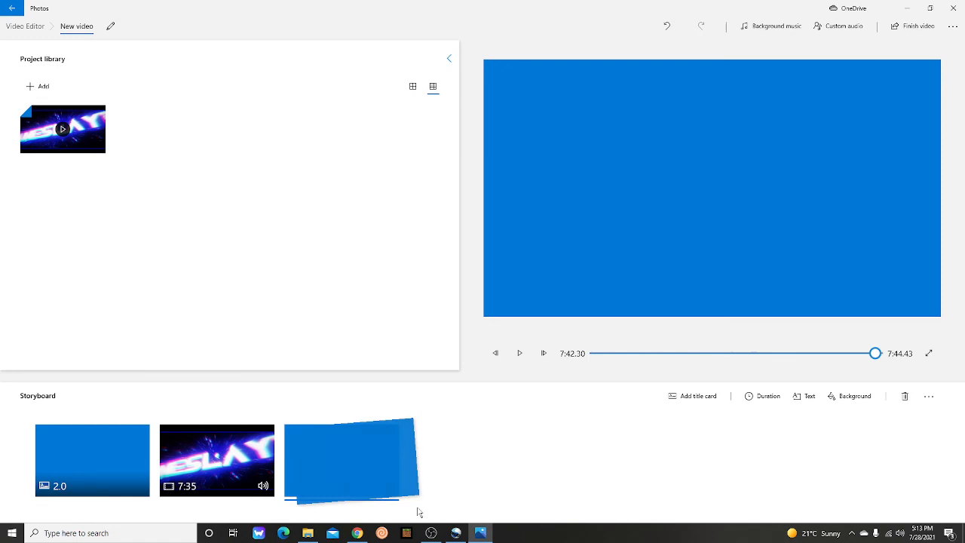
{"action": "left_click_drag", "start_coordinate": [350, 459], "coordinate": [445, 418]}
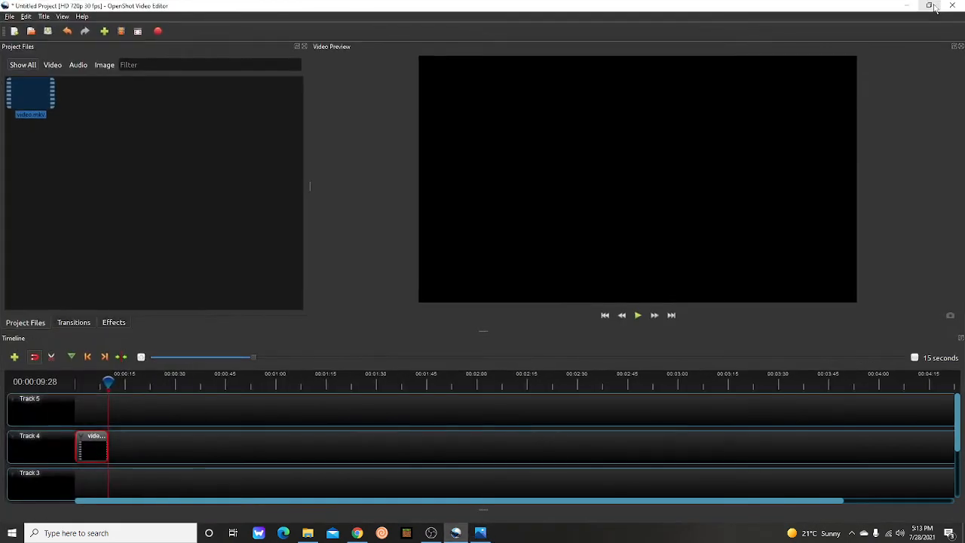
{"action": "mouse_move", "coordinate": [606, 89]}
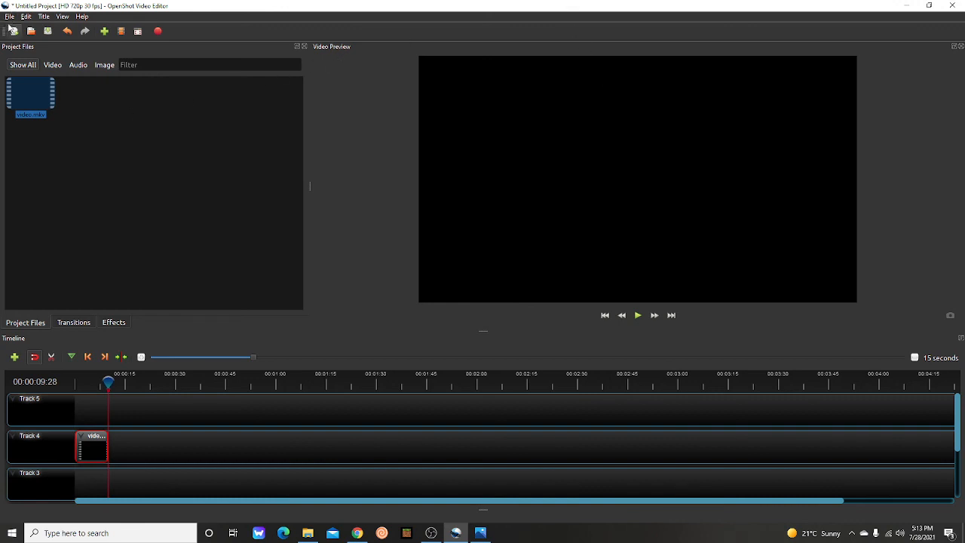
{"action": "mouse_move", "coordinate": [44, 17]}
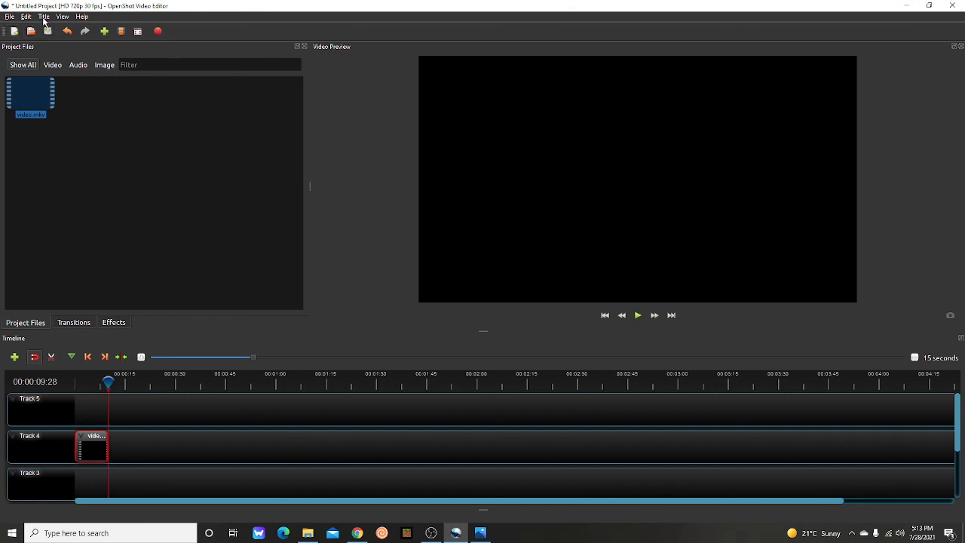
- Open OpenShot's Title menu listing the Title and Animated Title options
{"action": "left_click", "coordinate": [44, 16]}
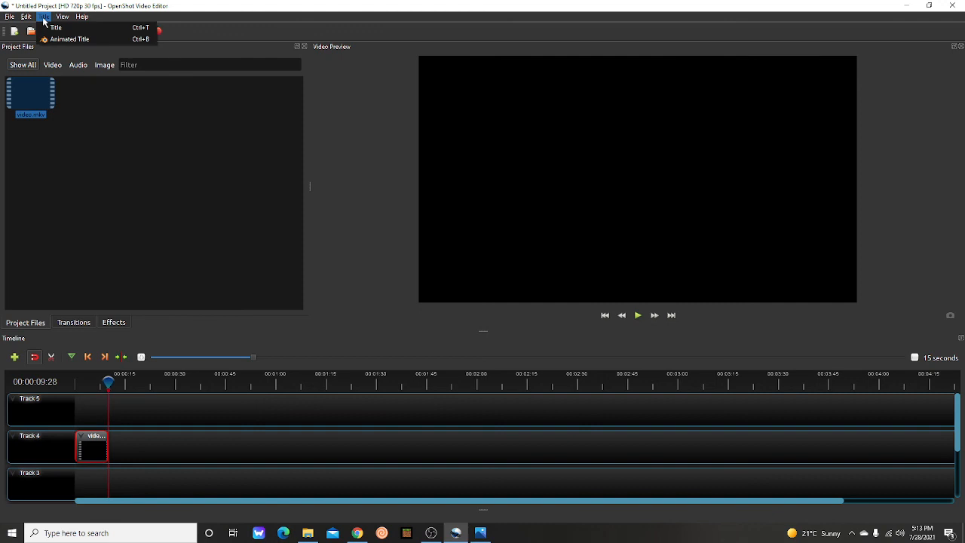
{"action": "mouse_move", "coordinate": [70, 38]}
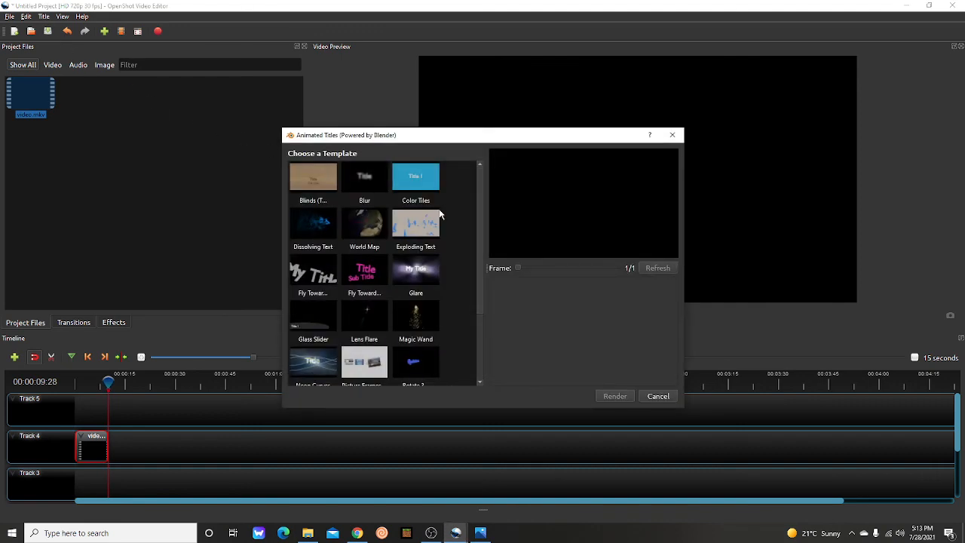
{"action": "mouse_move", "coordinate": [415, 294]}
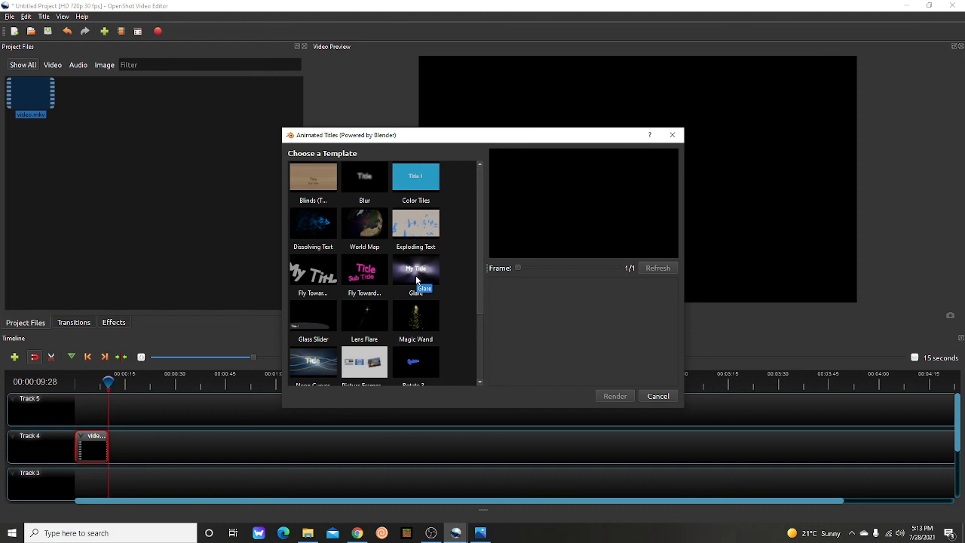
{"action": "mouse_move", "coordinate": [327, 385]}
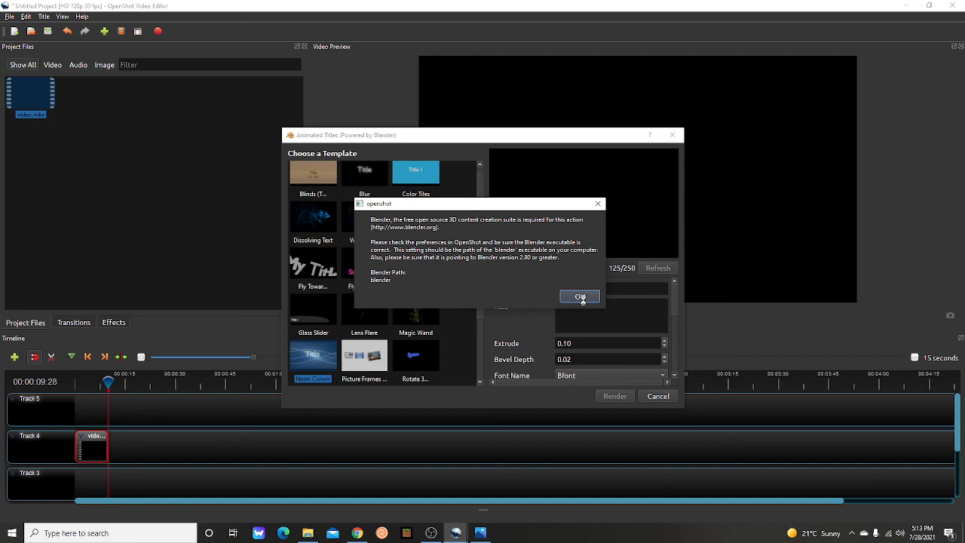
- Dismiss the Blender-required warning for Neon Curves and select the Title text field
{"action": "left_click", "coordinate": [579, 296]}
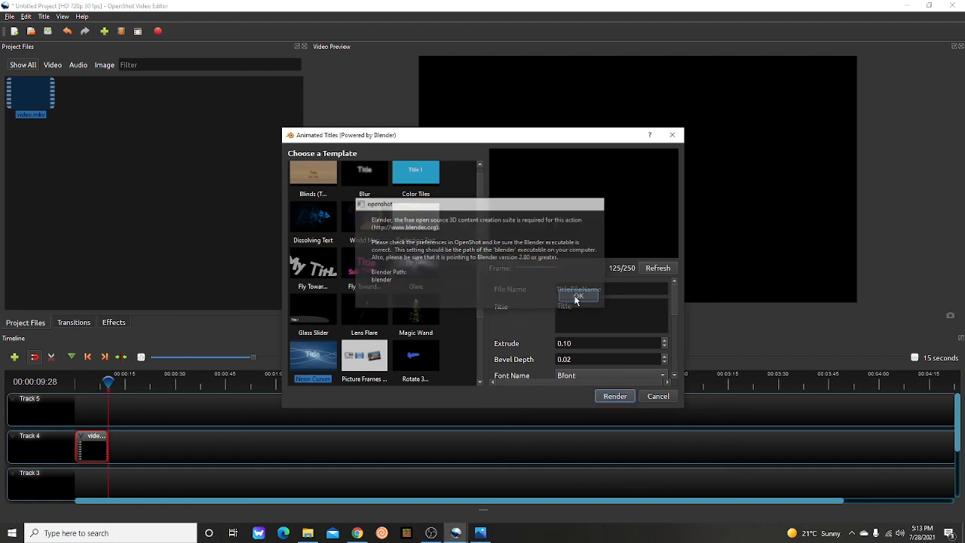
{"action": "left_click", "coordinate": [579, 295]}
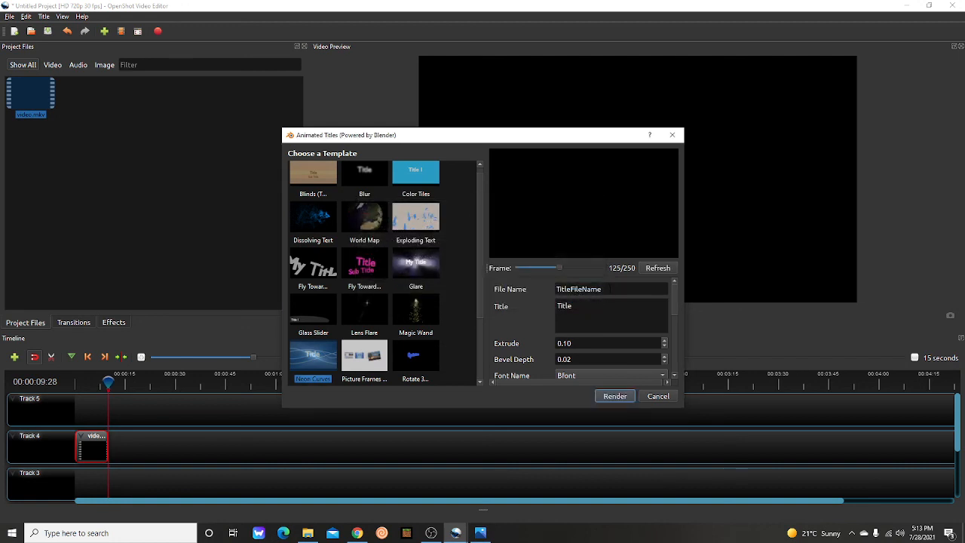
{"action": "left_click", "coordinate": [611, 305]}
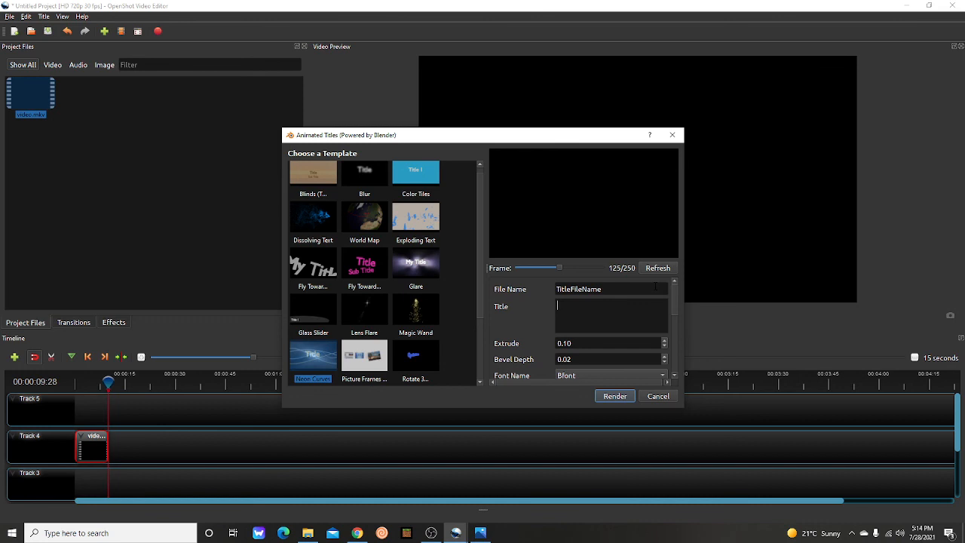
- Enter 'See ya on the next one!!!' as the animated title text
{"action": "type", "text": "See ya"}
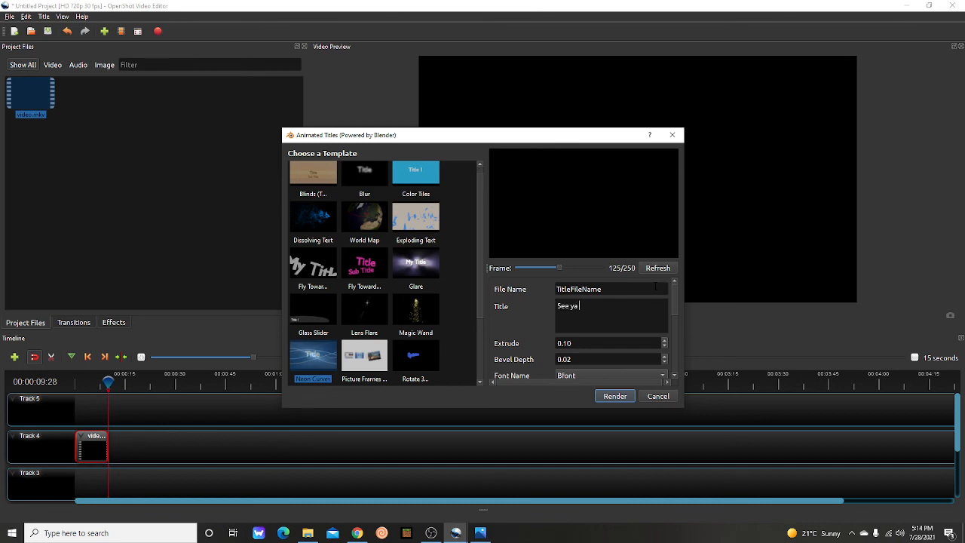
{"action": "type", "text": "on the next o"}
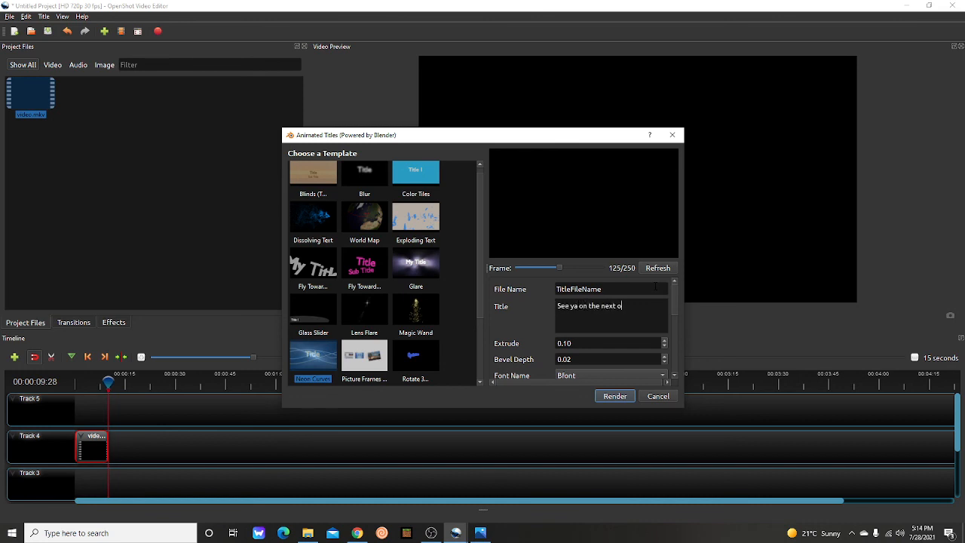
{"action": "type", "text": "ne!!!"}
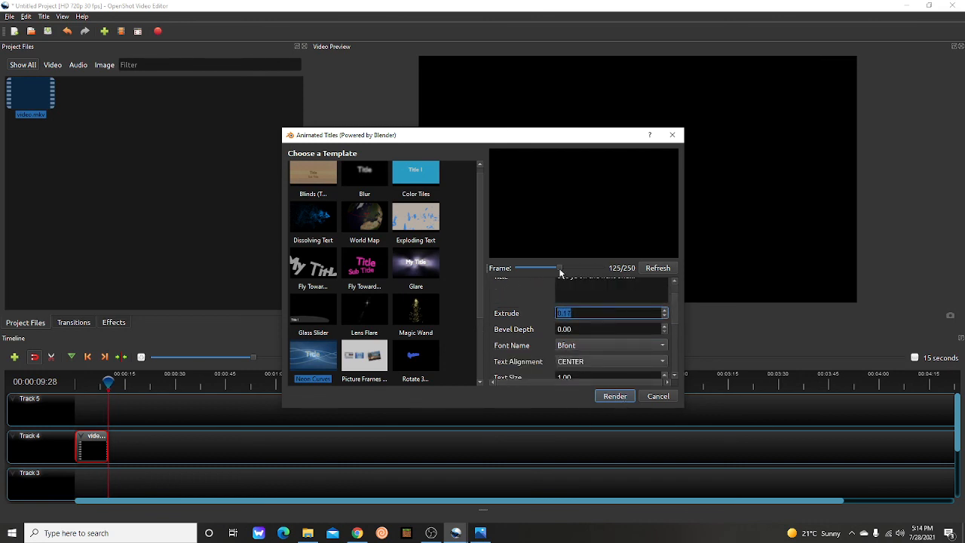
- Scrub to an earlier frame, refresh the preview, and dismiss the Blender error
{"action": "left_click_drag", "start_coordinate": [561, 268], "coordinate": [520, 267]}
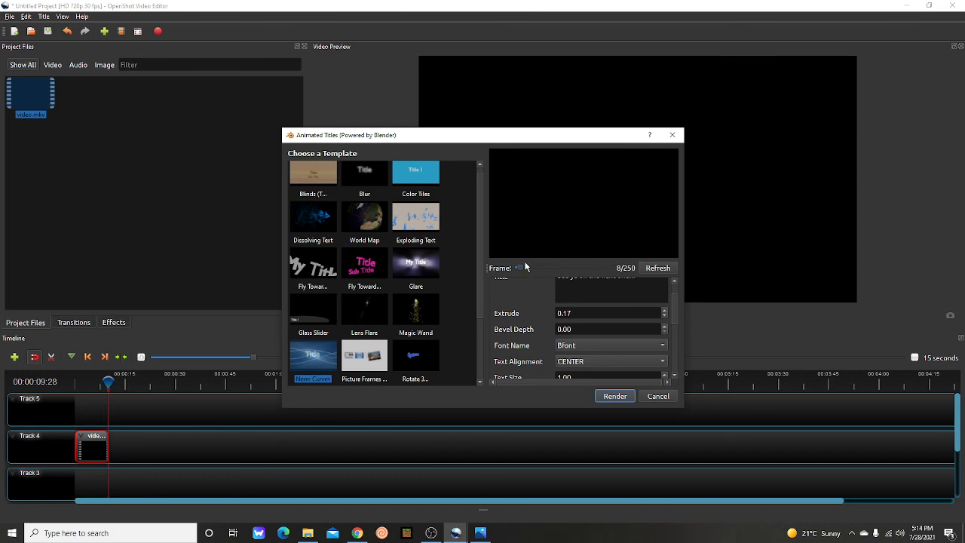
{"action": "left_click", "coordinate": [614, 396]}
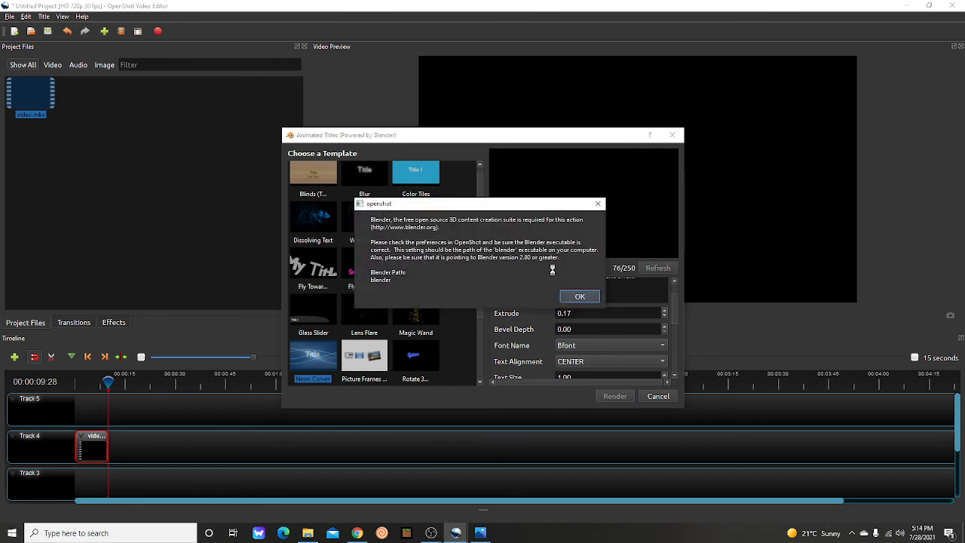
{"action": "left_click", "coordinate": [580, 296]}
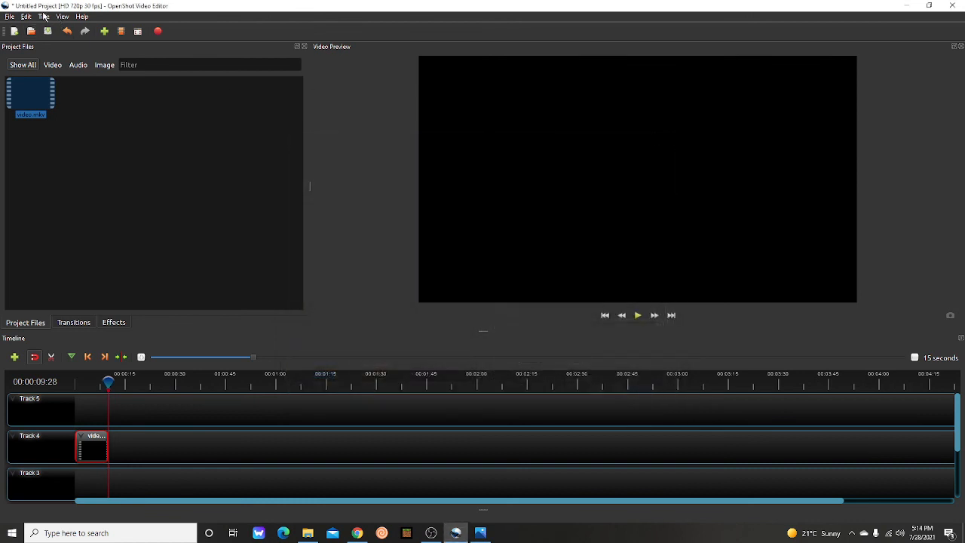
- Open the Import Files dialog and close it without adding files
{"action": "left_click", "coordinate": [44, 17]}
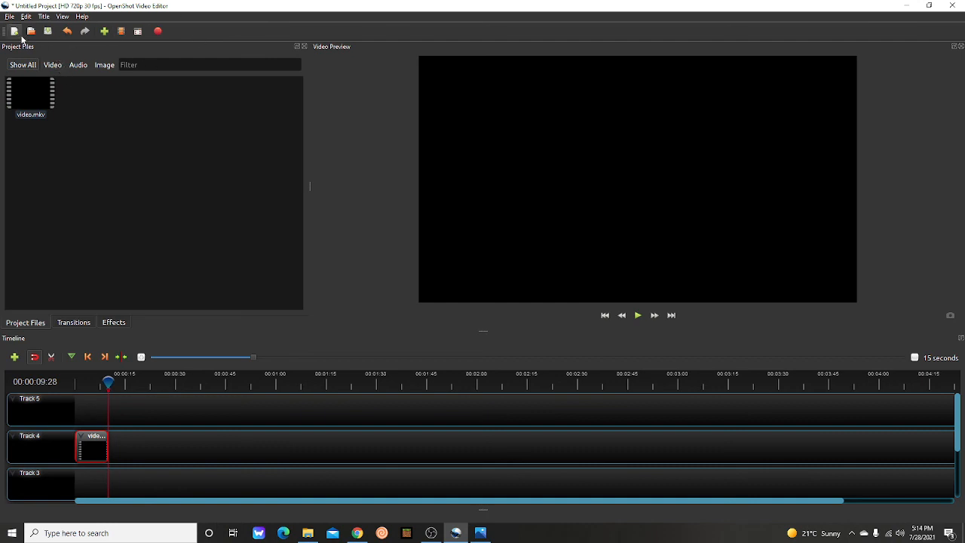
{"action": "left_click", "coordinate": [13, 30]}
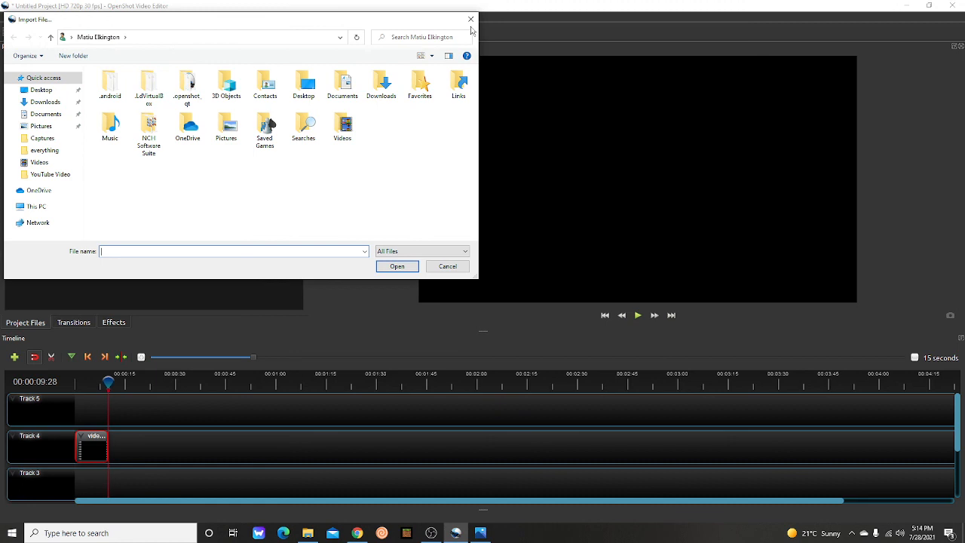
{"action": "mouse_move", "coordinate": [471, 19]}
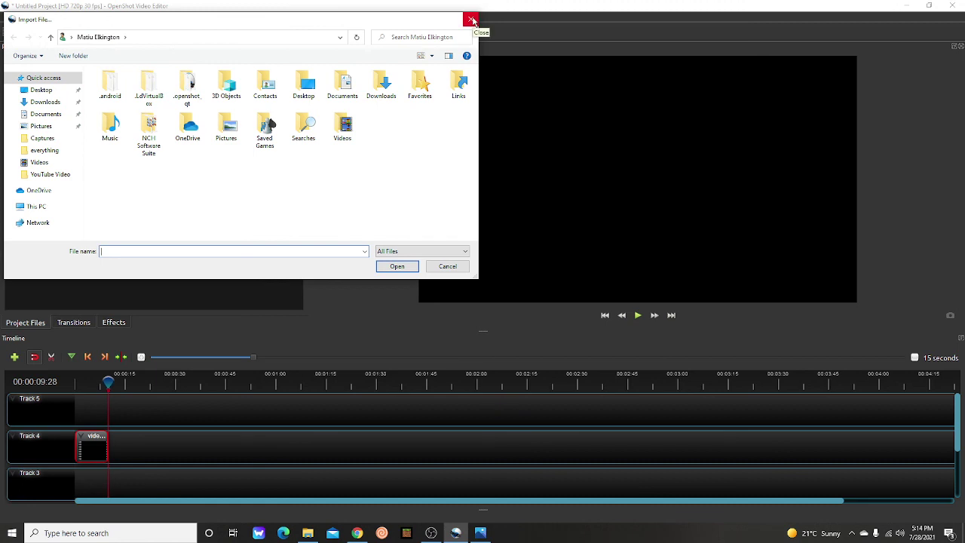
{"action": "left_click", "coordinate": [473, 20]}
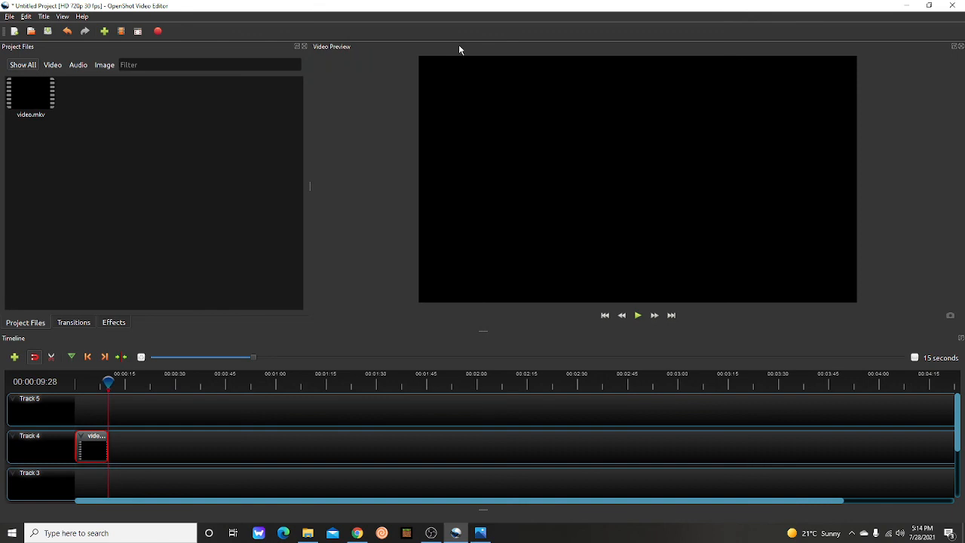
{"action": "mouse_move", "coordinate": [55, 328]}
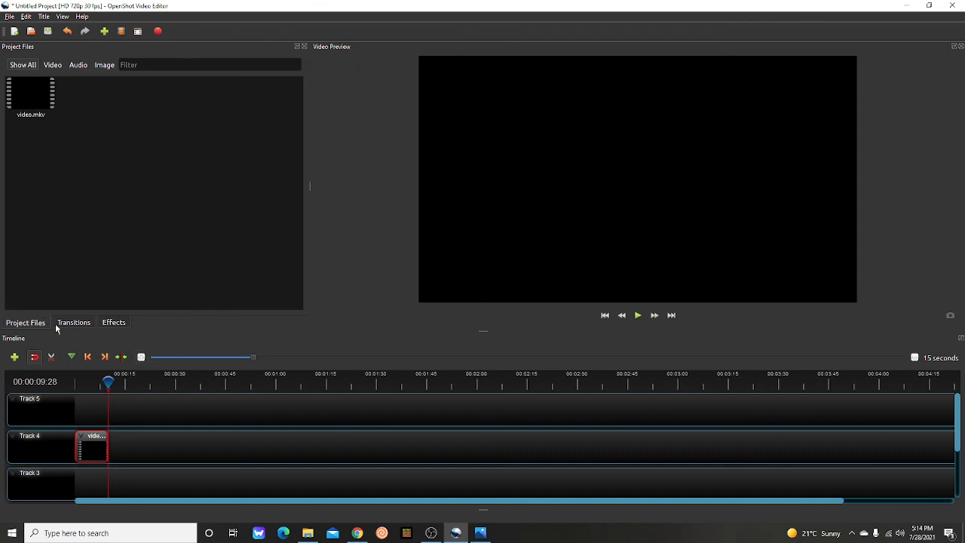
- Browse the Transitions library, then switch to the Effects library
{"action": "left_click", "coordinate": [73, 322]}
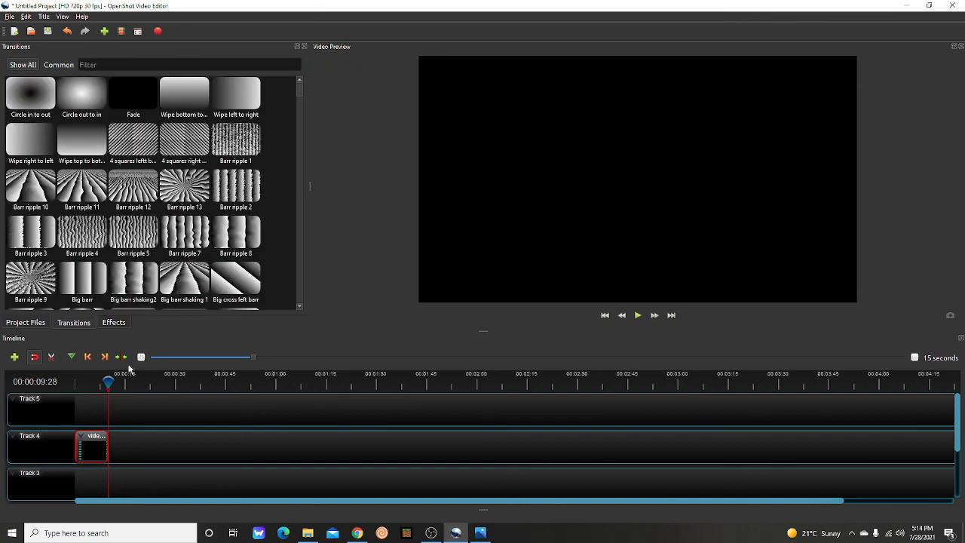
{"action": "scroll", "scroll_direction": "down", "scroll_amount": 3}
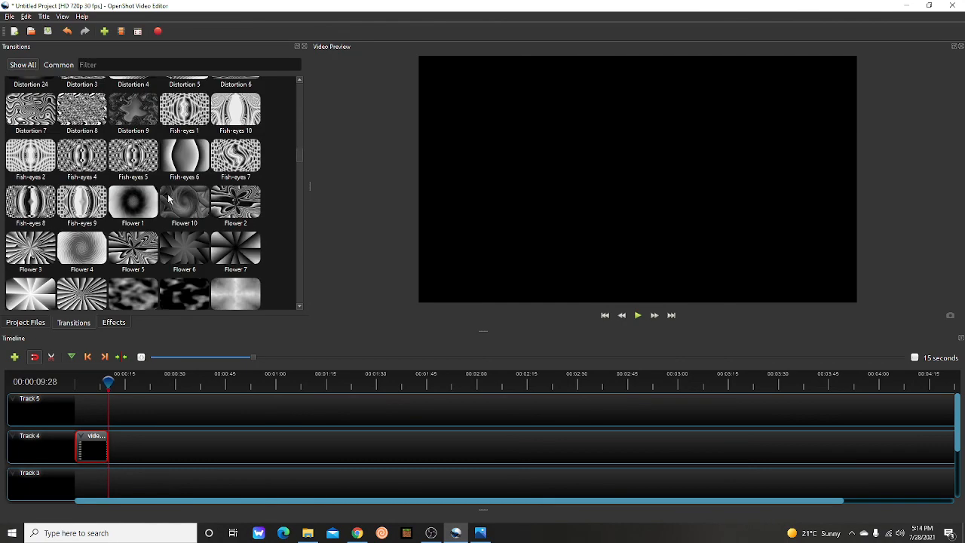
{"action": "scroll", "scroll_direction": "down", "scroll_amount": 3}
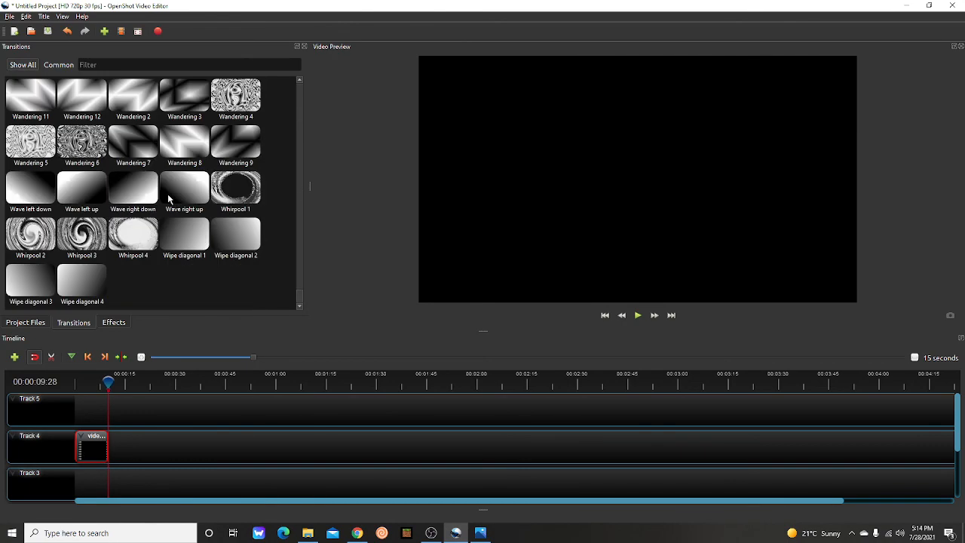
{"action": "left_click", "coordinate": [114, 322]}
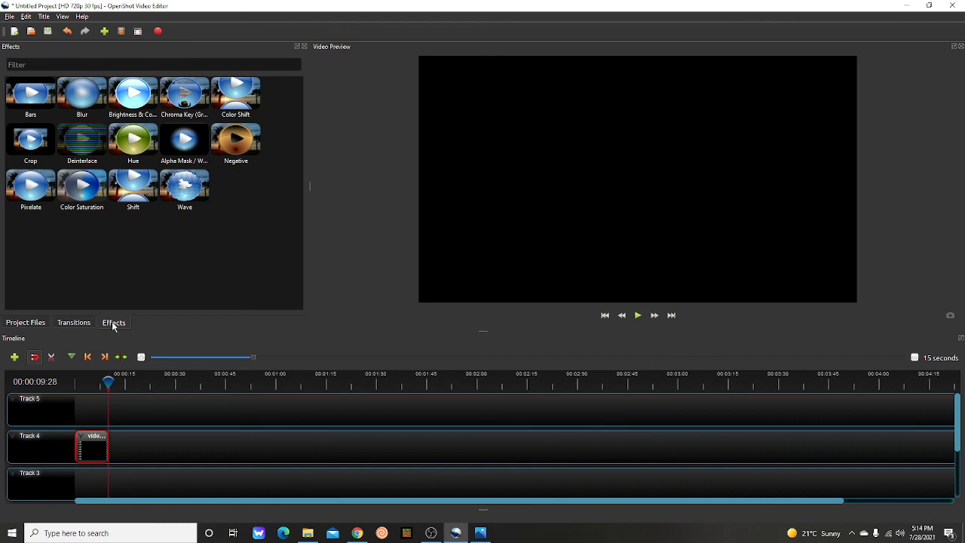
{"action": "mouse_move", "coordinate": [235, 139]}
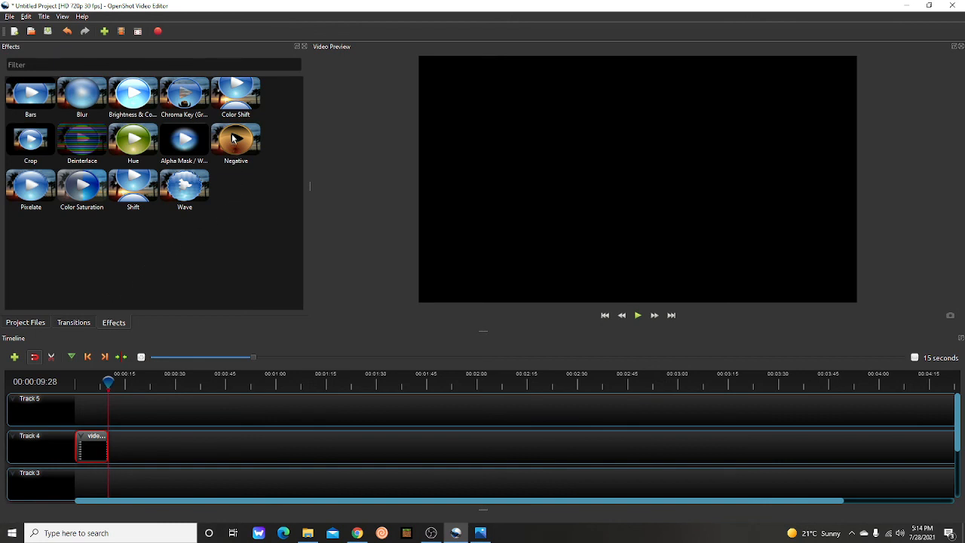
{"action": "mouse_move", "coordinate": [104, 188]}
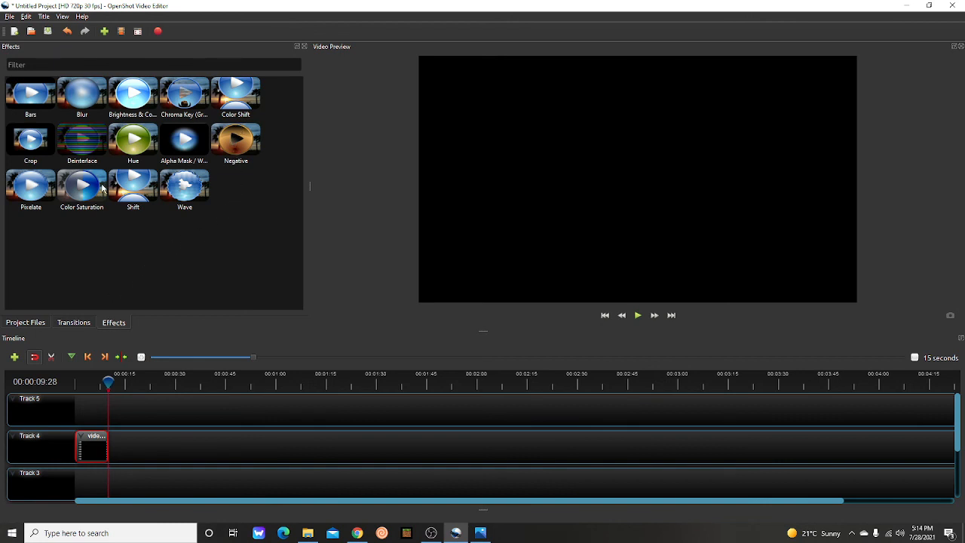
{"action": "mouse_move", "coordinate": [60, 78]}
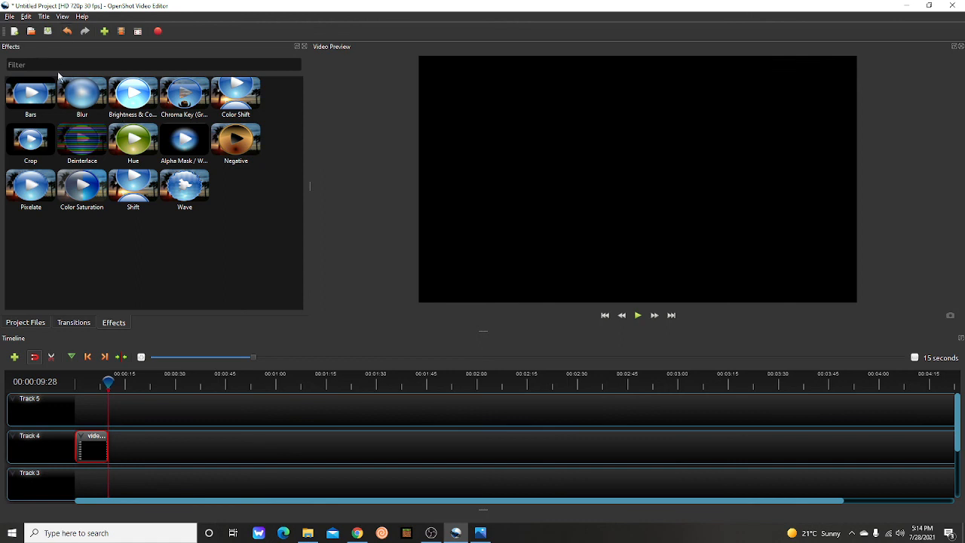
{"action": "mouse_move", "coordinate": [27, 17]}
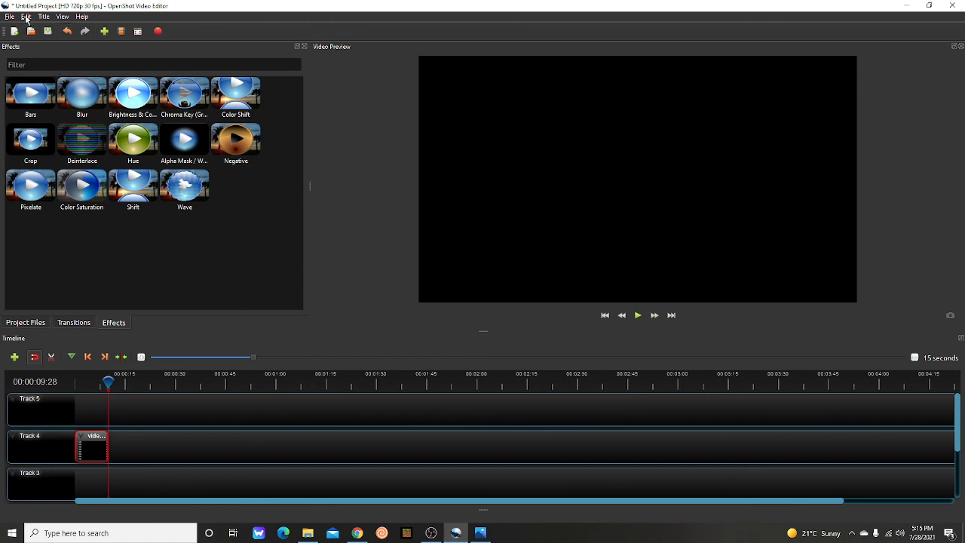
{"action": "mouse_move", "coordinate": [461, 145]}
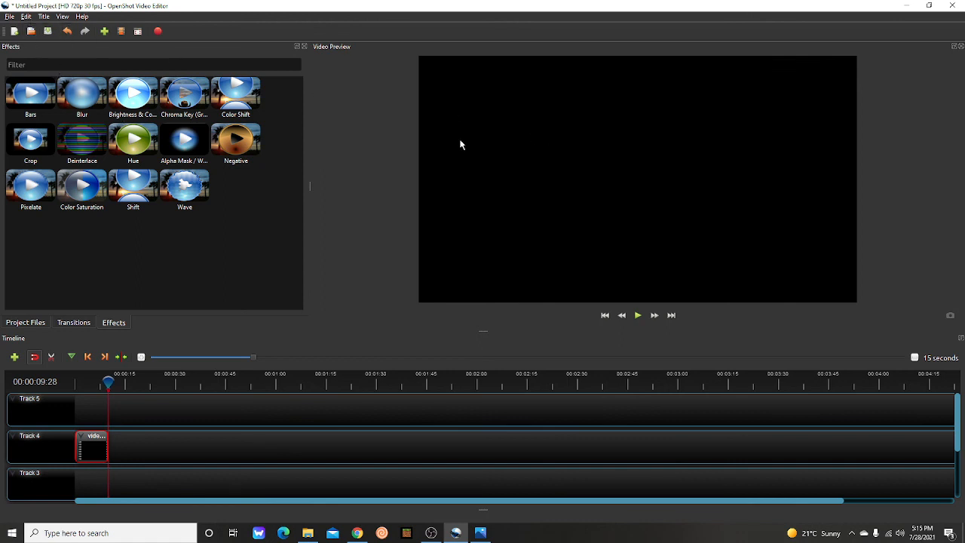
{"action": "mouse_move", "coordinate": [268, 226]}
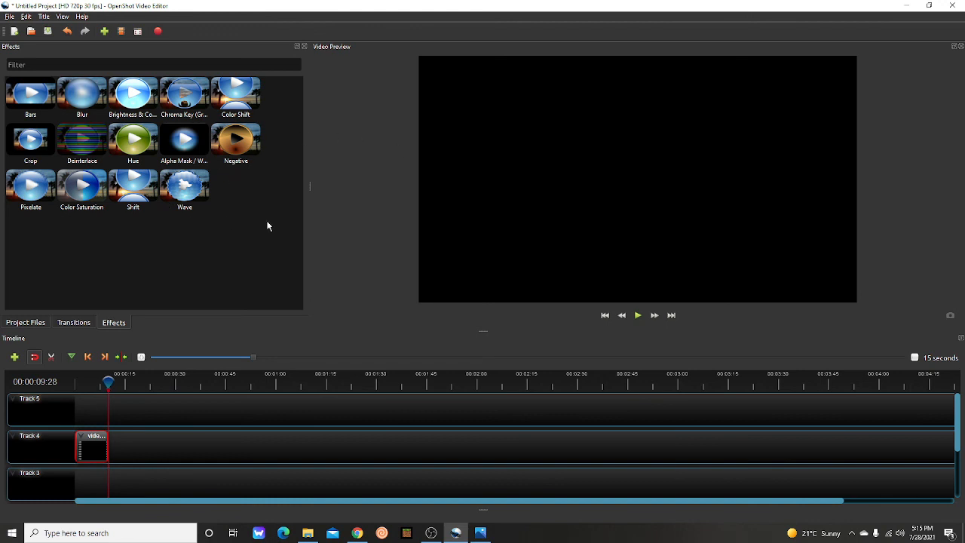
{"action": "mouse_move", "coordinate": [430, 533]}
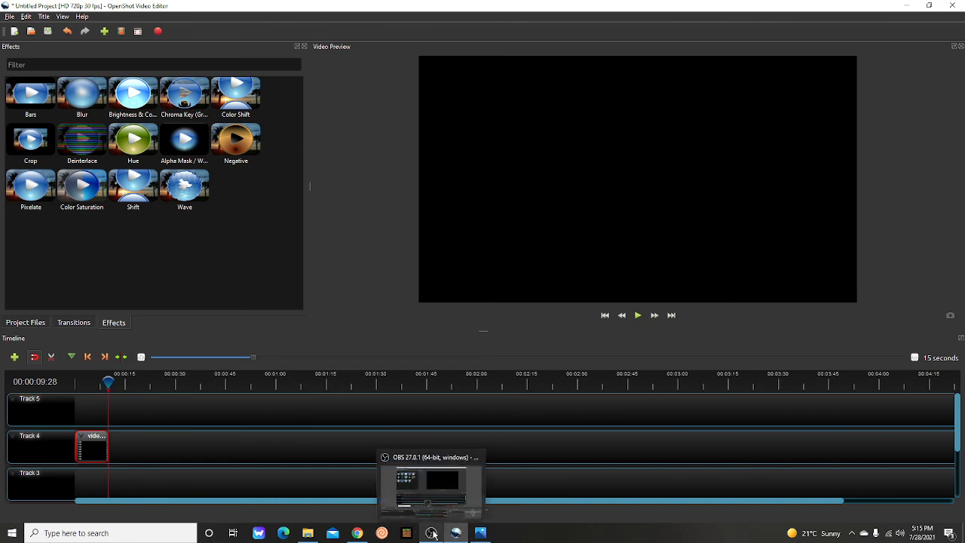